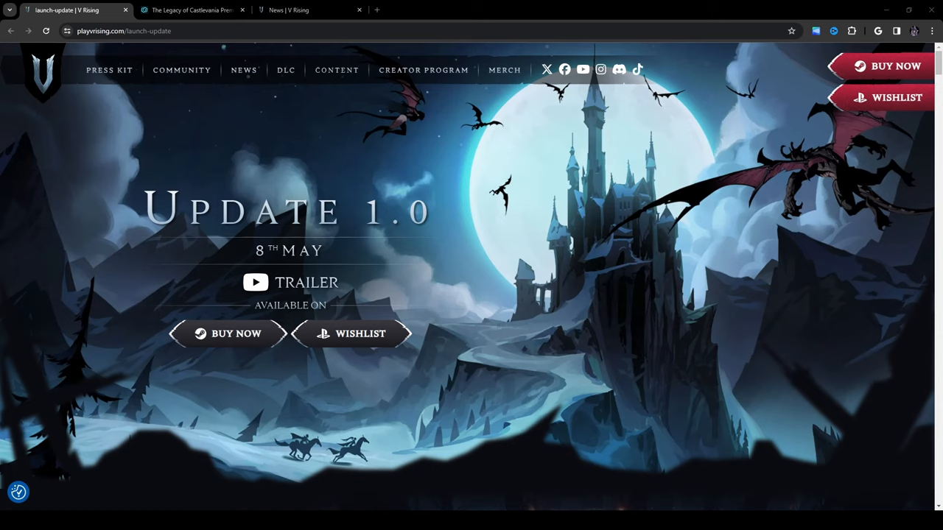
- Scroll past the Update 1.0 hero banner to read the Ruins of Mortium section
scroll("down", 3)
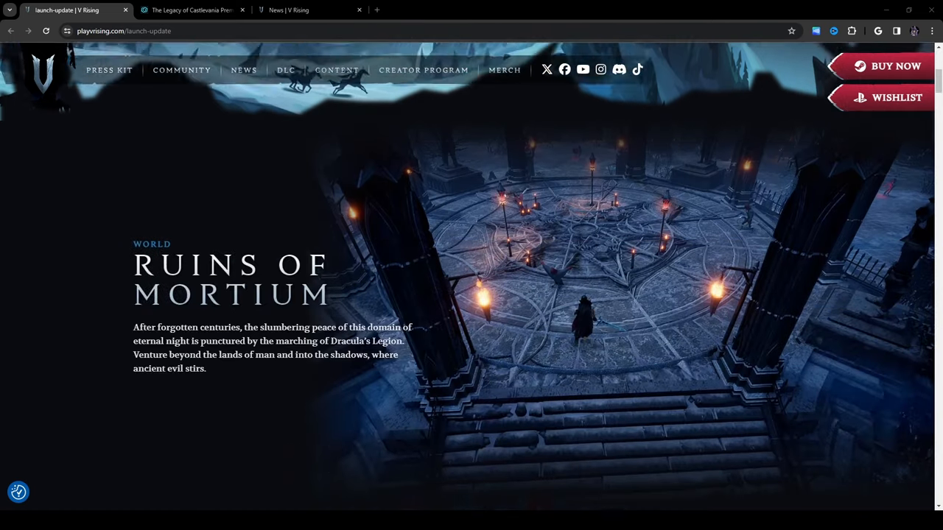
scroll("down", 3)
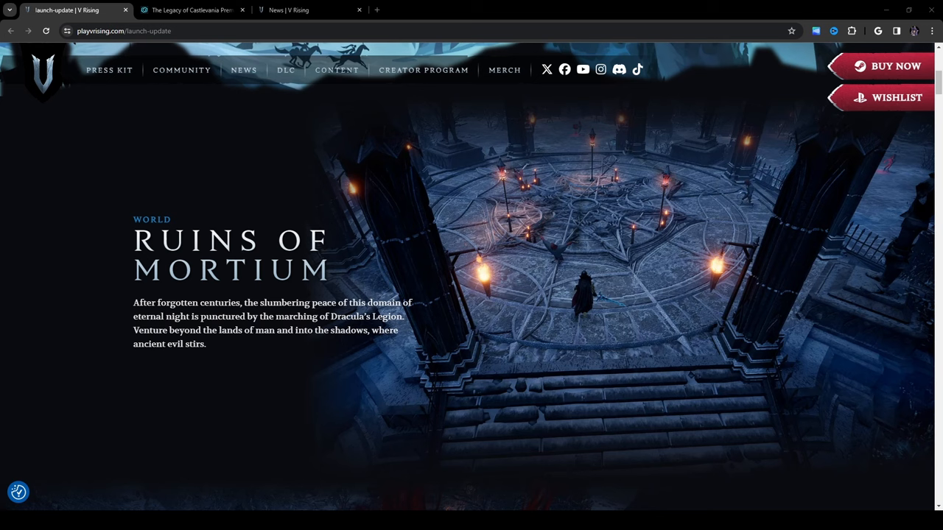
scroll("down", 3)
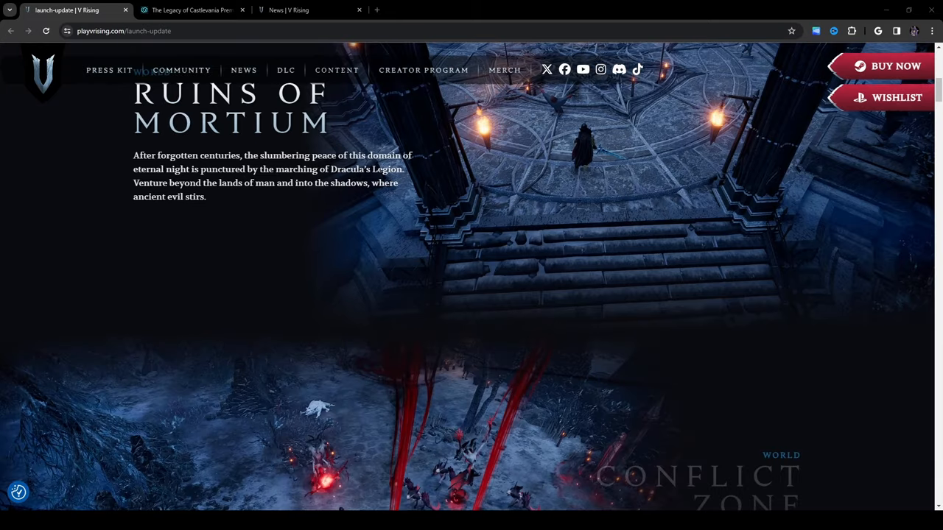
- Scroll down until the Conflict Zone section and its description are fully visible
scroll("down", 3)
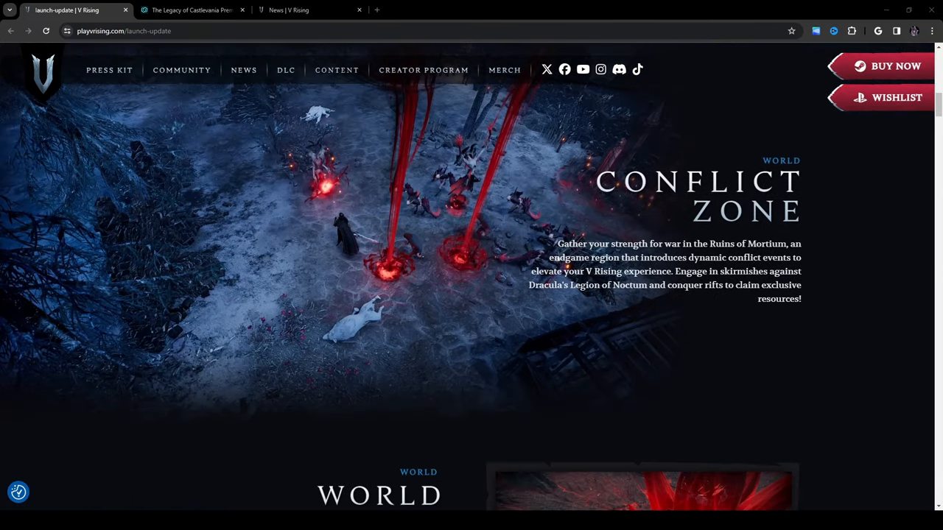
scroll("down", 3)
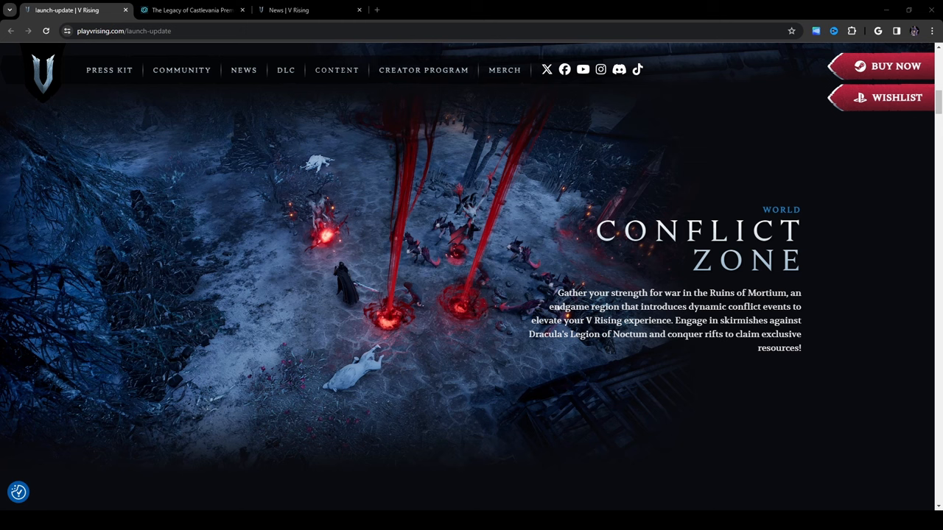
scroll("down", 3)
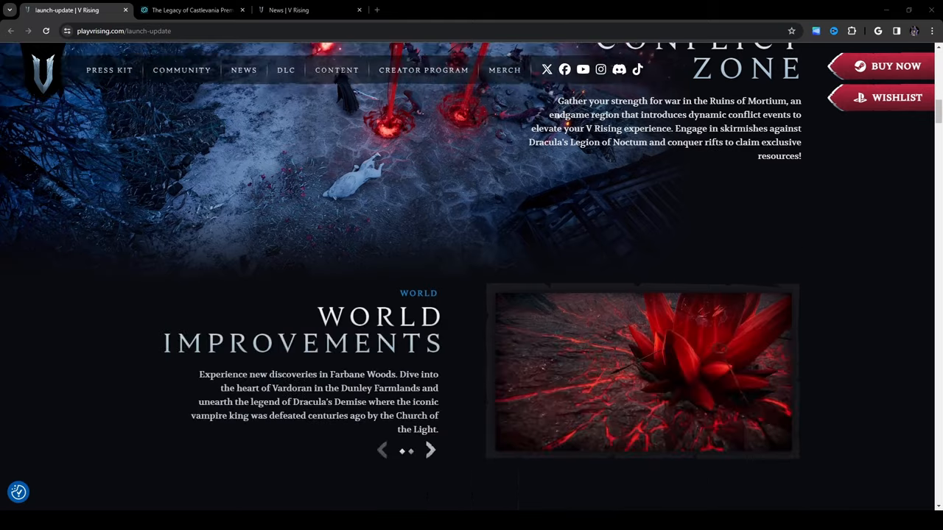
- Scroll to World Improvements and advance its carousel to the red crystal flower scene
scroll("down", 3)
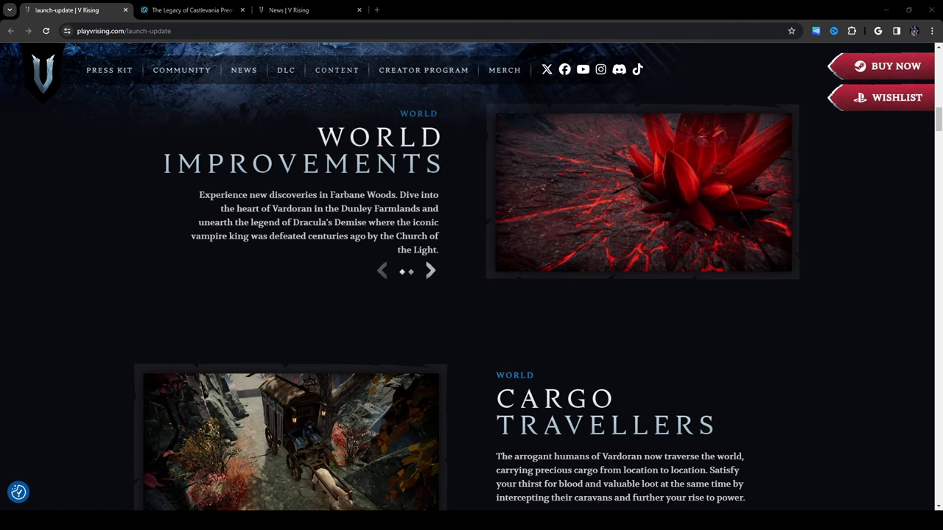
mouse_move(433, 271)
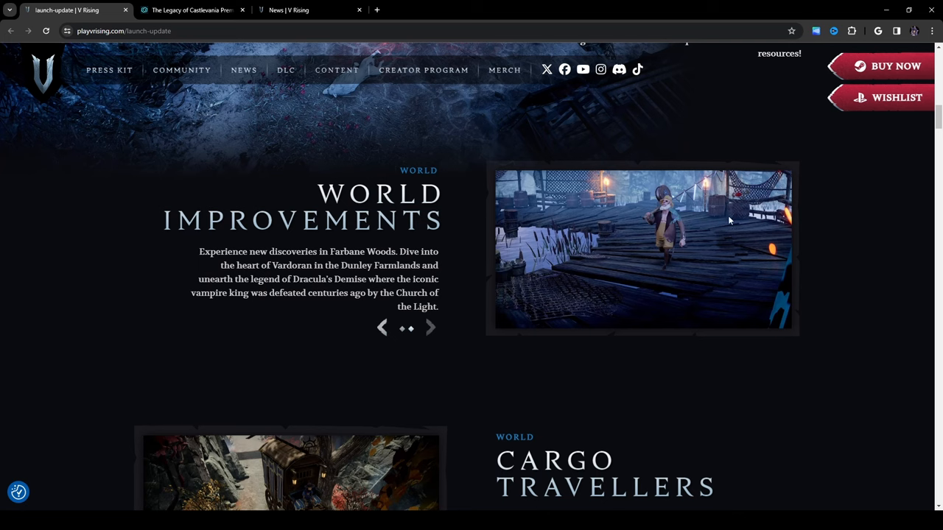
mouse_move(380, 330)
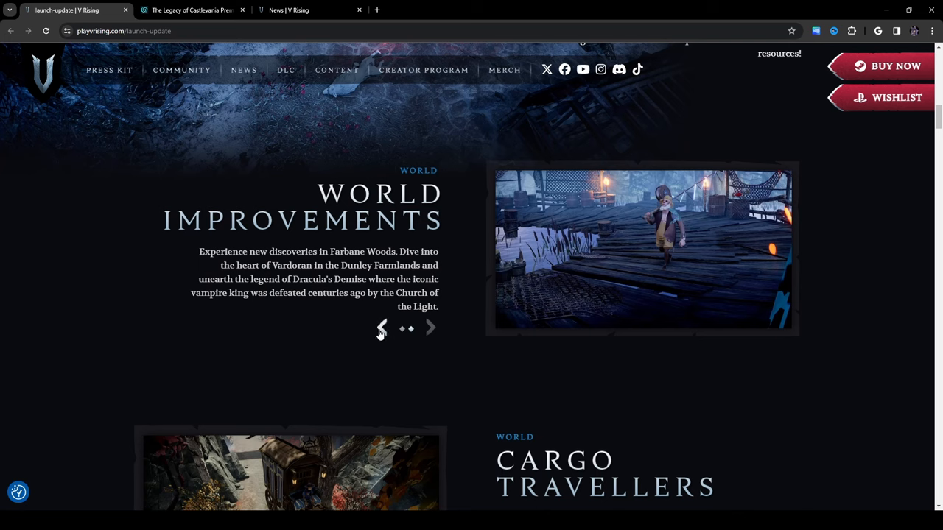
mouse_move(392, 333)
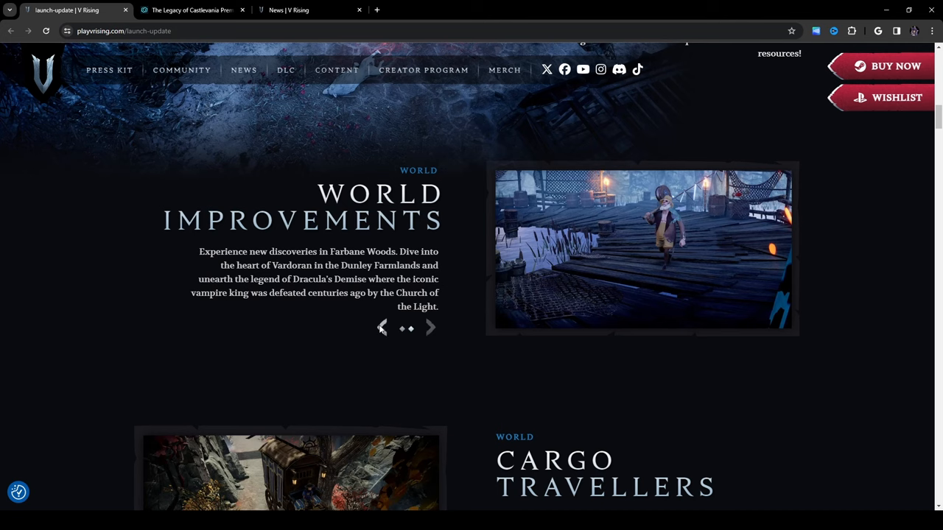
left_click(431, 328)
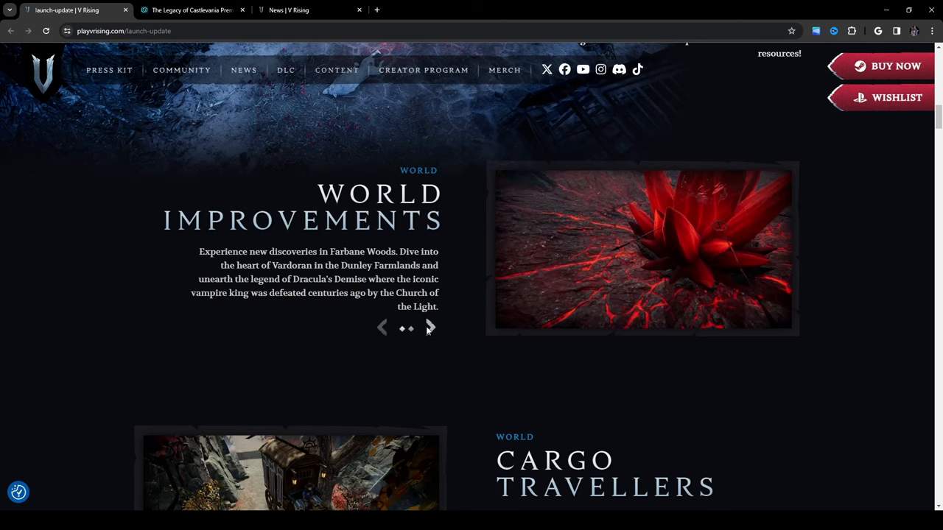
scroll("down", 3)
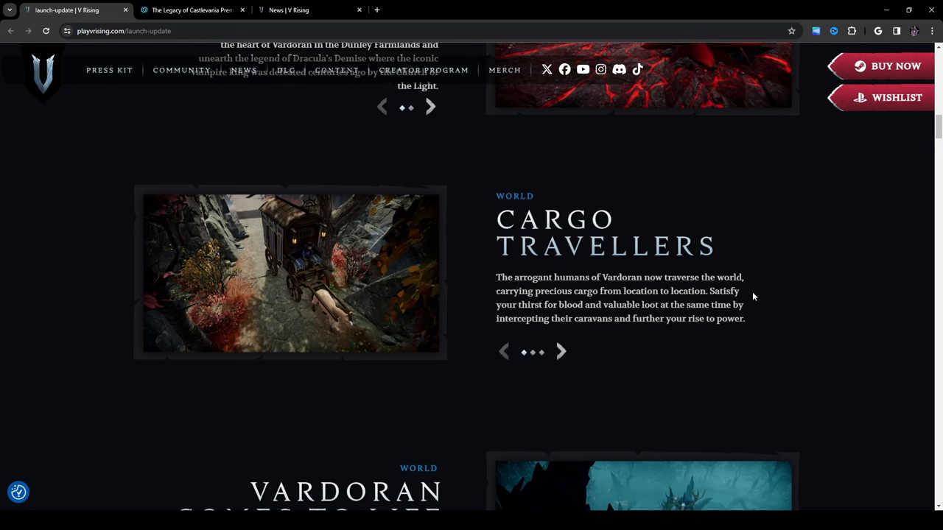
mouse_move(773, 306)
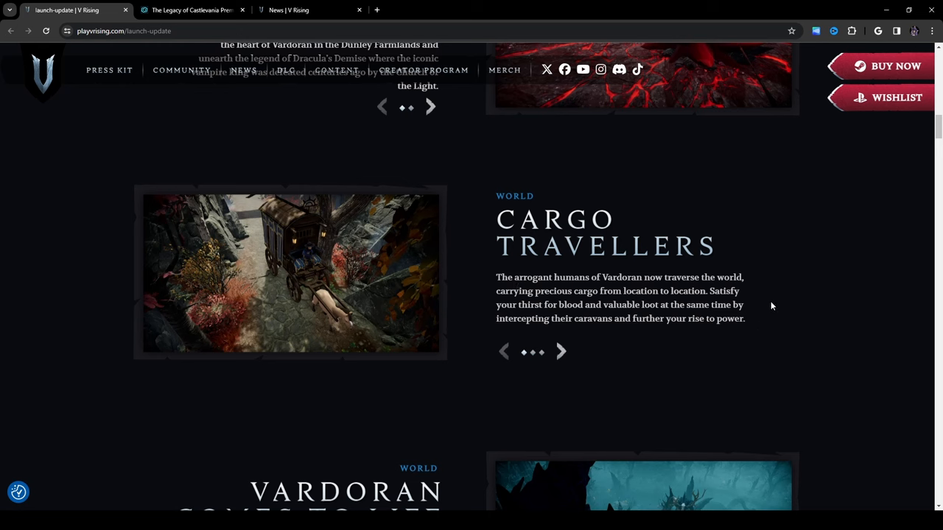
mouse_move(762, 308)
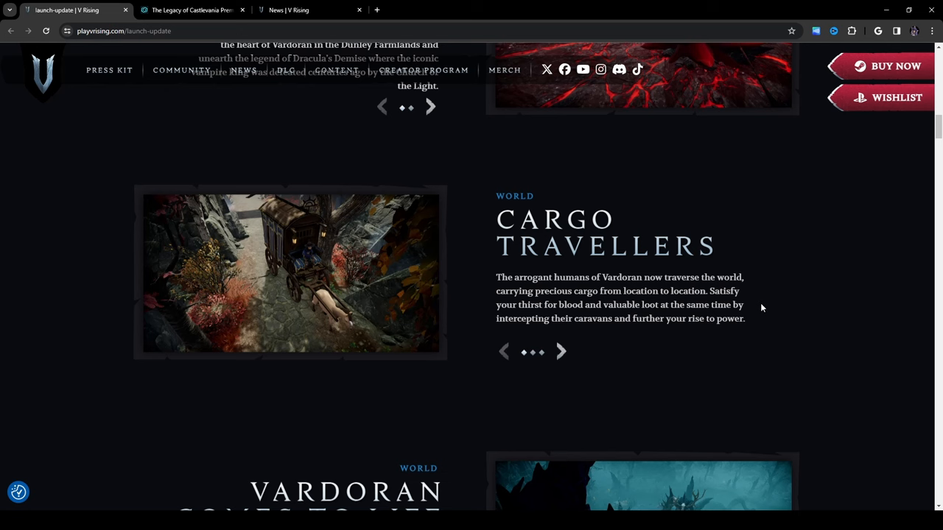
mouse_move(781, 306)
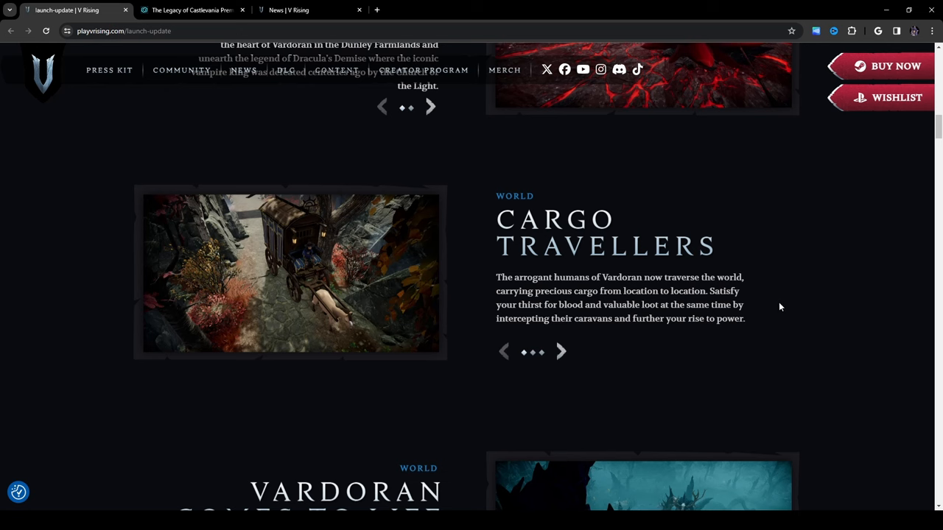
mouse_move(601, 336)
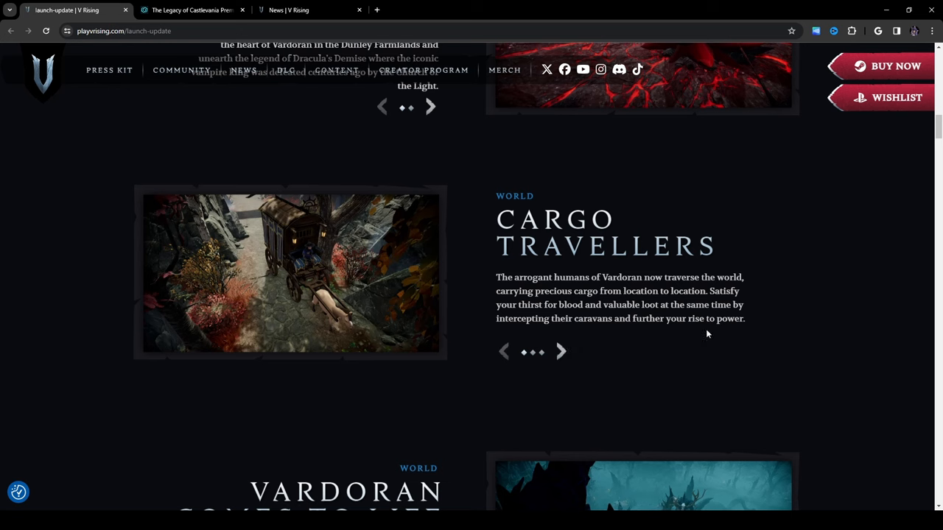
mouse_move(546, 342)
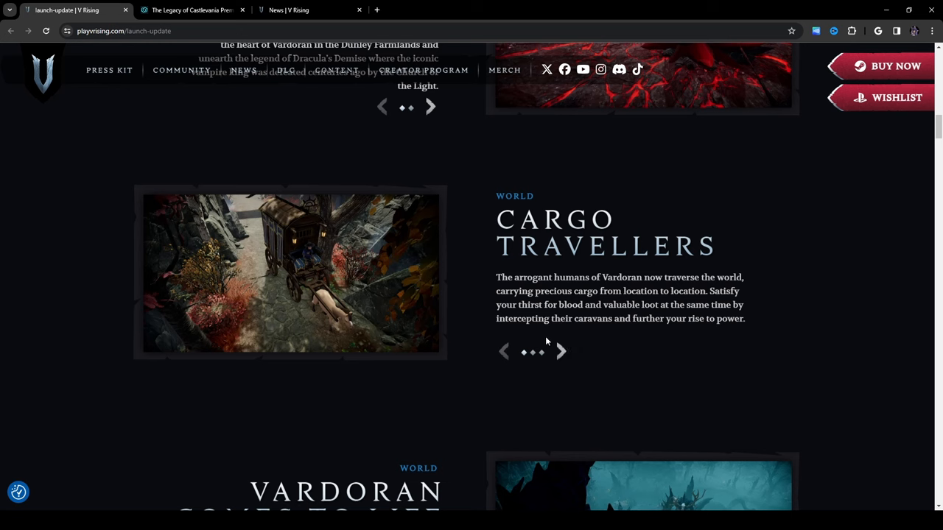
mouse_move(340, 327)
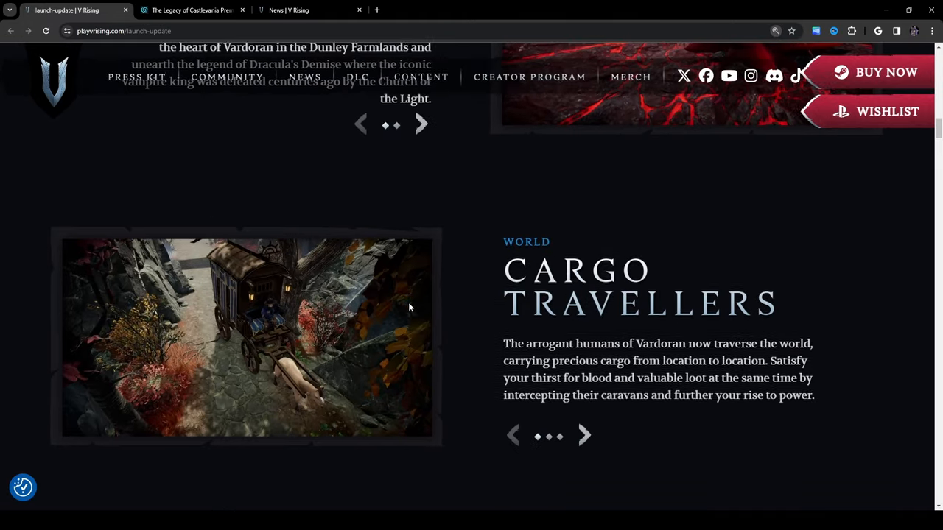
- Scroll to Cargo Travellers and step its caravan slides to the forest camp with blue crystals
scroll("down", 3)
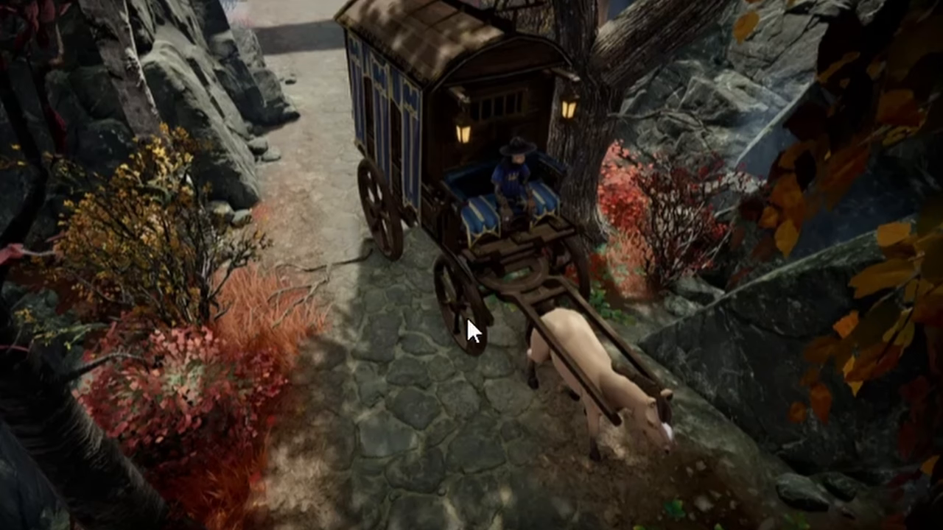
mouse_move(764, 395)
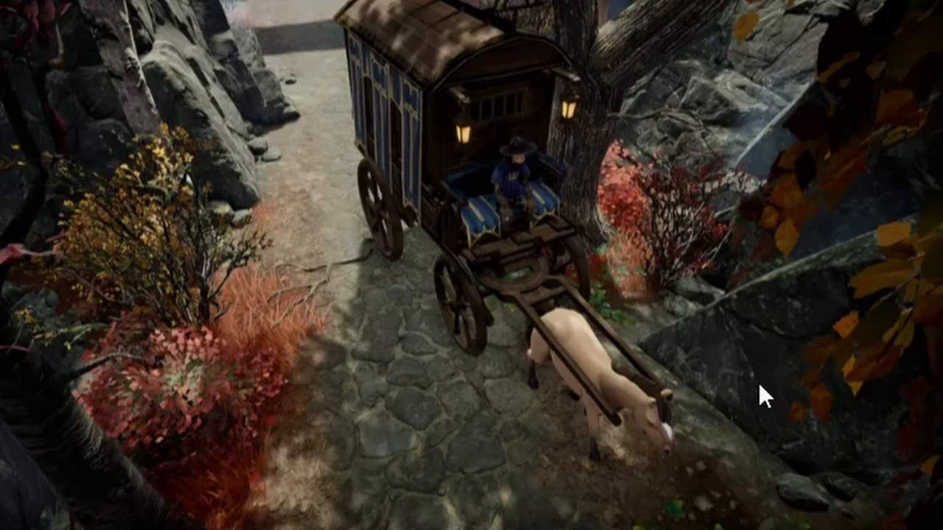
mouse_move(631, 500)
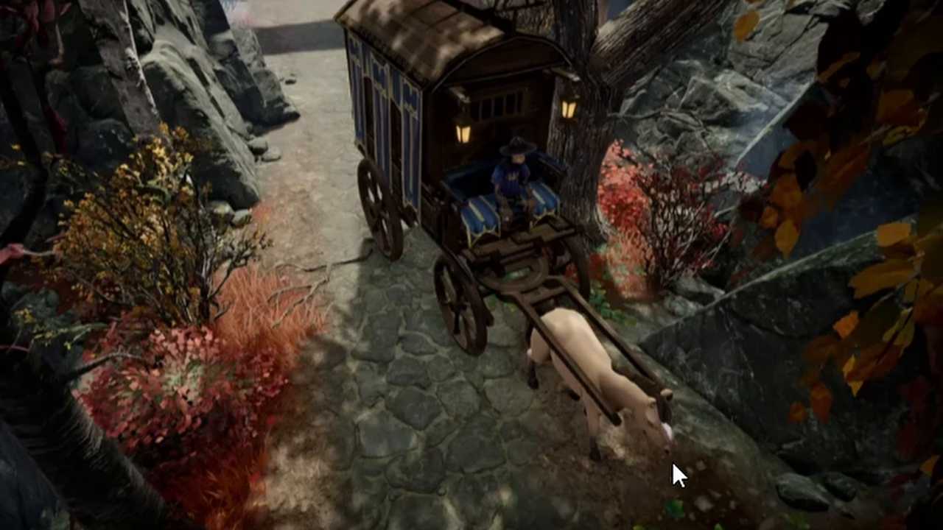
mouse_move(549, 280)
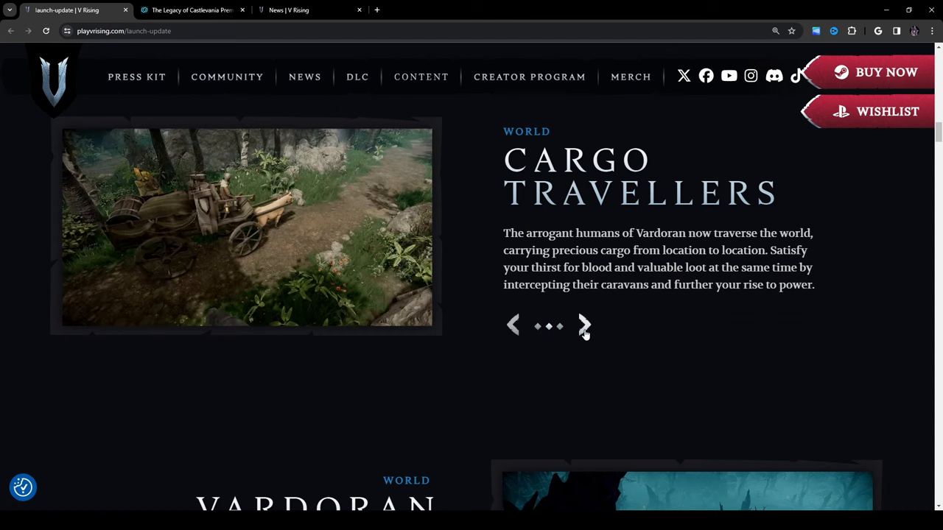
mouse_move(564, 354)
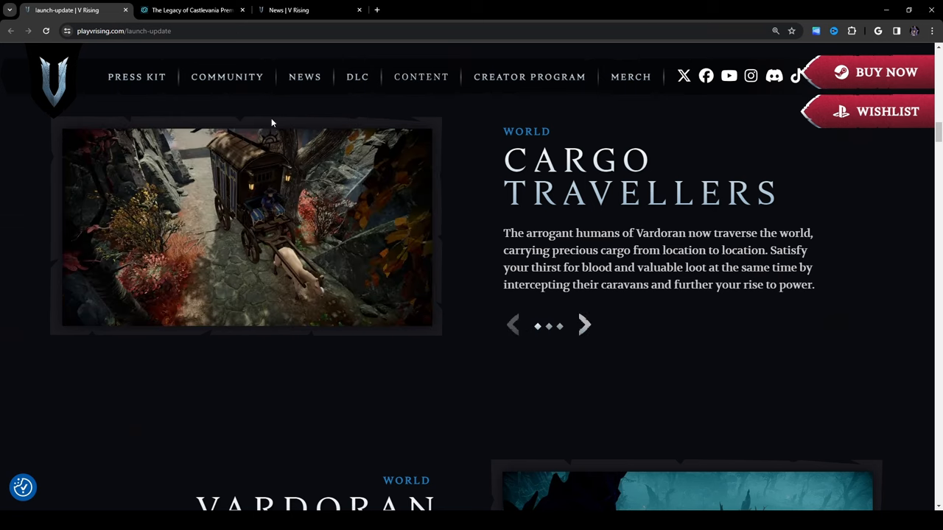
left_click(247, 227)
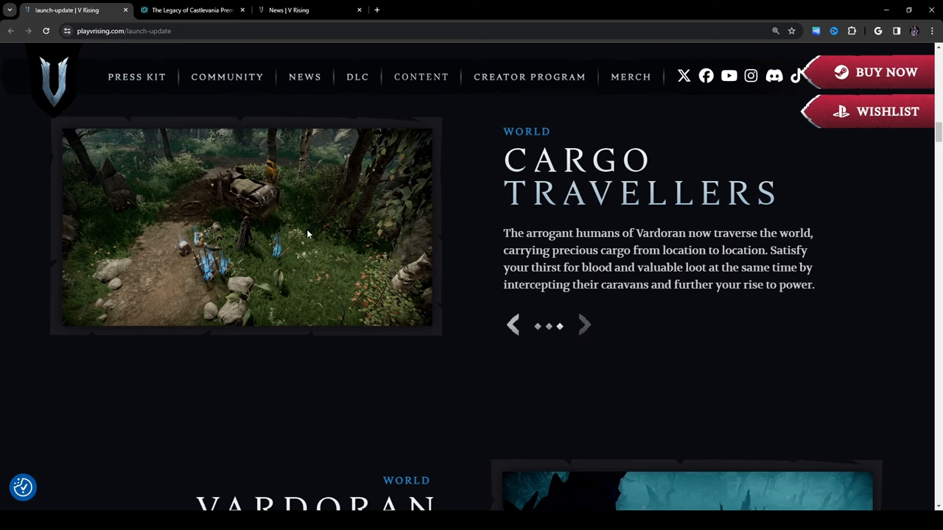
mouse_move(168, 262)
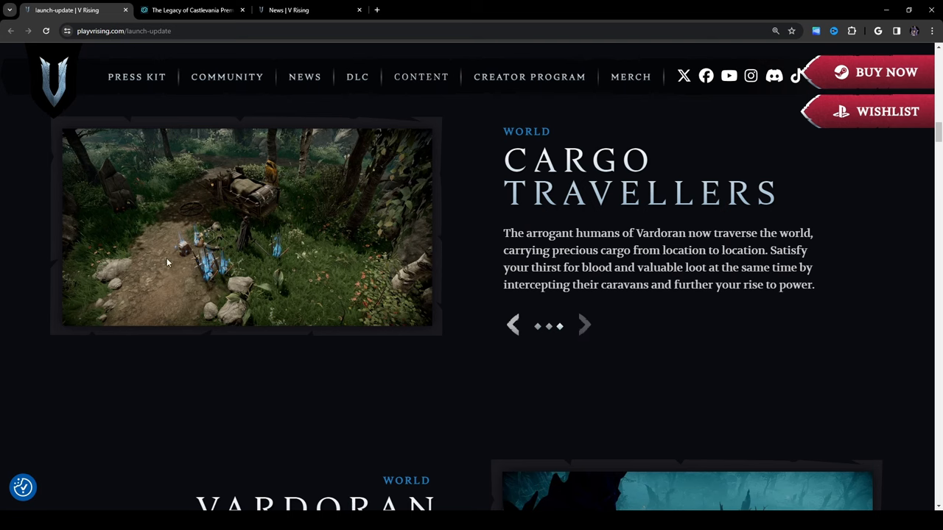
mouse_move(194, 274)
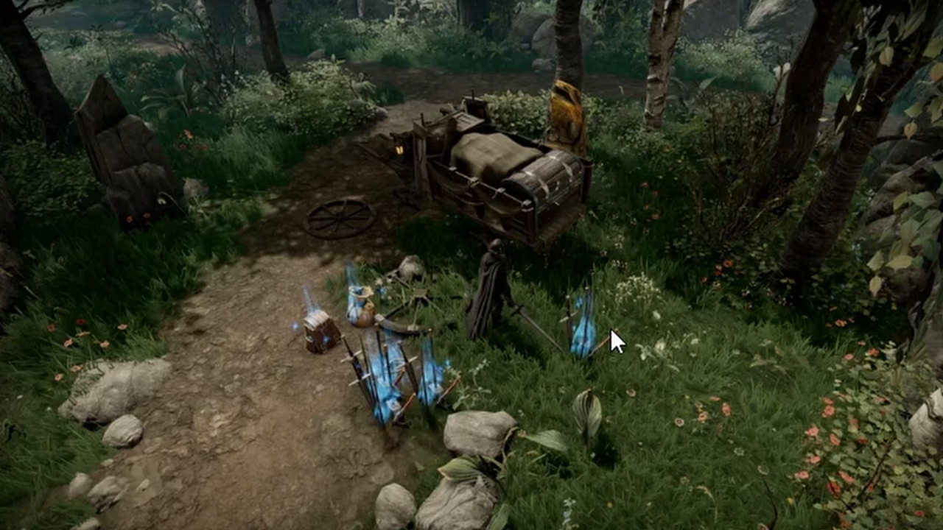
mouse_move(313, 339)
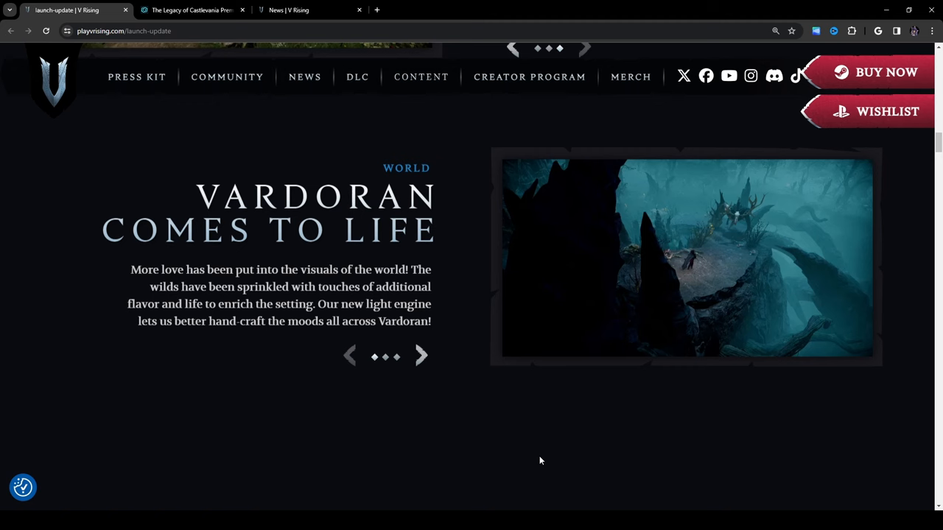
mouse_move(497, 432)
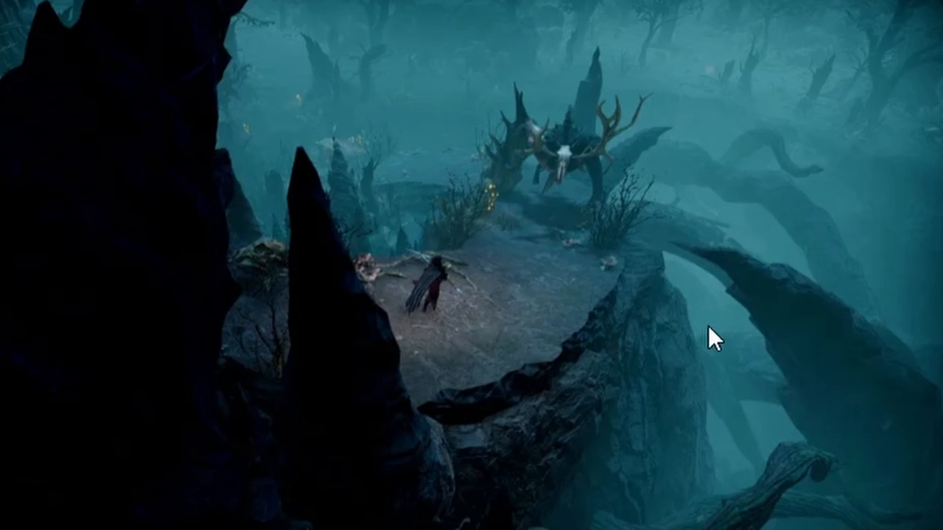
mouse_move(616, 296)
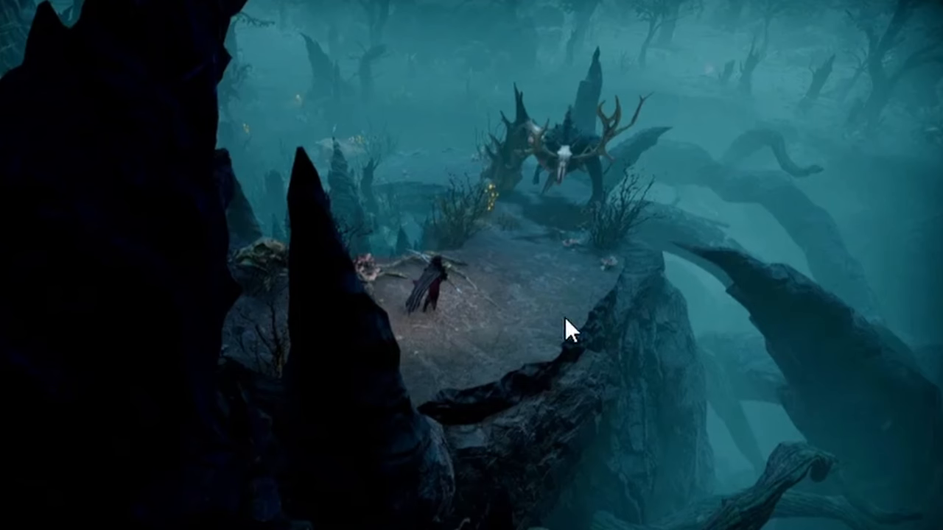
mouse_move(498, 287)
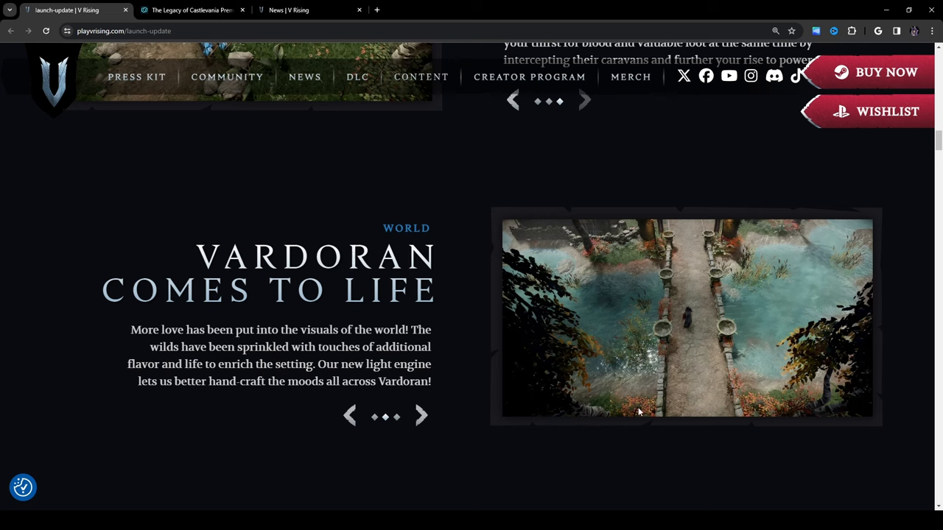
mouse_move(769, 370)
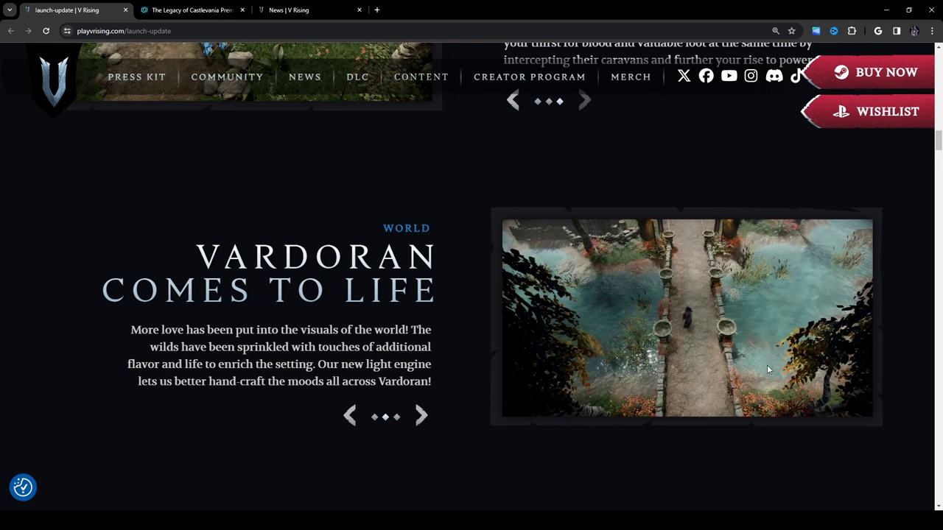
mouse_move(707, 368)
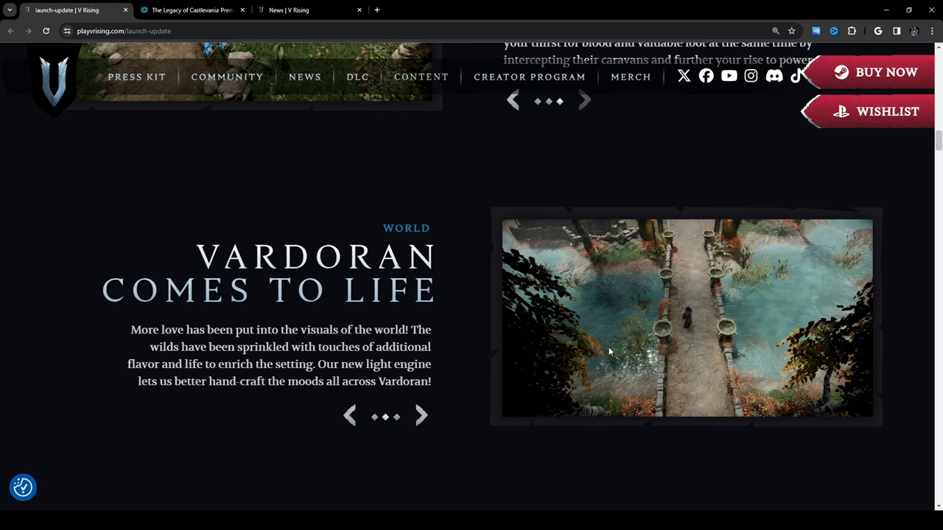
mouse_move(696, 253)
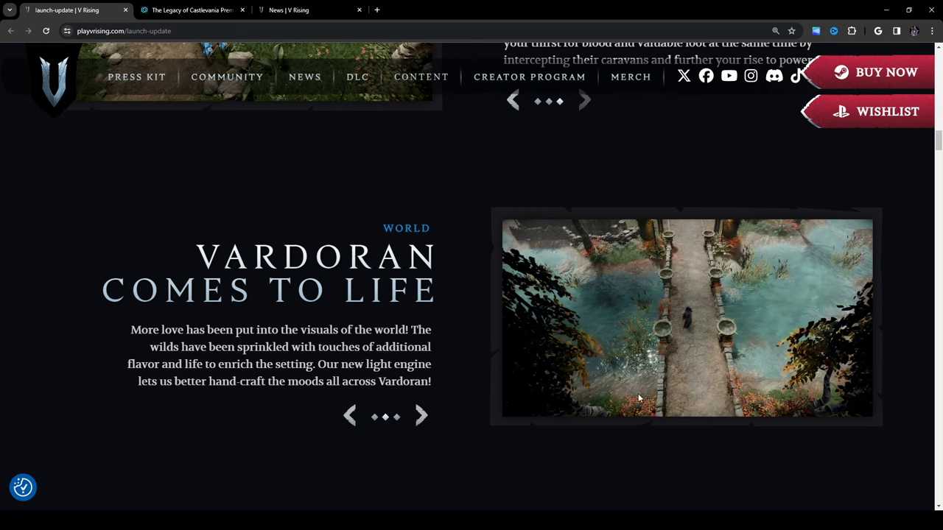
mouse_move(604, 304)
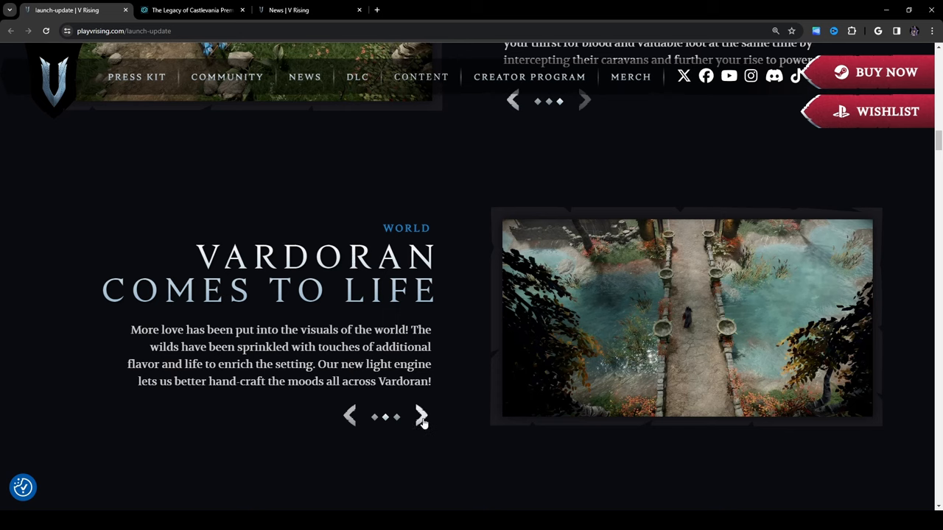
- Cycle the Vardoran Comes to Life gallery forward, back, and forward to the dark forest screenshot
left_click(421, 418)
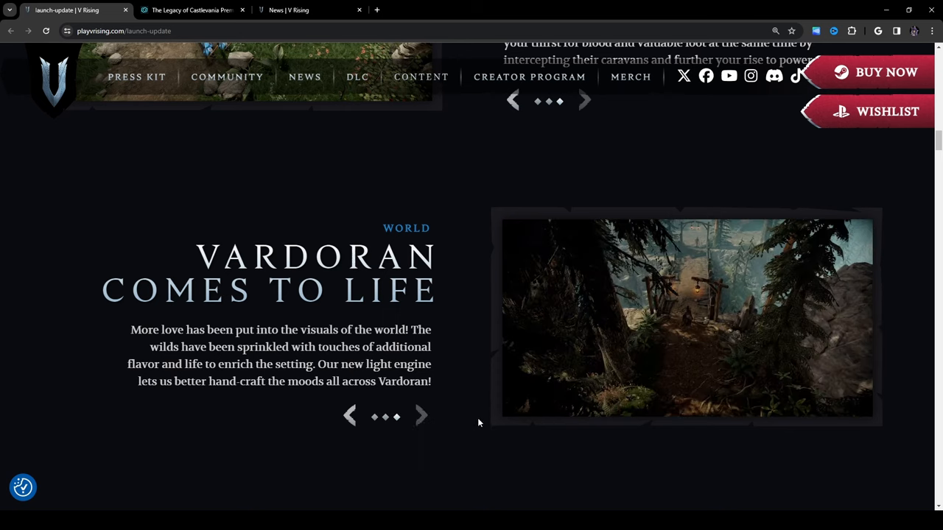
mouse_move(651, 253)
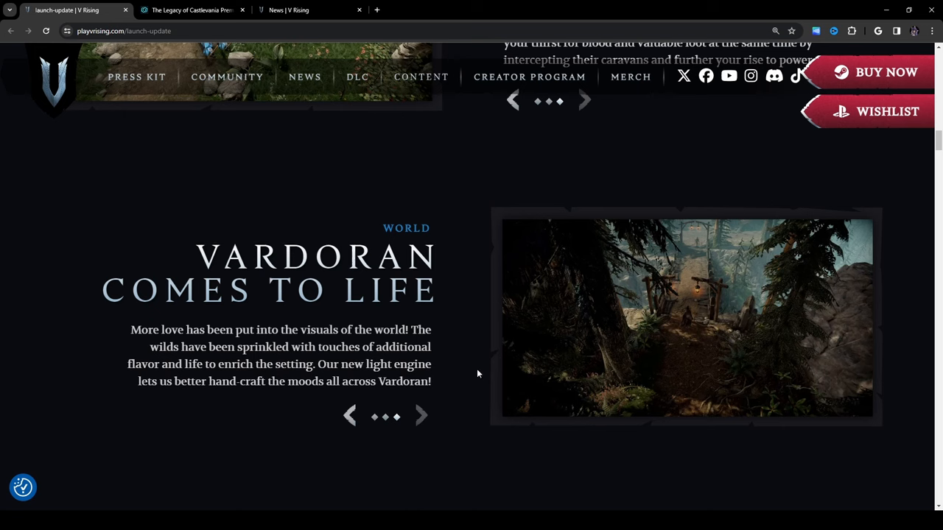
left_click(421, 415)
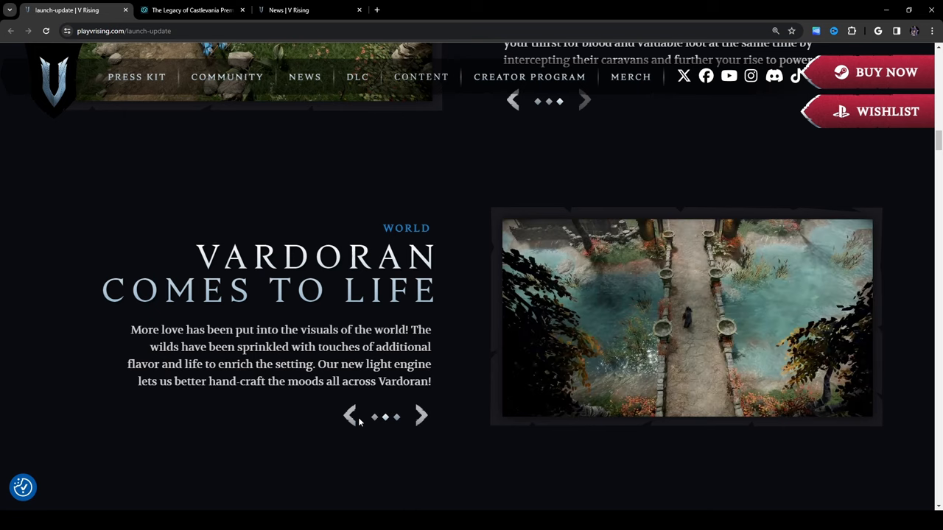
mouse_move(700, 307)
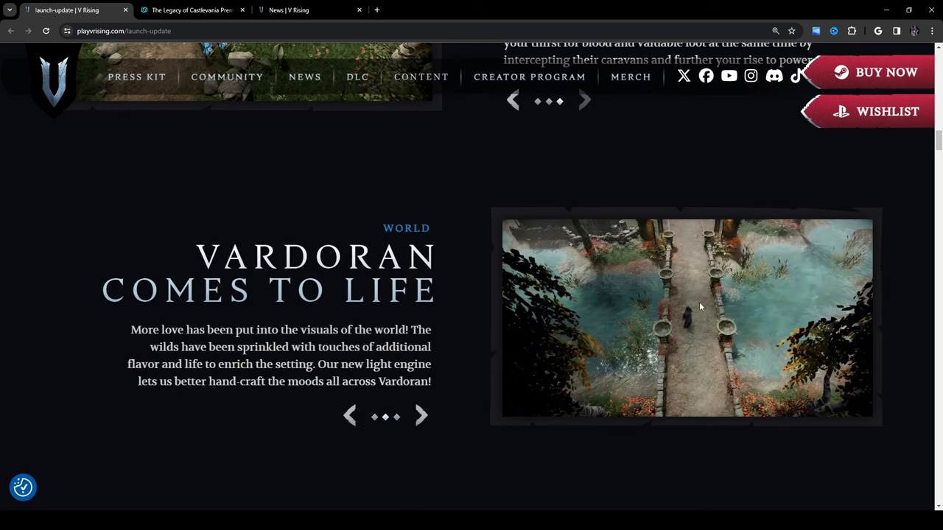
left_click(425, 416)
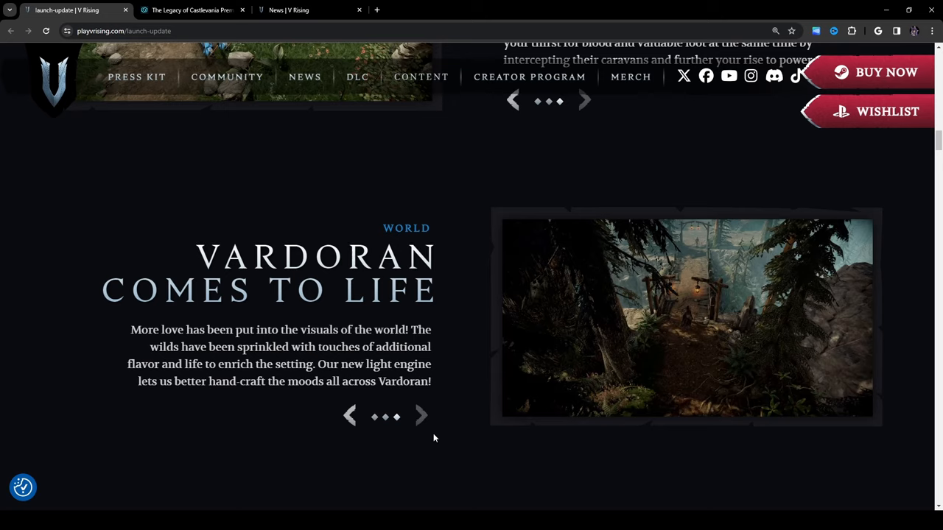
- Scroll to Shape Your Journey and read the Relaxed difficulty description
scroll("down", 3)
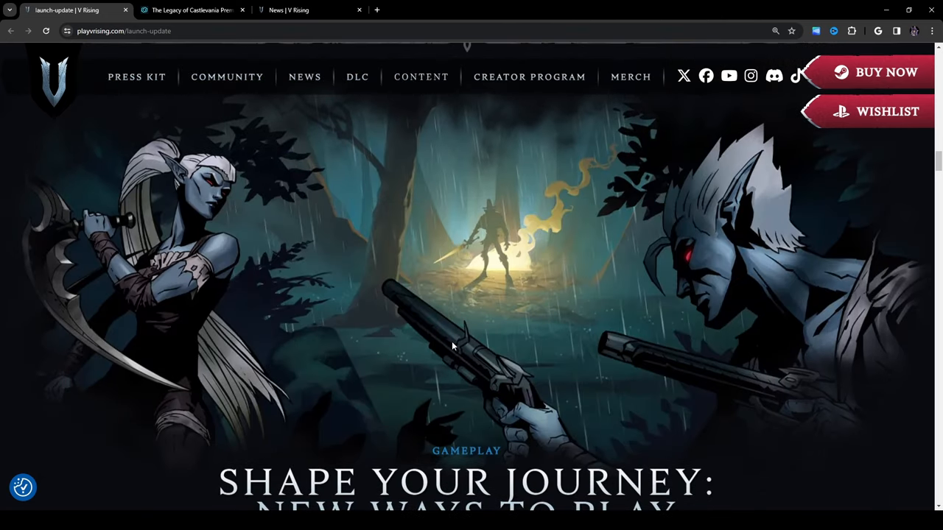
scroll("down", 3)
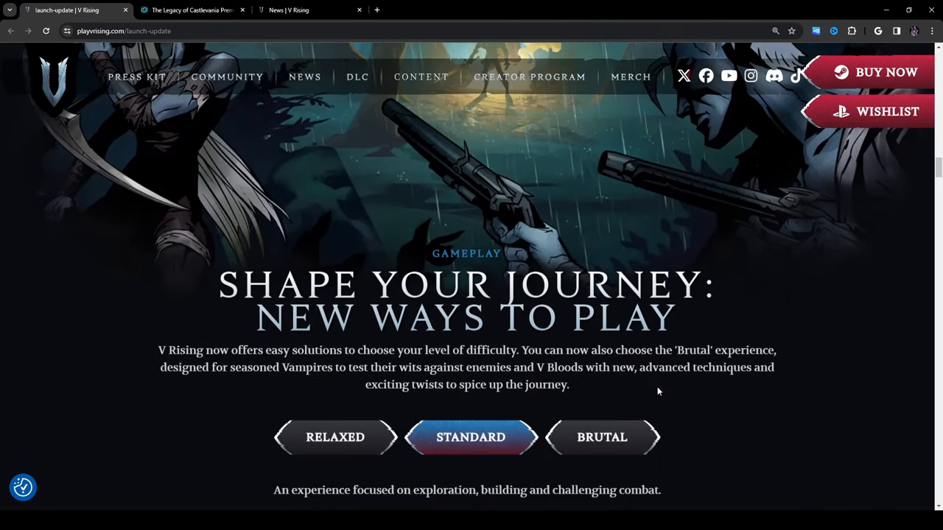
scroll("down", 3)
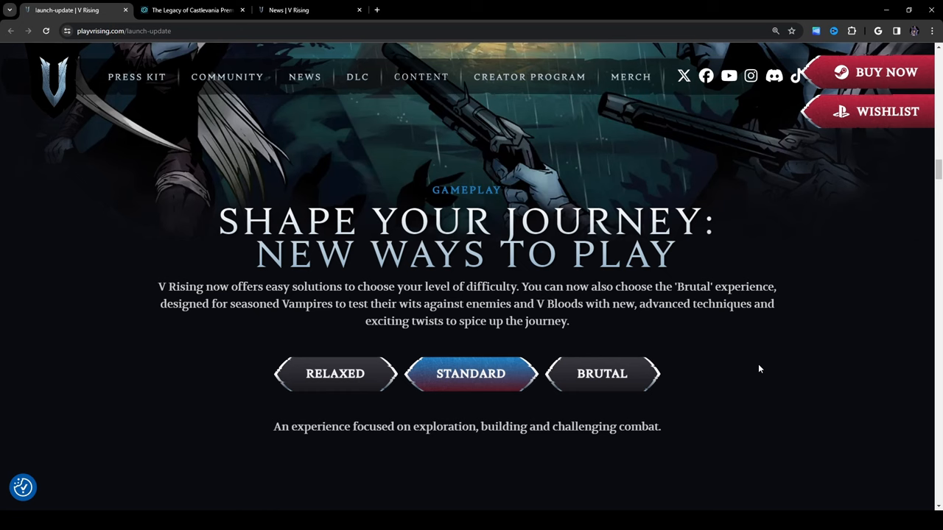
left_click(335, 375)
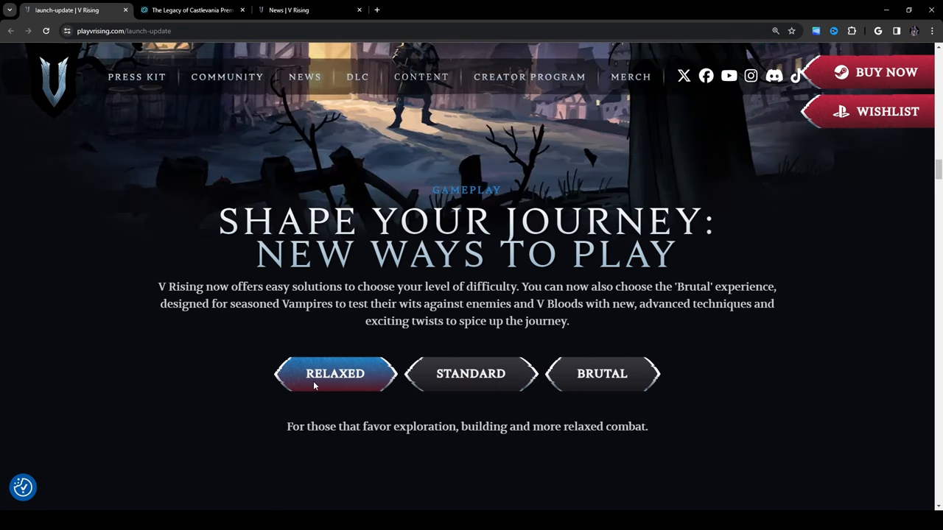
mouse_move(416, 447)
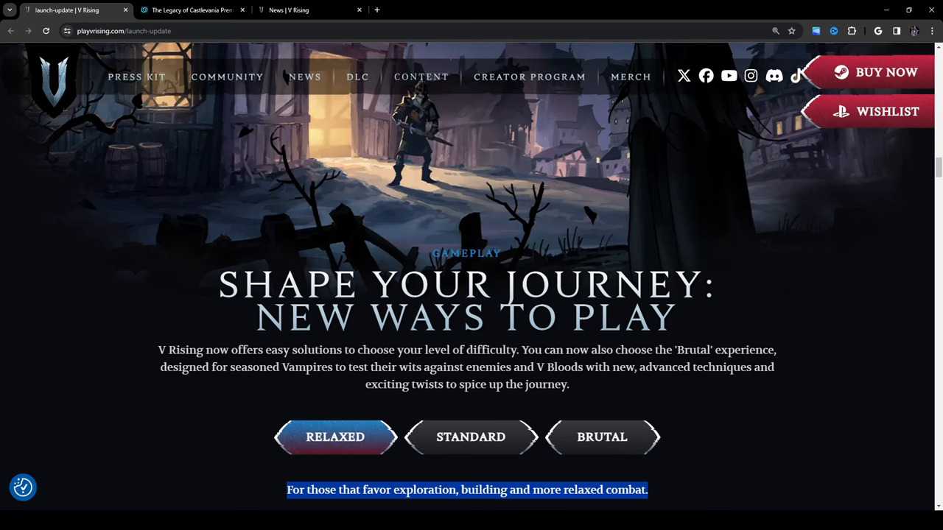
- Read the Standard and Brutal difficulty descriptions, then scroll on past the section
scroll("down", 3)
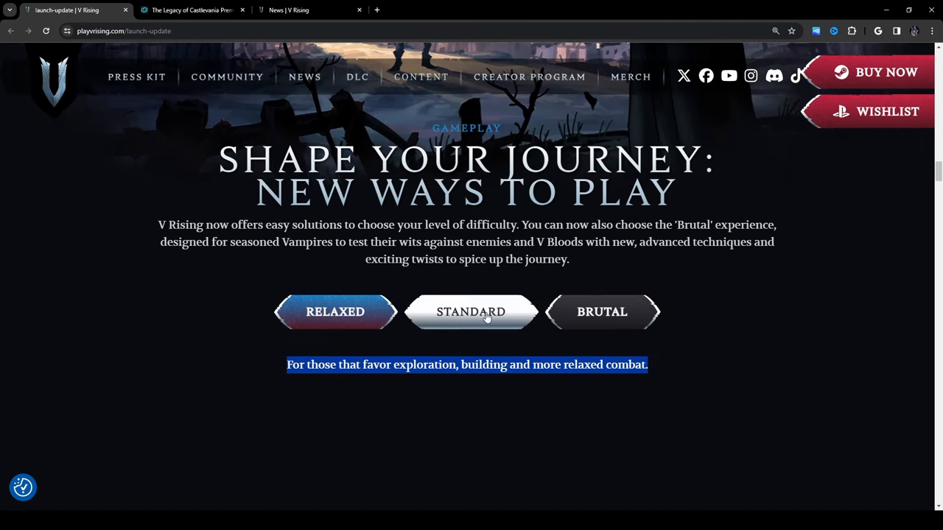
left_click(469, 312)
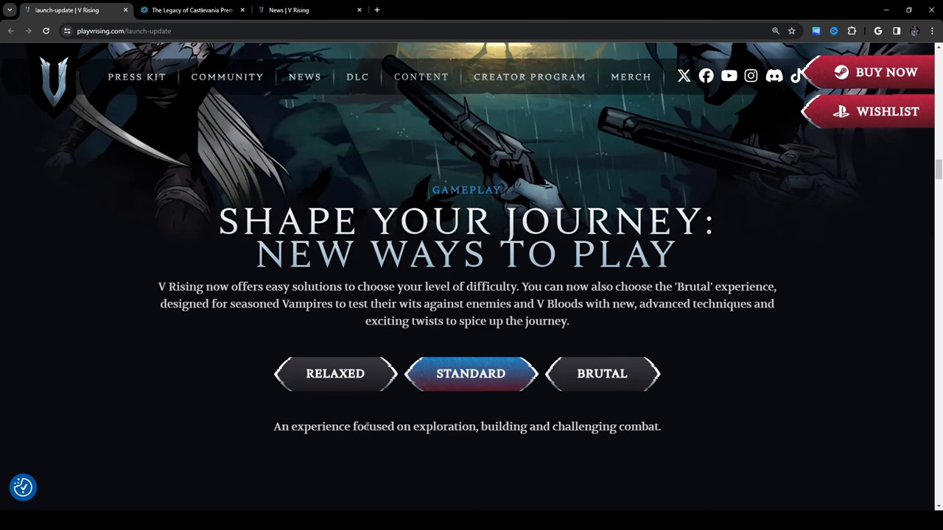
mouse_move(601, 463)
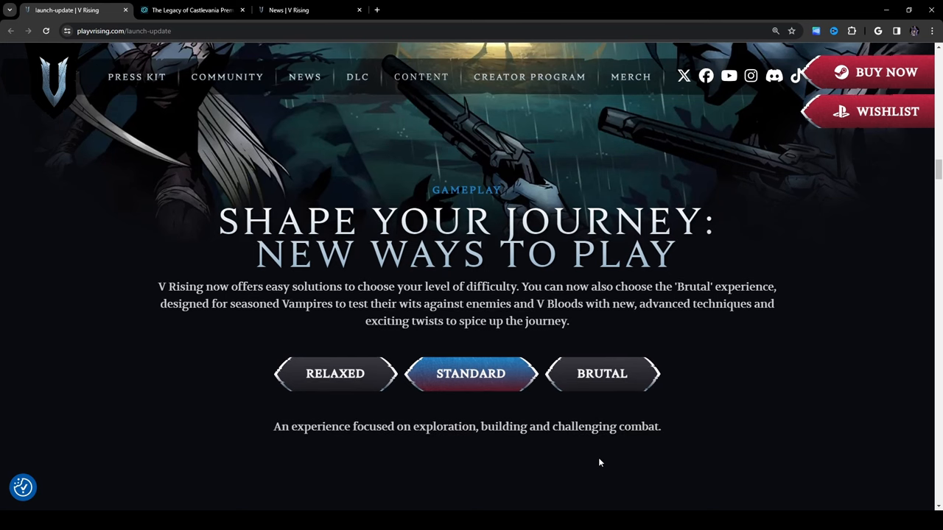
left_click(601, 374)
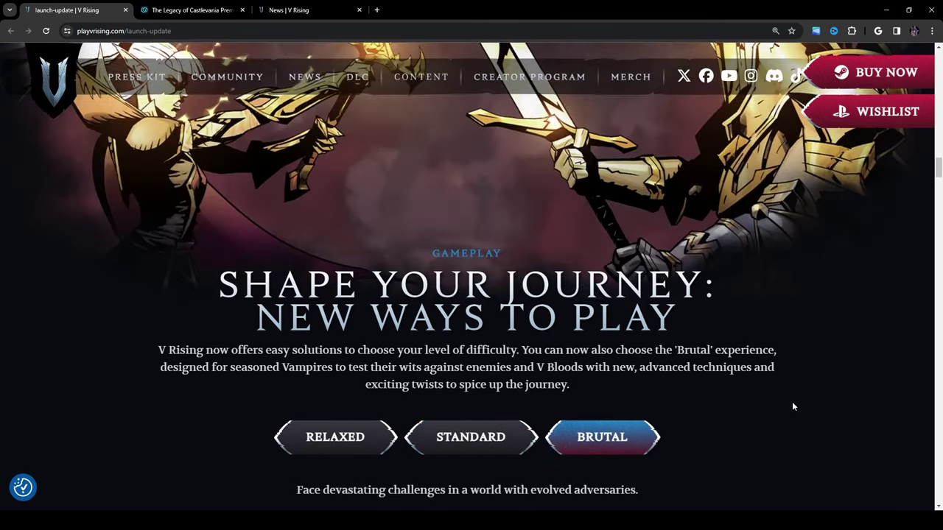
scroll("down", 3)
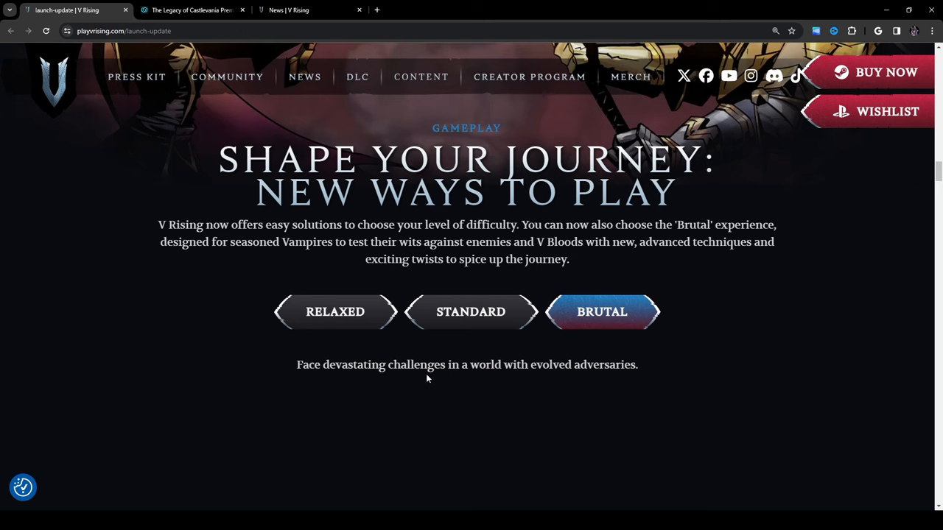
scroll("down", 3)
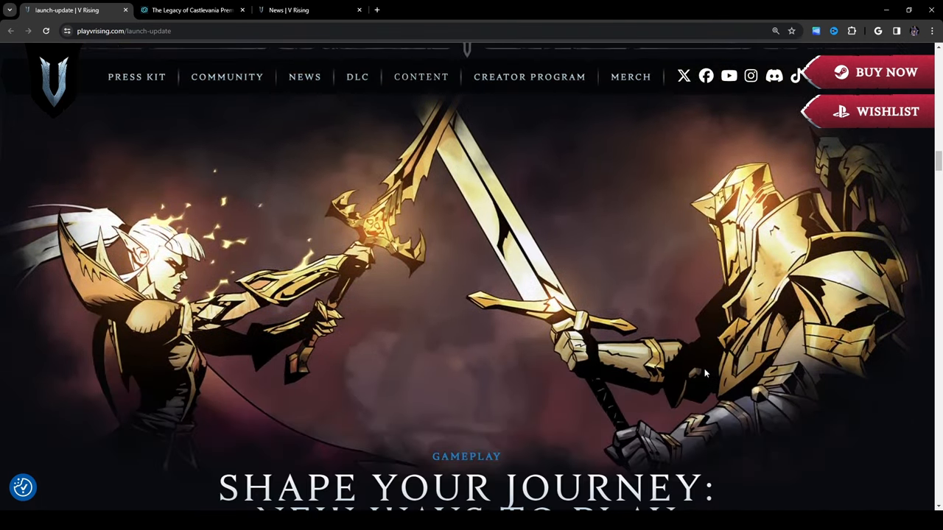
scroll("down", 3)
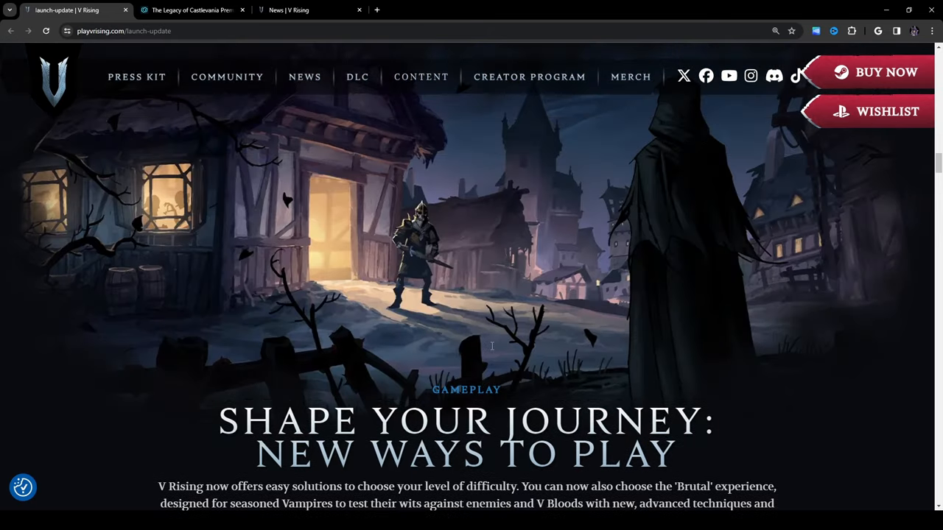
scroll("down", 3)
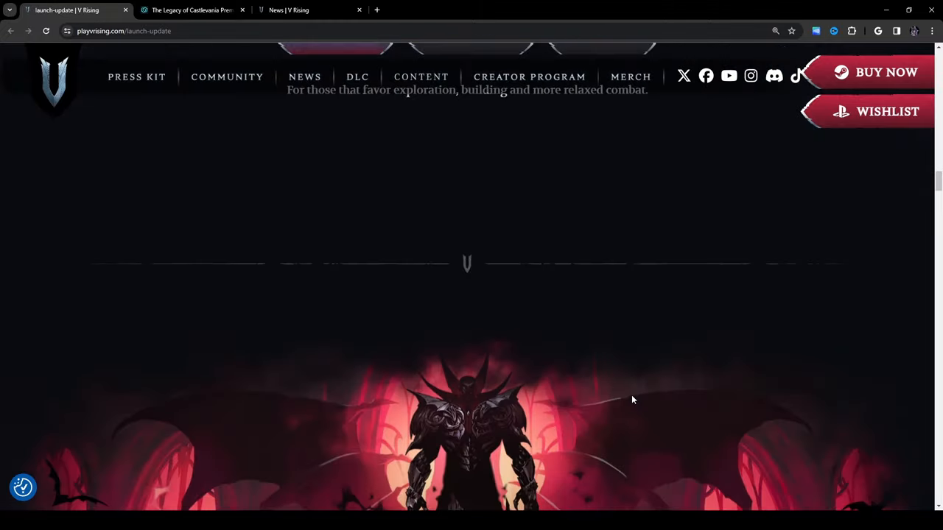
- Scroll down to the Dracula enemies section and its story text
scroll("down", 3)
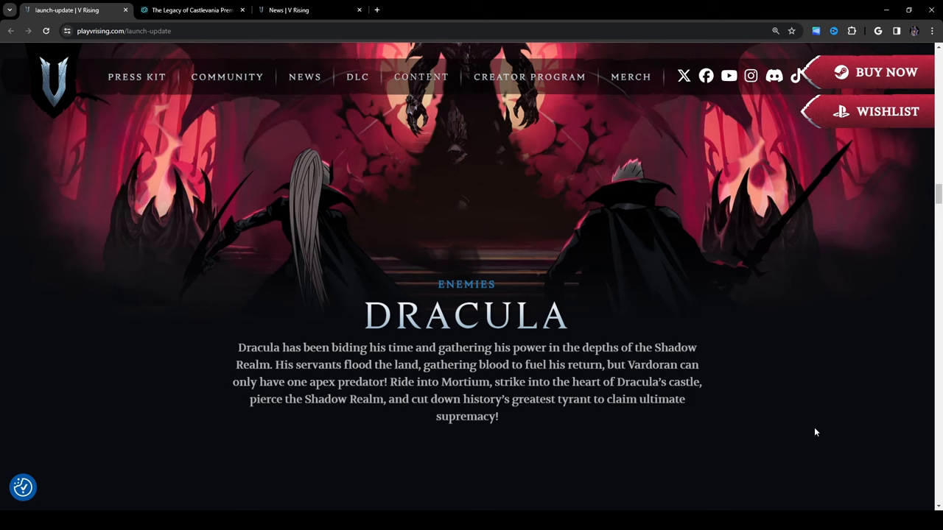
- Scroll down to the Dracula's Legion panel with Simon Belmont coming up below
scroll("down", 3)
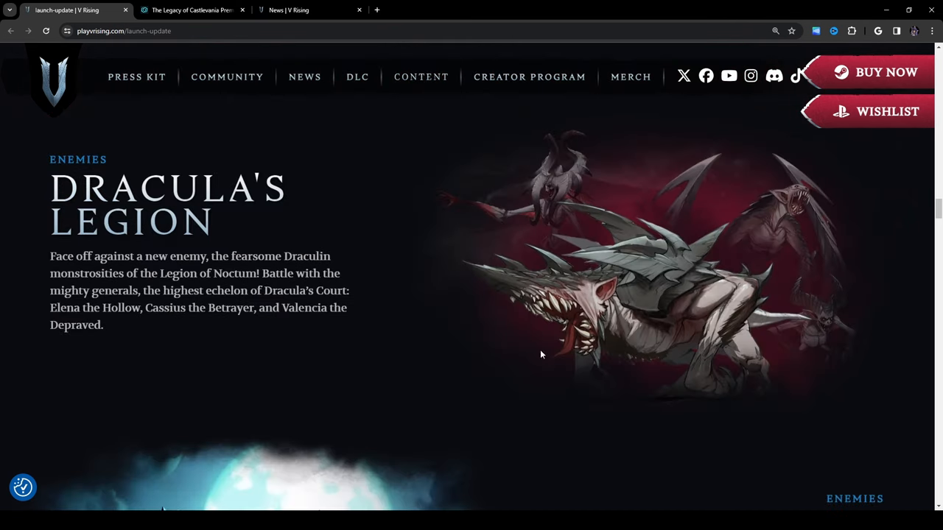
mouse_move(679, 392)
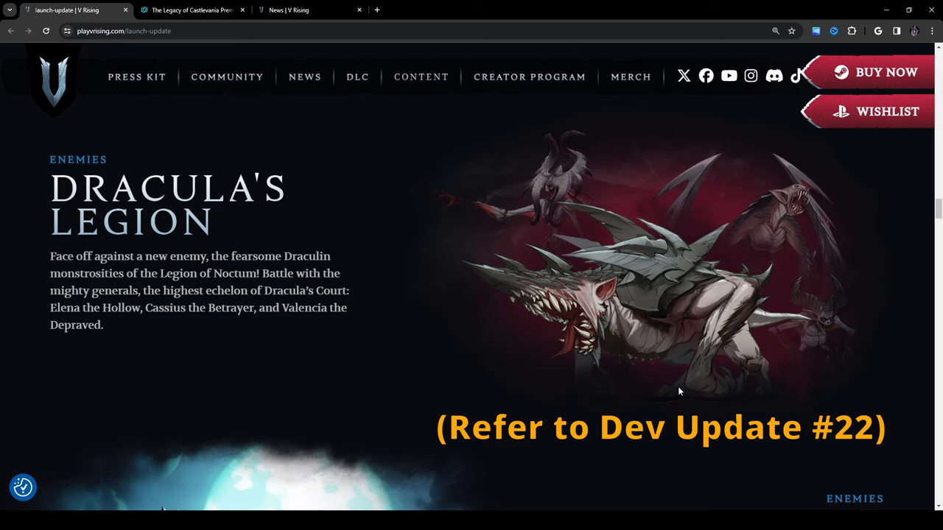
scroll("down", 3)
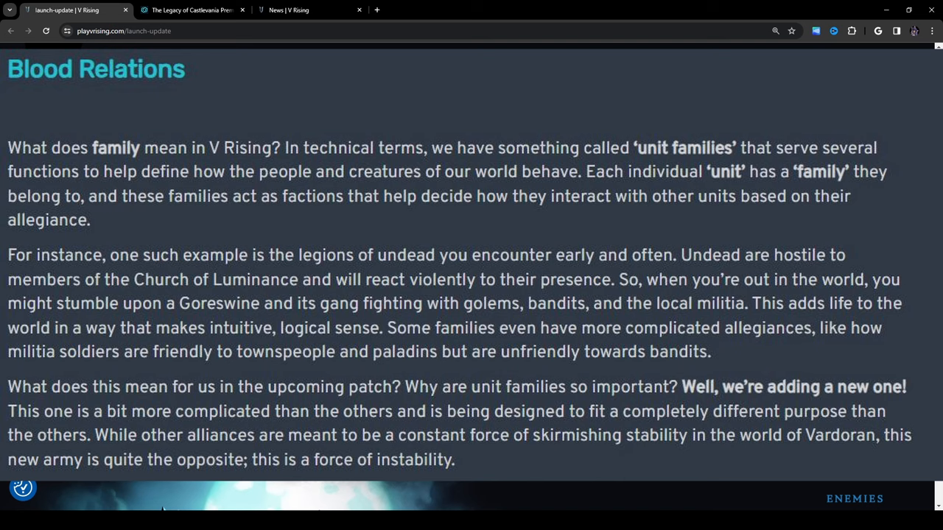
scroll("down", 3)
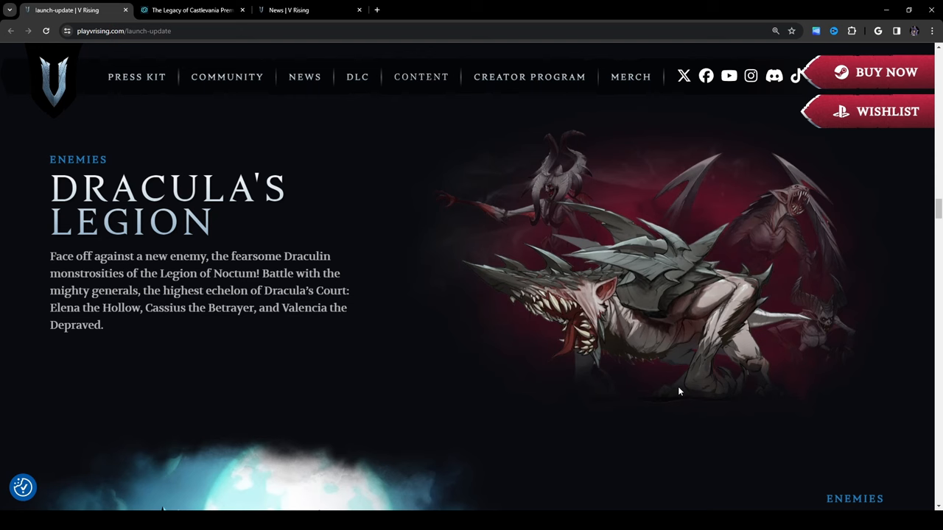
mouse_move(651, 192)
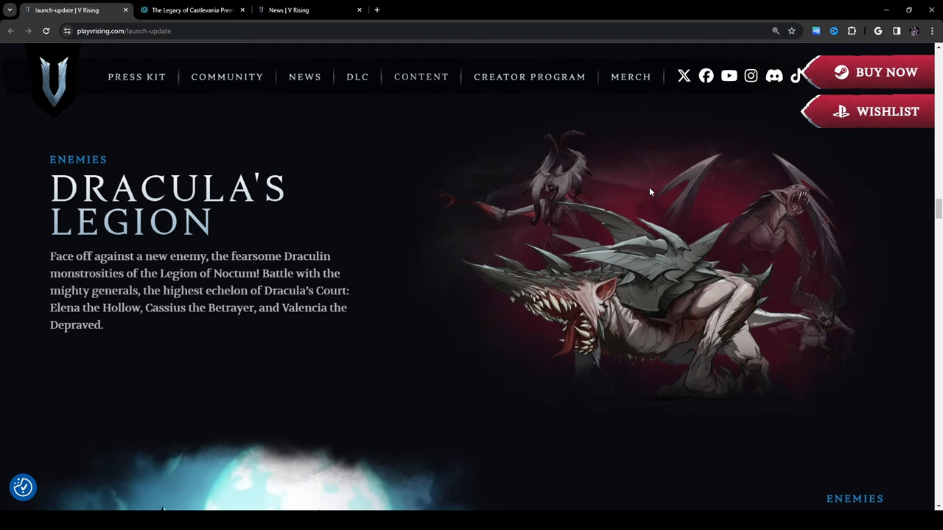
mouse_move(834, 186)
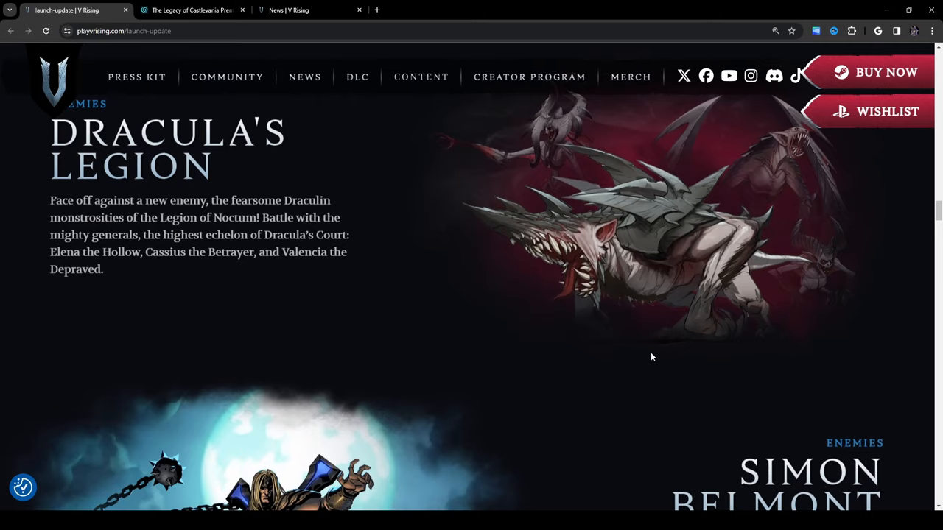
scroll("down", 3)
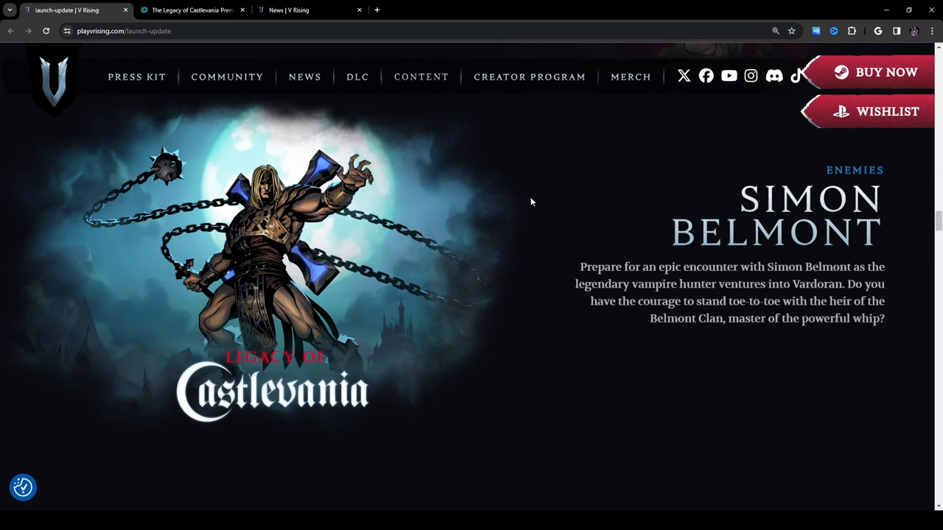
mouse_move(834, 286)
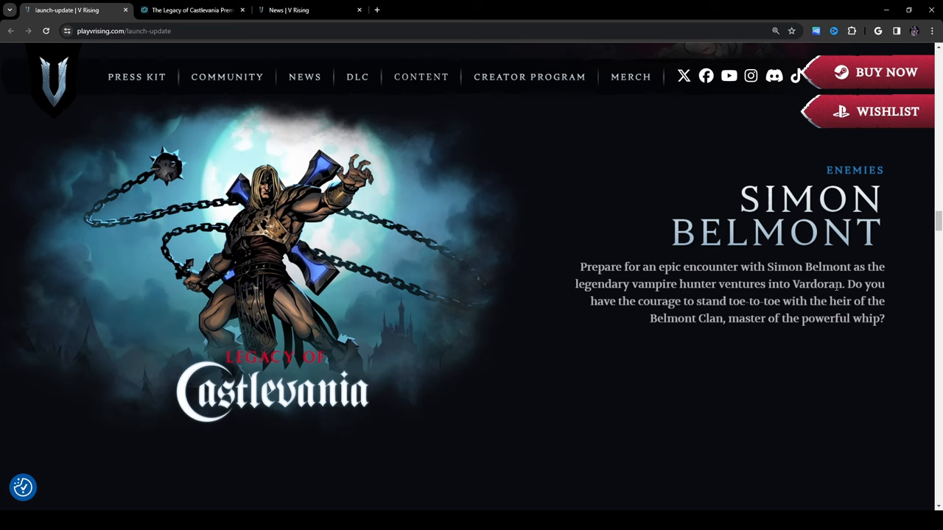
mouse_move(779, 312)
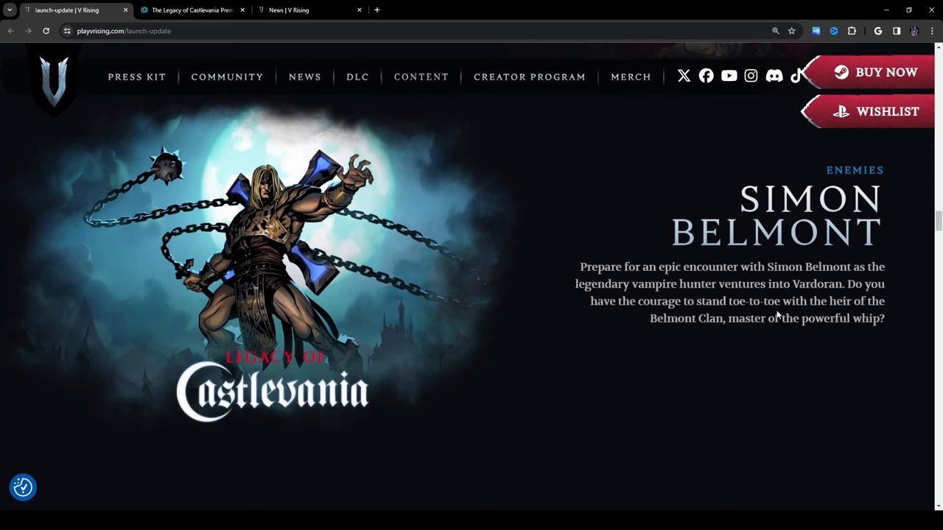
mouse_move(799, 337)
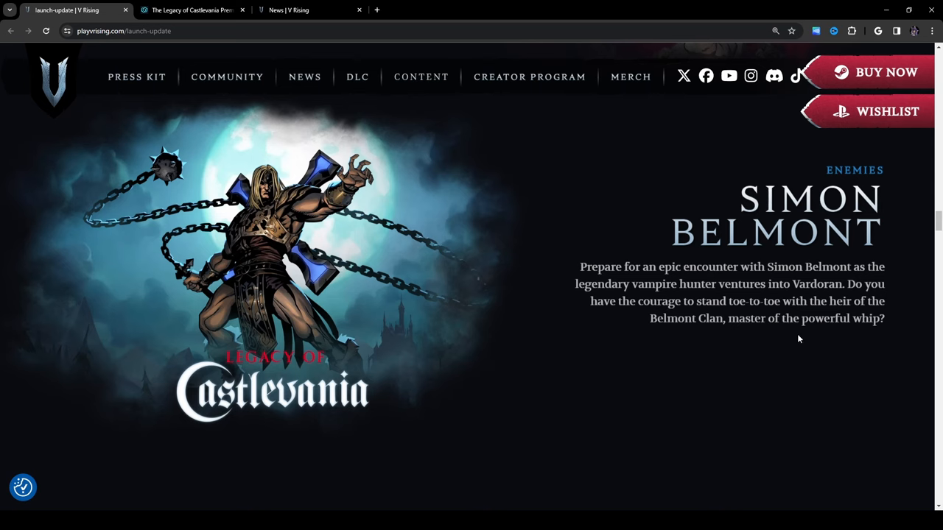
mouse_move(761, 386)
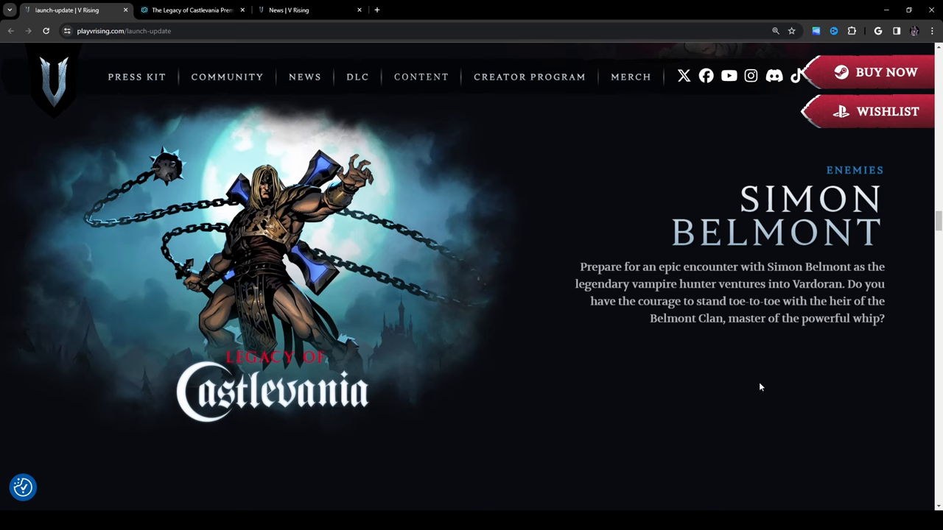
- Scroll past Simon Belmont to the Improved Magic combat section
scroll("down", 3)
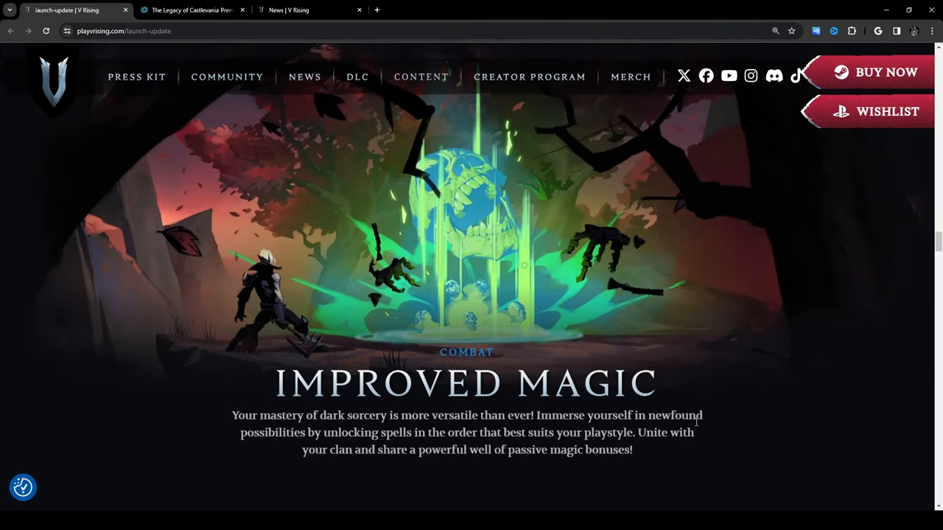
mouse_move(681, 414)
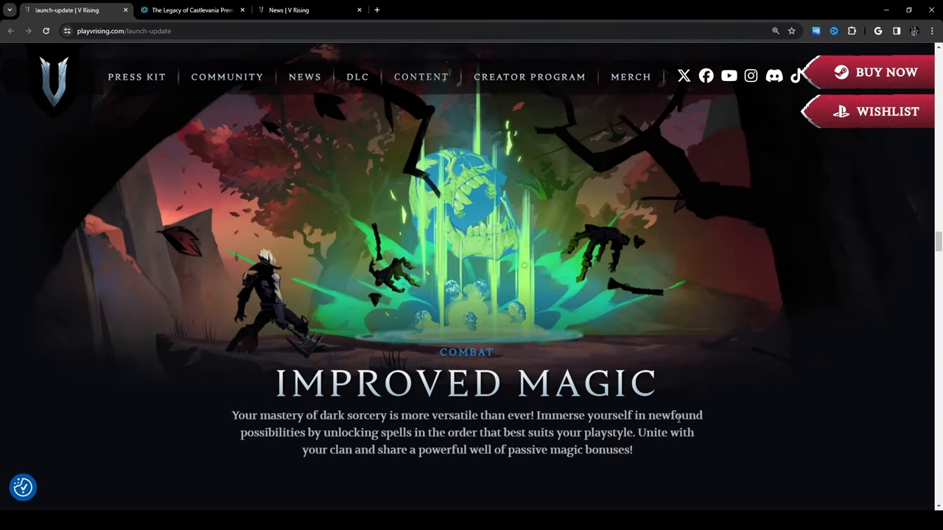
mouse_move(773, 392)
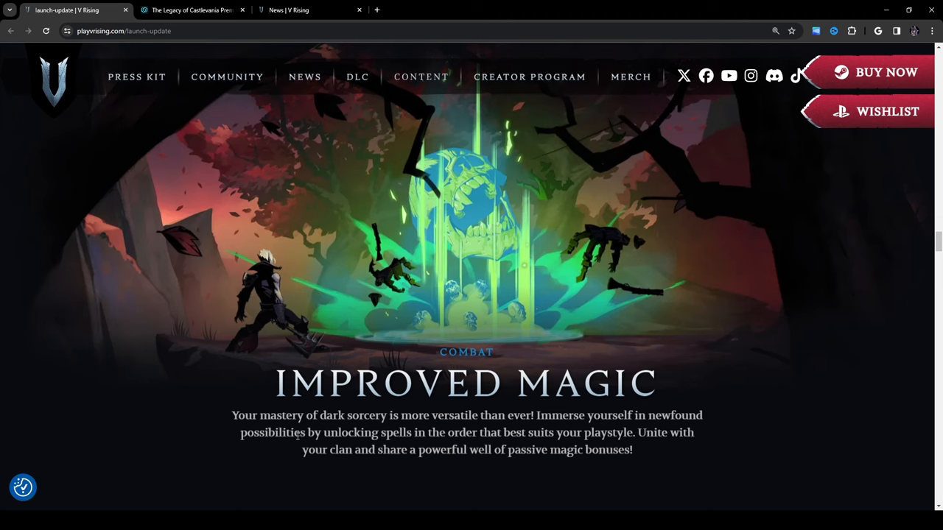
mouse_move(681, 477)
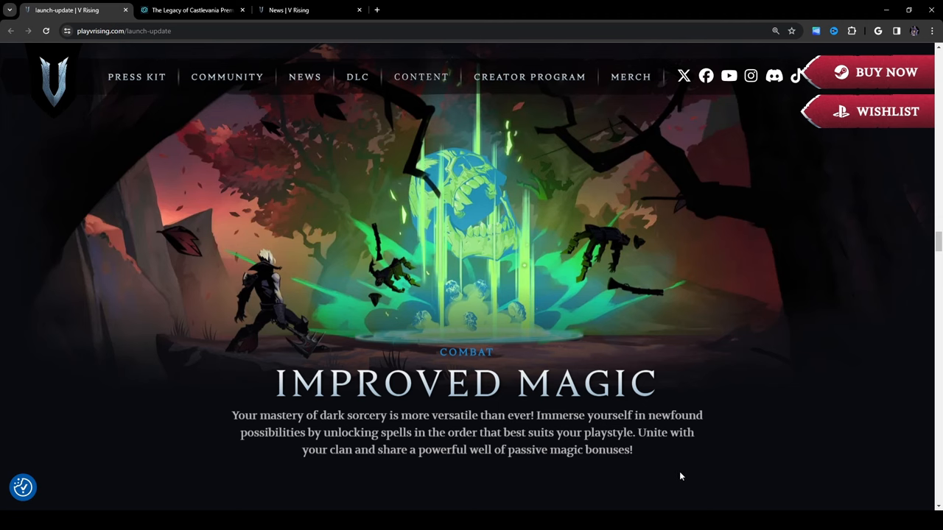
- Scroll to the New Weapons section showing its second image, a snowy cliffside scene
scroll("down", 3)
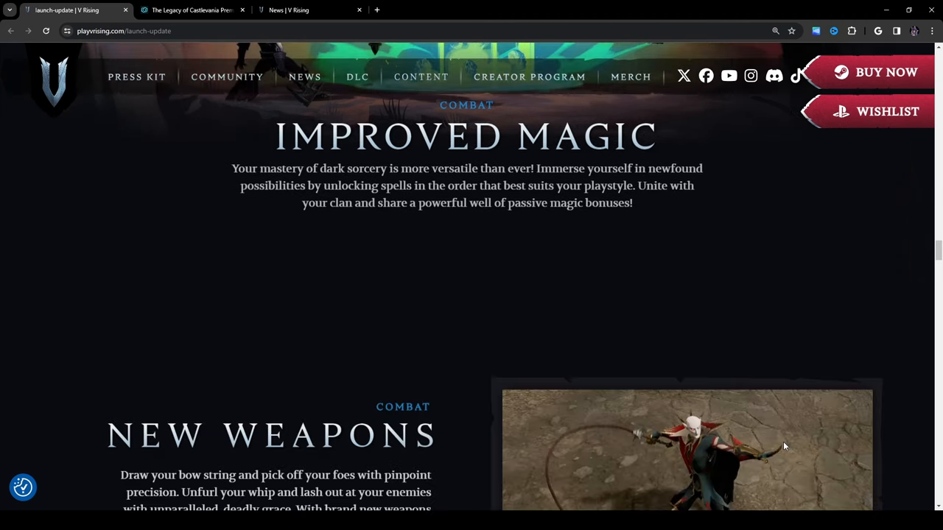
scroll("down", 3)
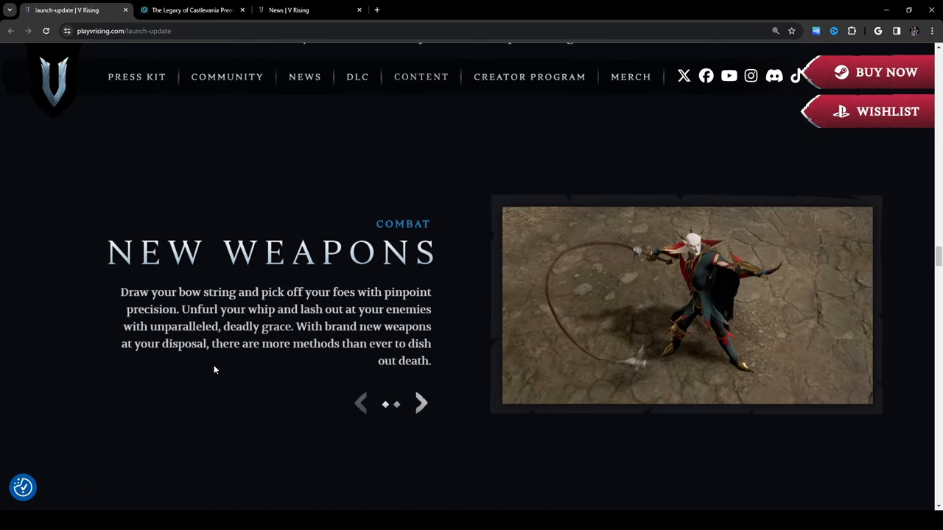
mouse_move(352, 310)
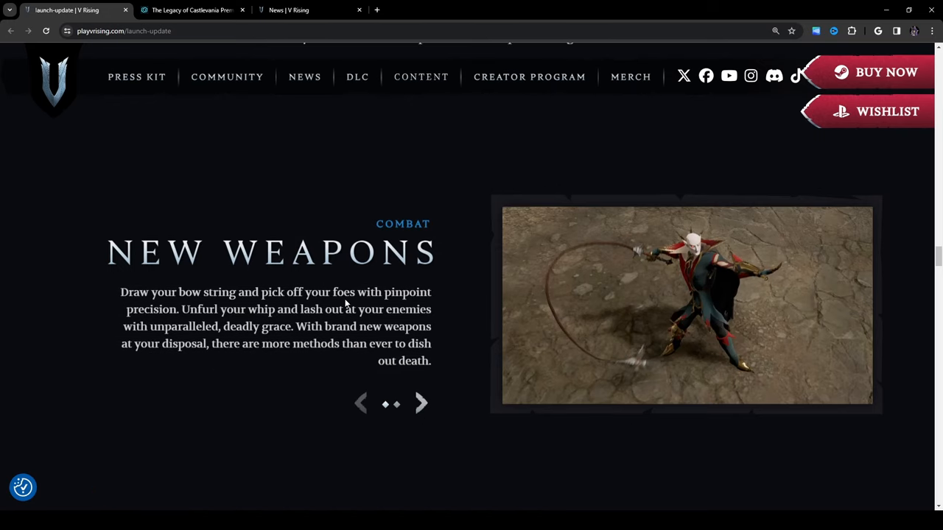
mouse_move(406, 327)
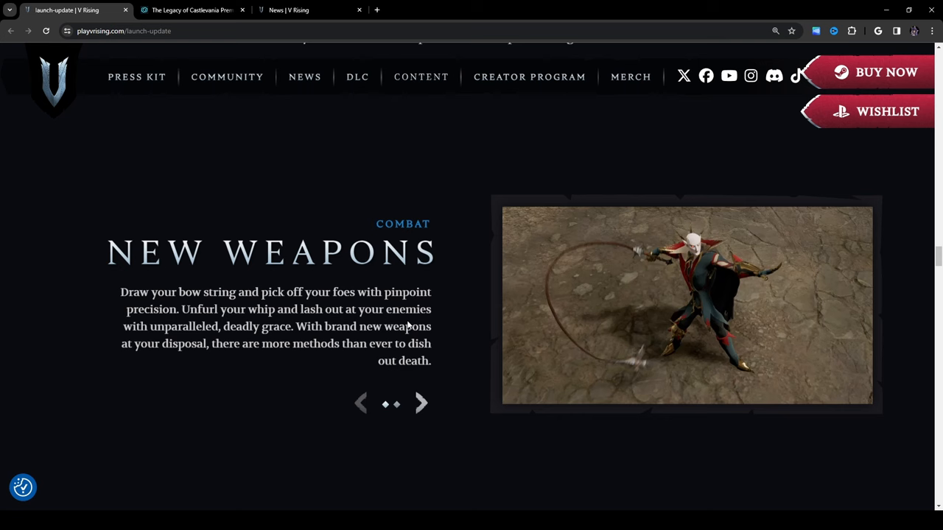
mouse_move(349, 327)
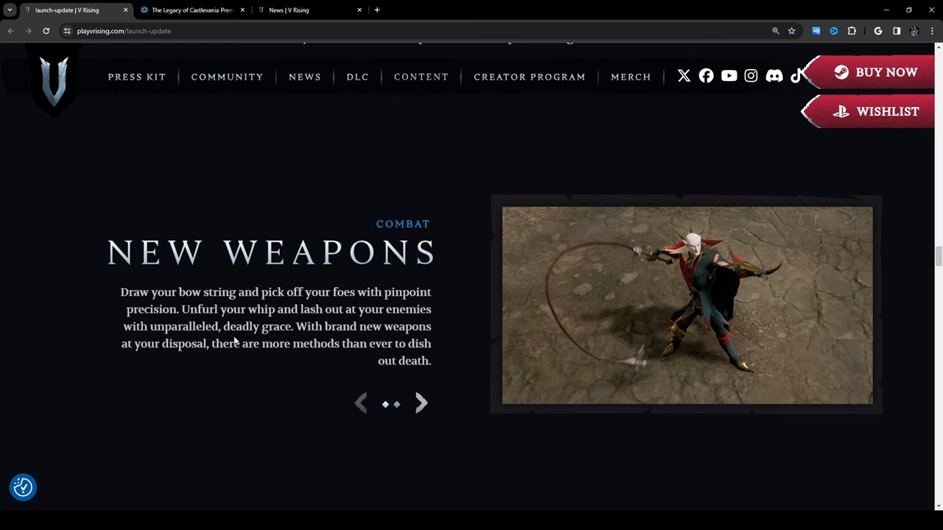
mouse_move(381, 345)
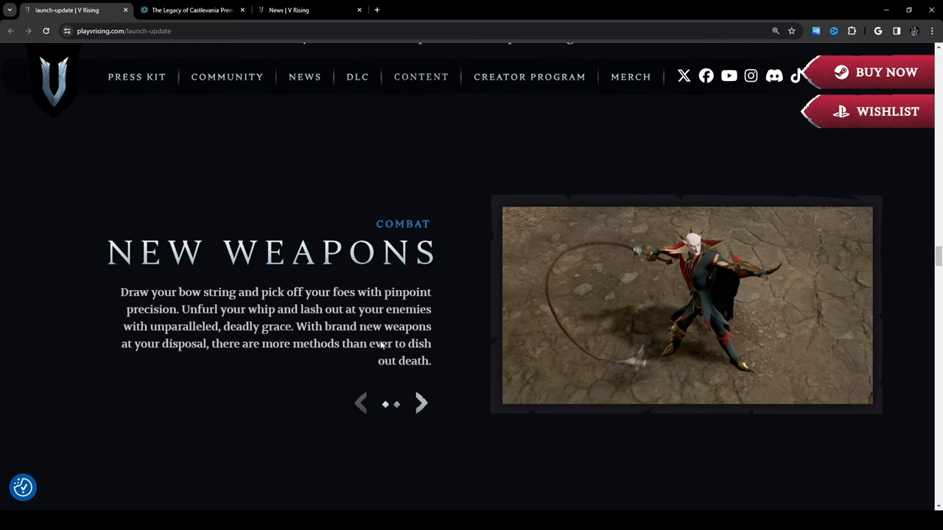
mouse_move(345, 367)
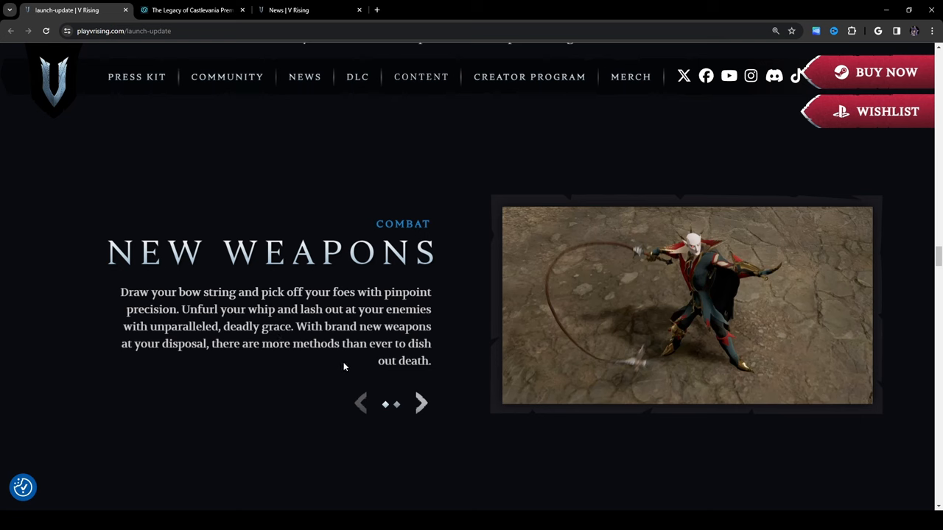
mouse_move(436, 434)
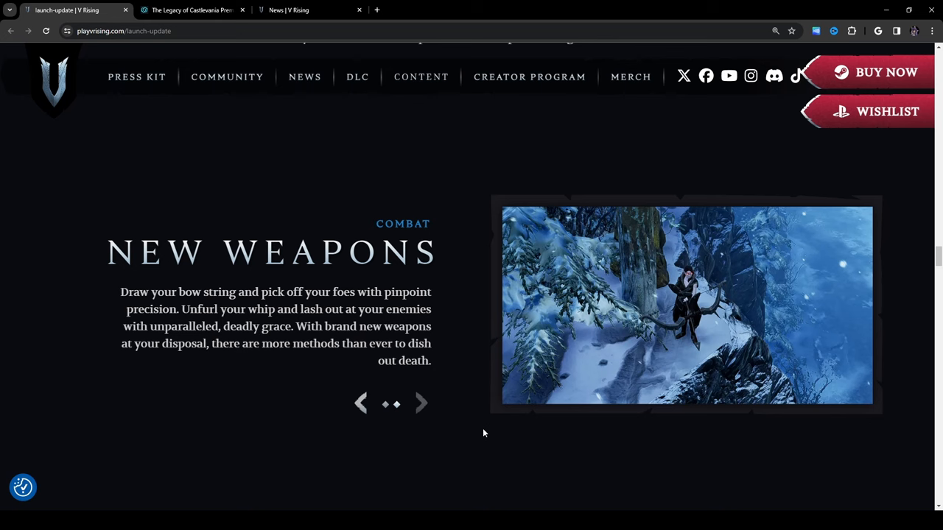
mouse_move(435, 427)
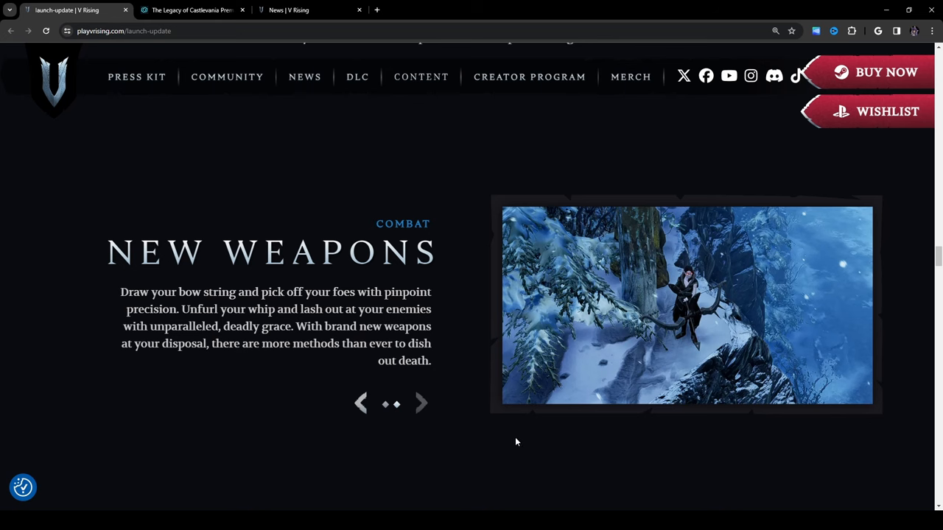
scroll("down", 3)
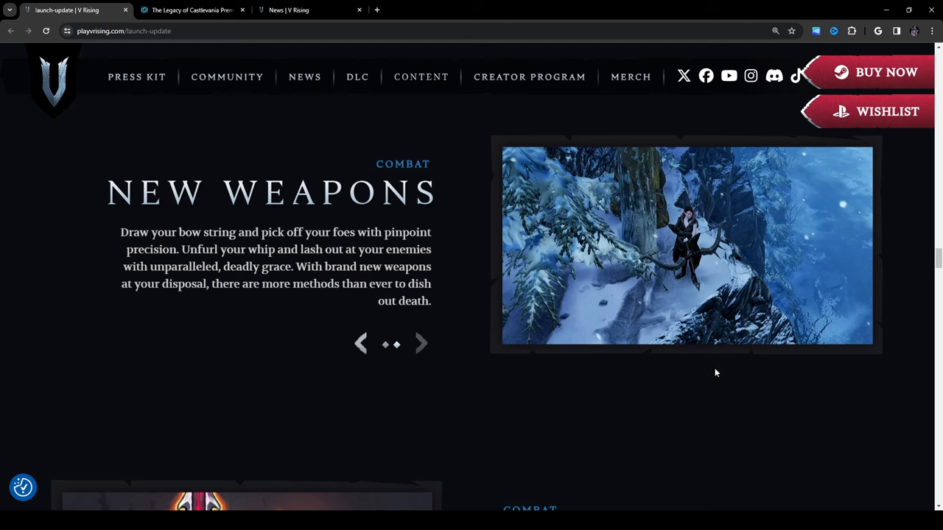
mouse_move(731, 348)
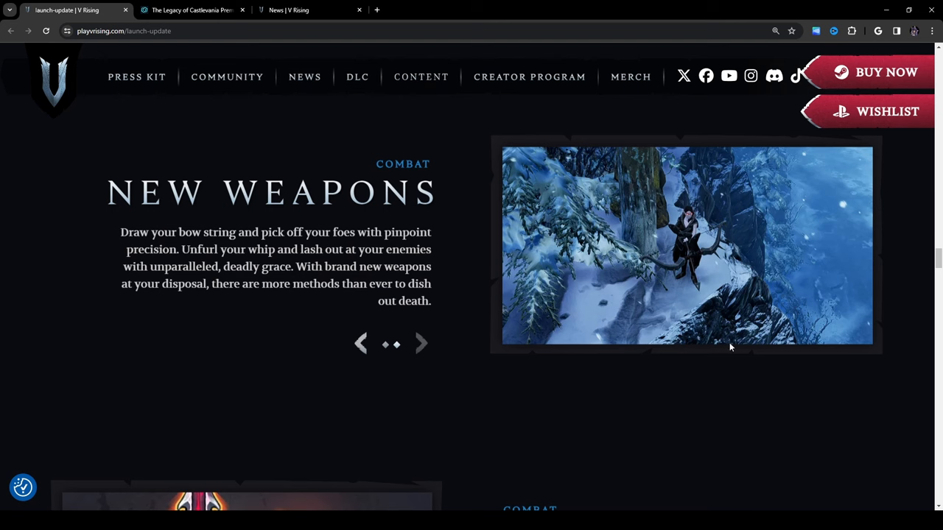
- Advance the New Unique Weapons carousel to the glowing red spell circles image
scroll("down", 3)
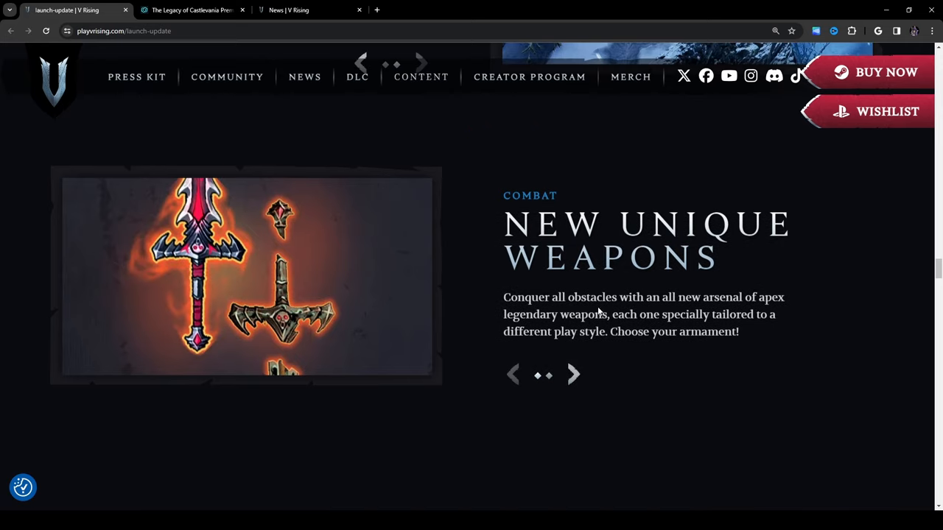
mouse_move(728, 369)
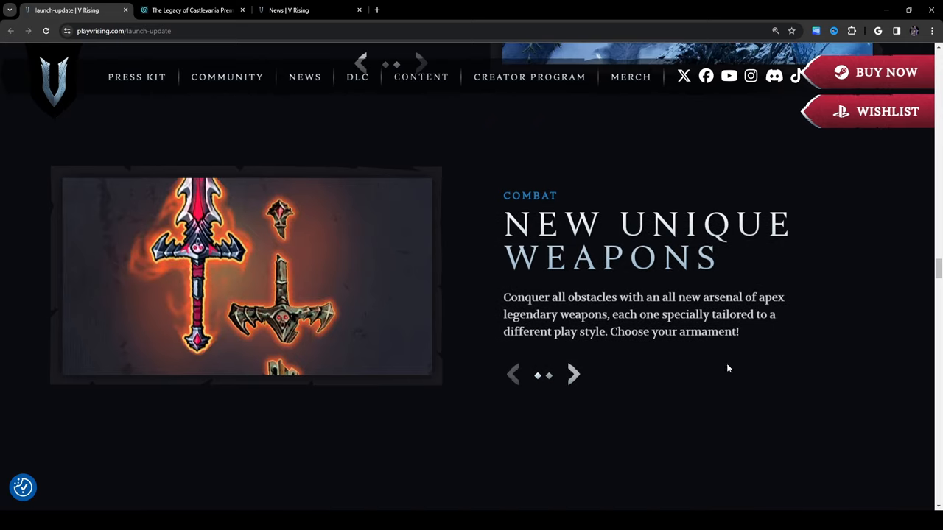
mouse_move(714, 389)
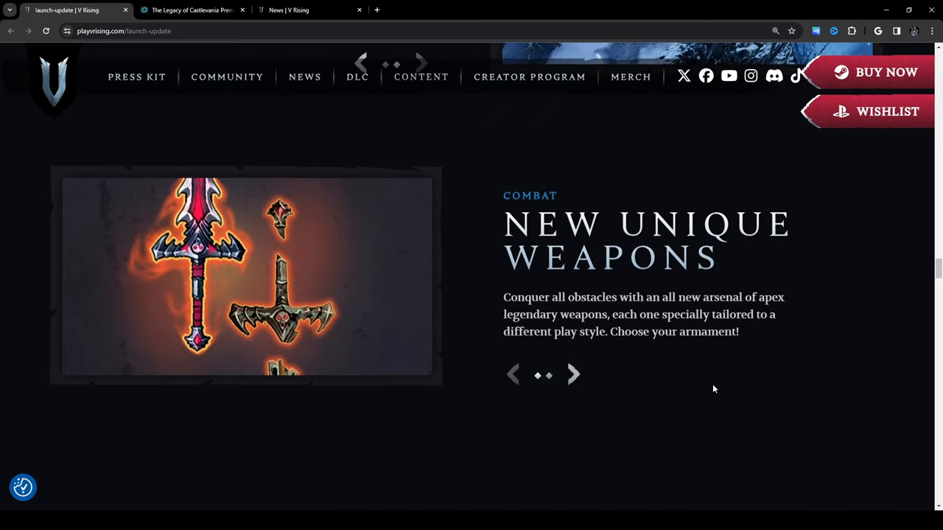
mouse_move(714, 379)
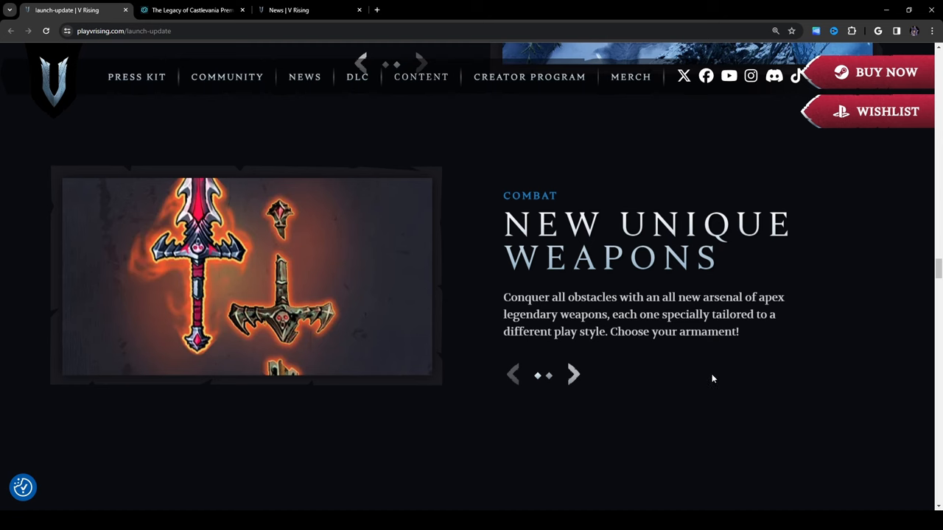
mouse_move(740, 371)
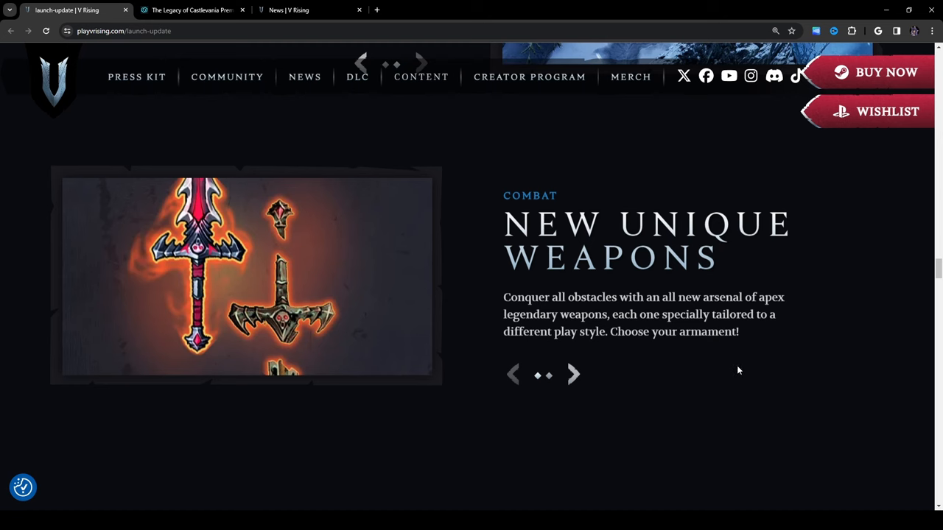
mouse_move(312, 344)
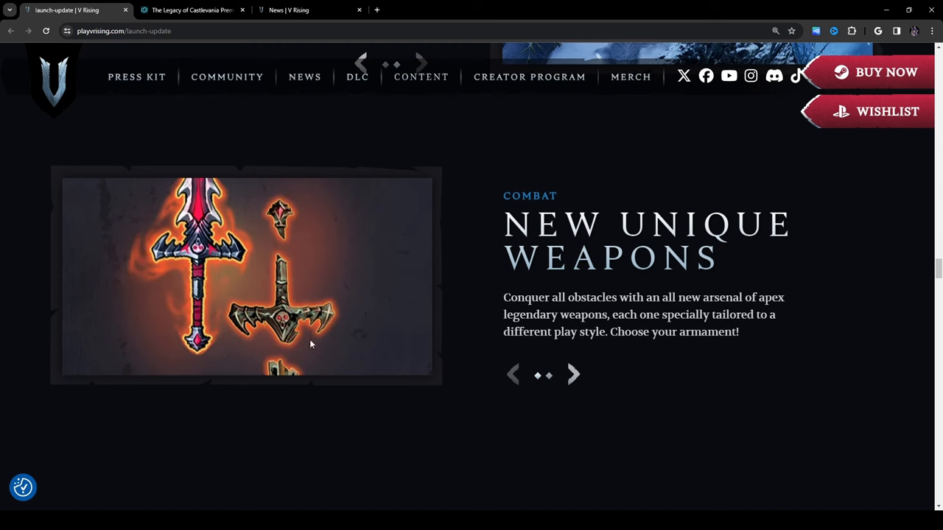
mouse_move(572, 375)
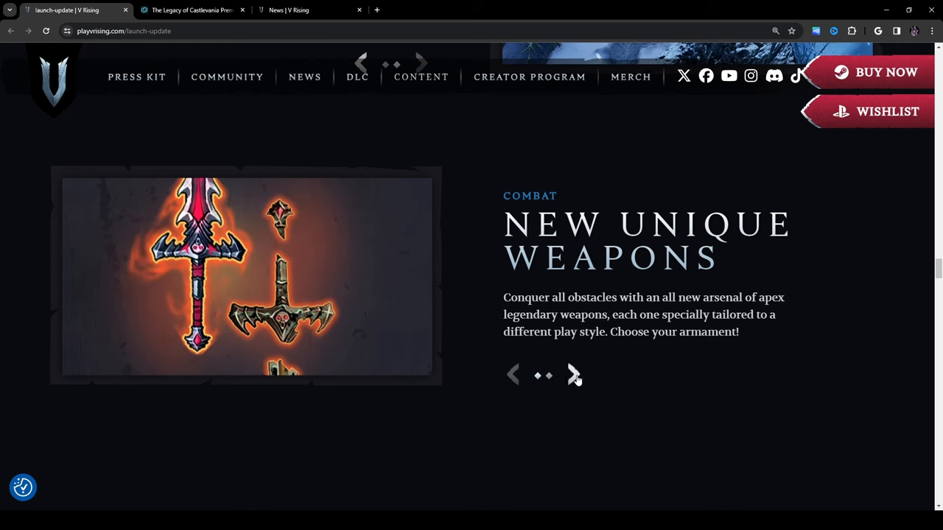
left_click(572, 375)
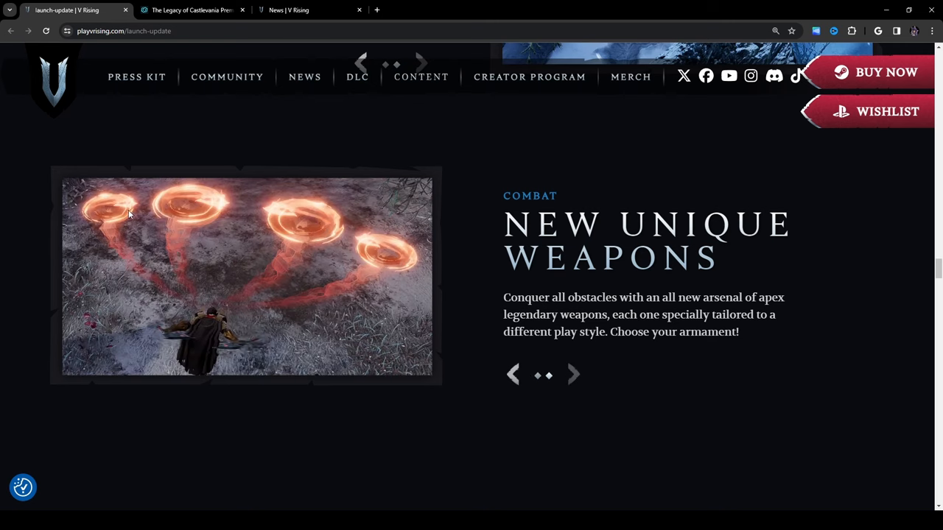
mouse_move(395, 271)
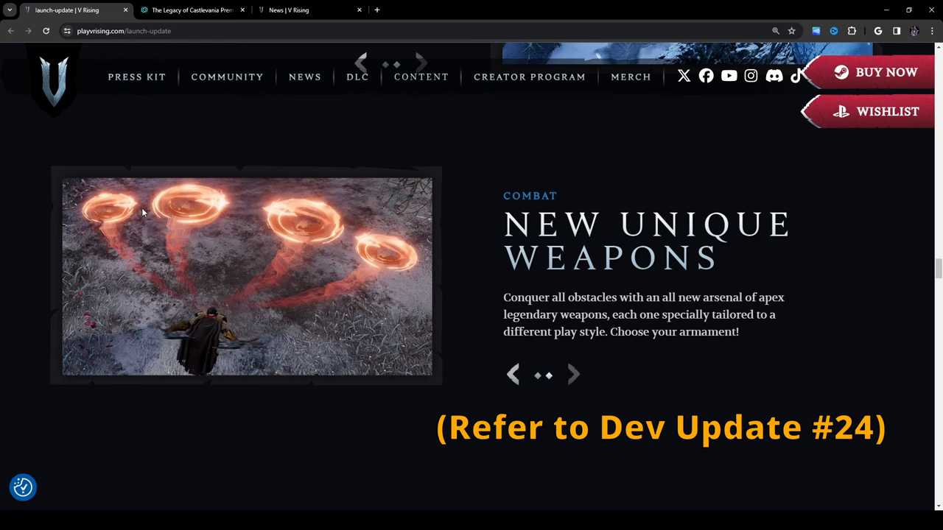
mouse_move(316, 155)
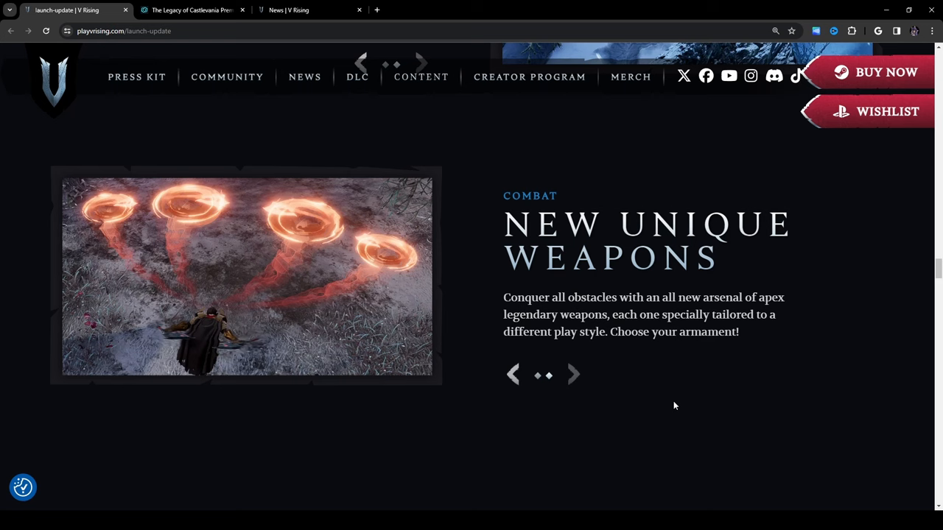
mouse_move(348, 295)
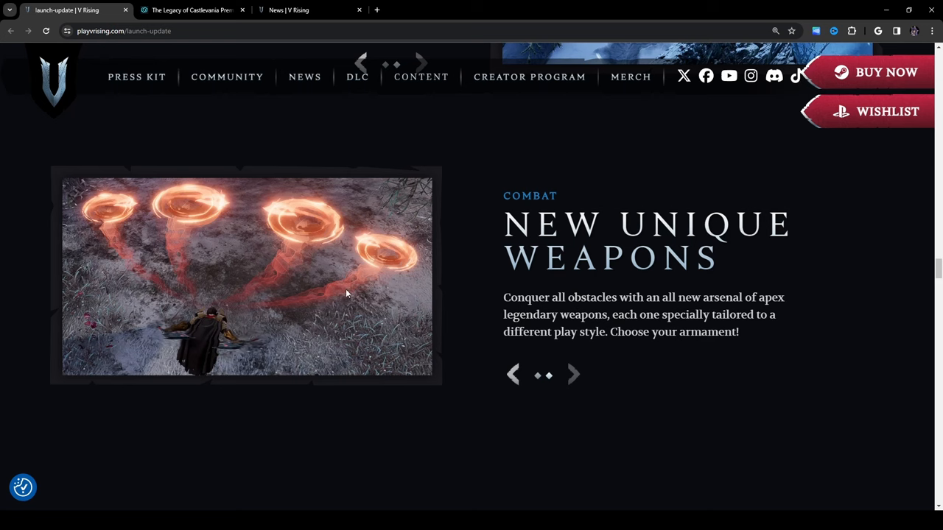
mouse_move(513, 254)
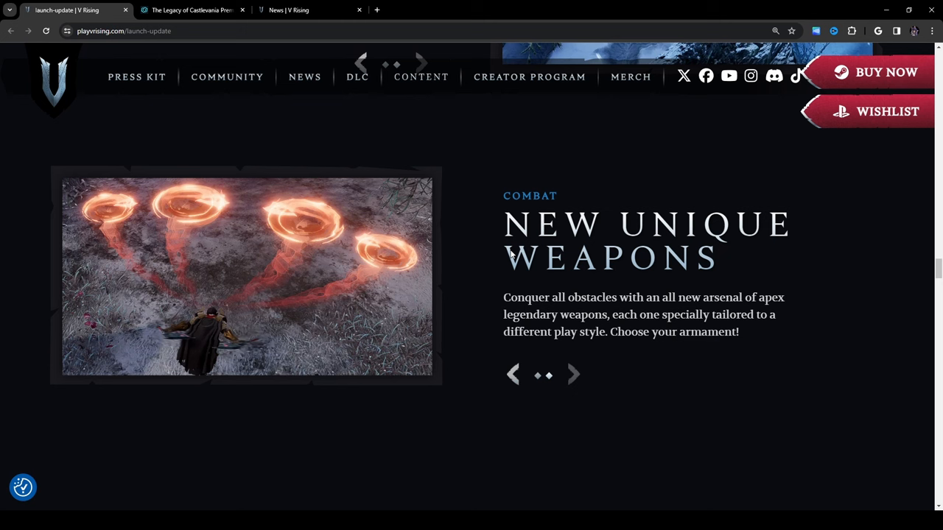
- Scroll down through the Ancestral Weapon Upgrades section to its Ancestral Forge slide
scroll("down", 3)
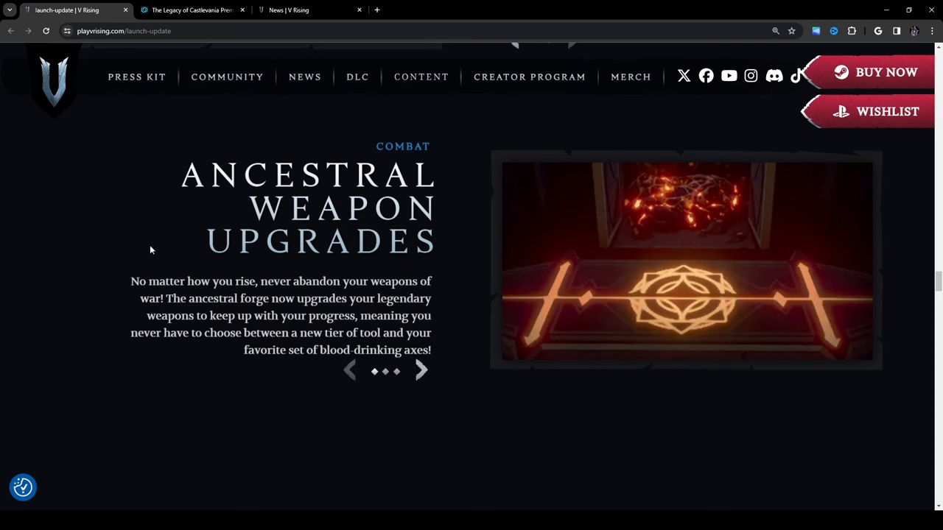
mouse_move(203, 283)
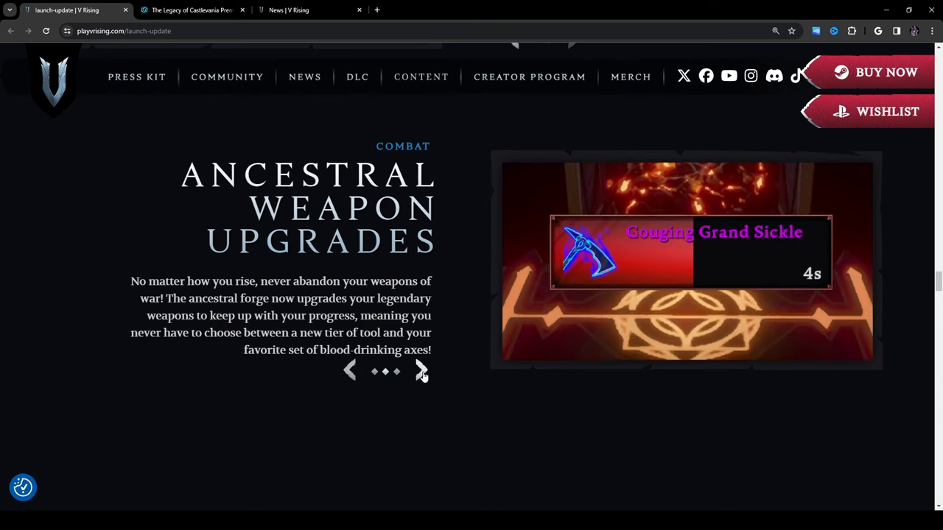
mouse_move(772, 248)
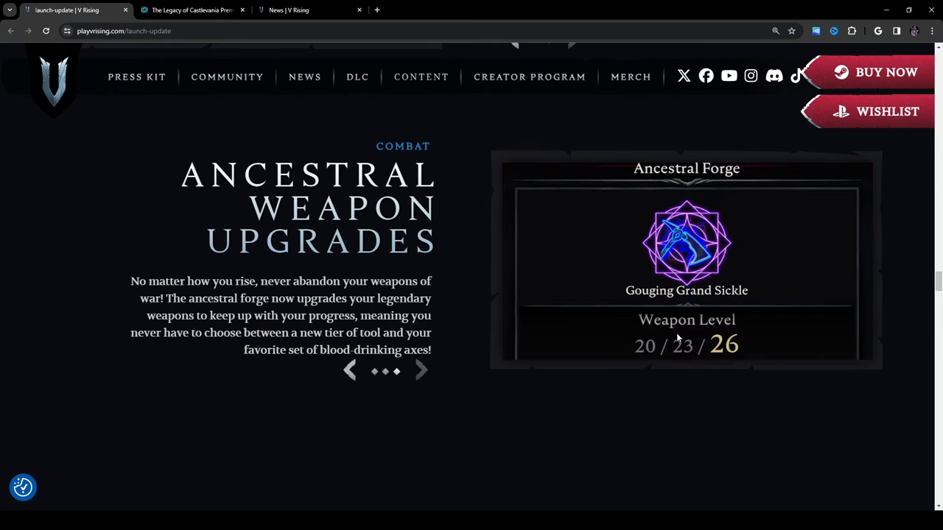
mouse_move(656, 358)
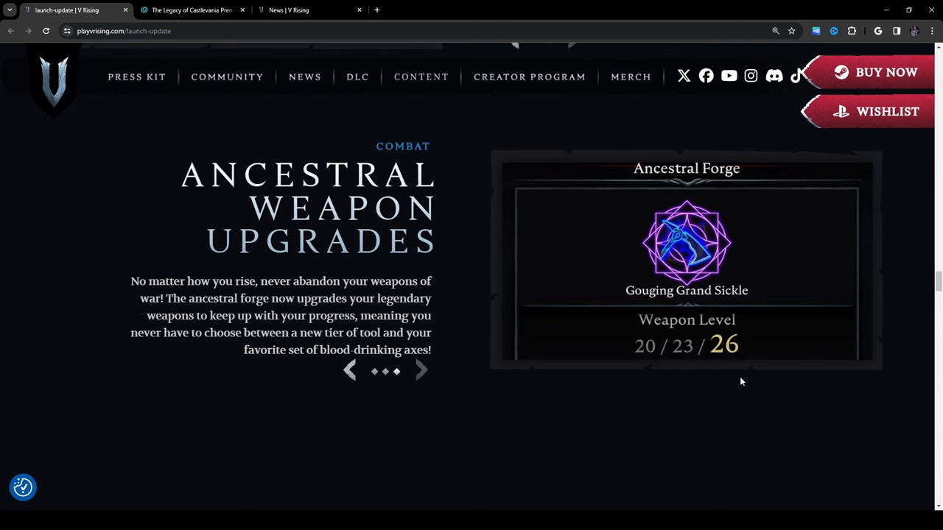
mouse_move(218, 359)
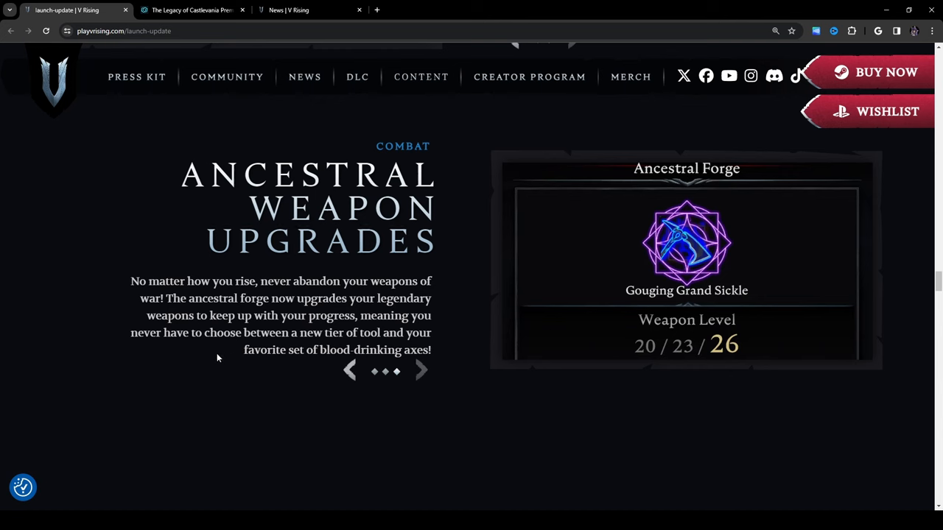
mouse_move(227, 363)
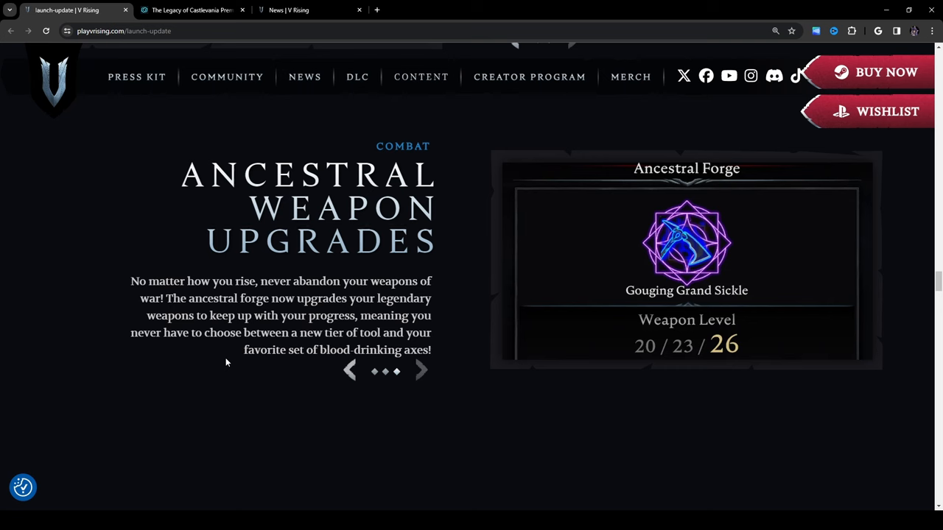
scroll("down", 3)
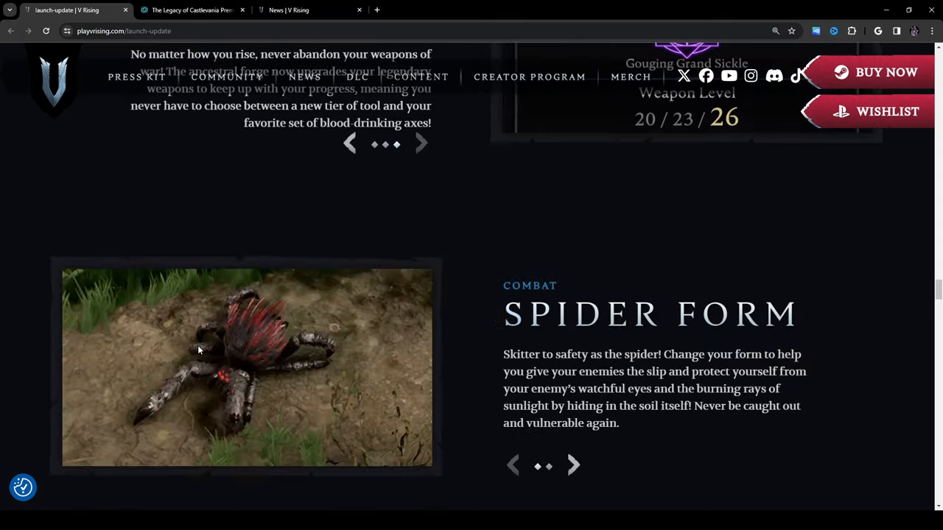
- Scroll down to the Spider Form section and its gameplay clip
scroll("down", 3)
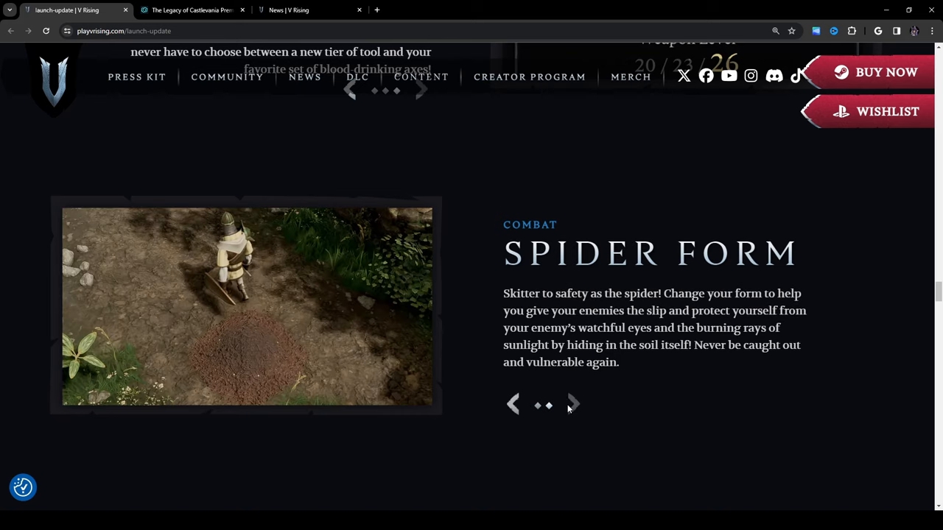
mouse_move(368, 327)
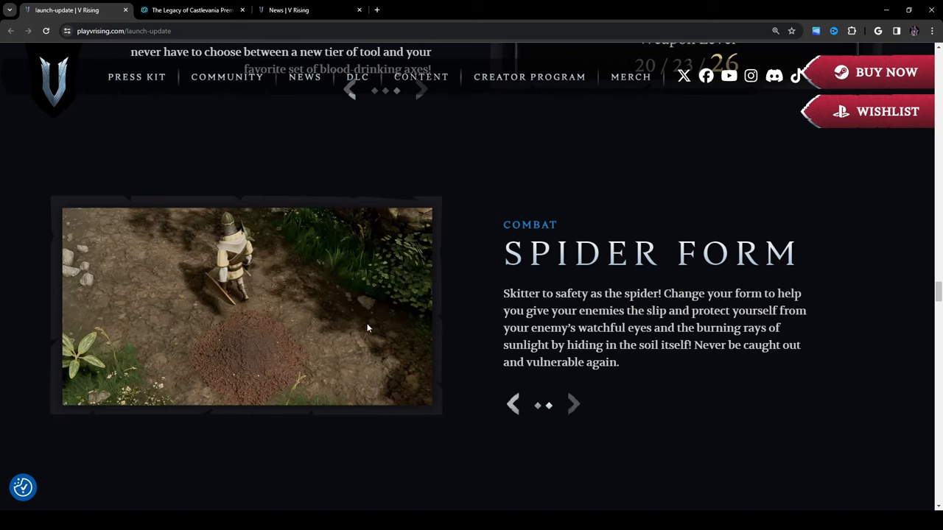
mouse_move(620, 290)
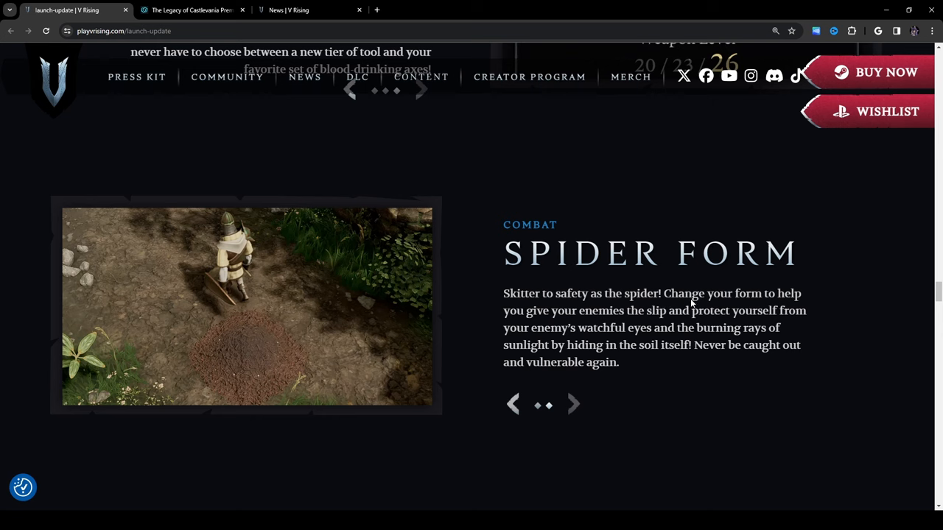
mouse_move(758, 371)
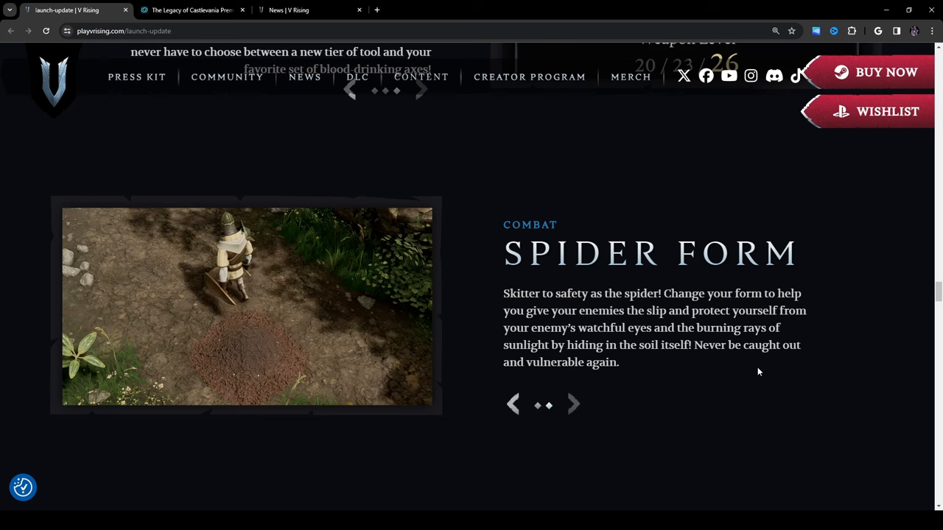
mouse_move(534, 386)
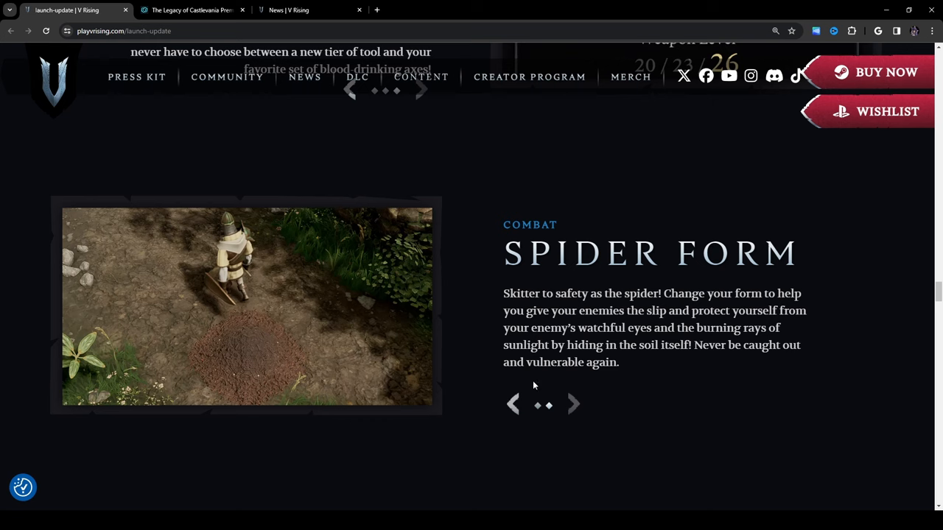
mouse_move(528, 311)
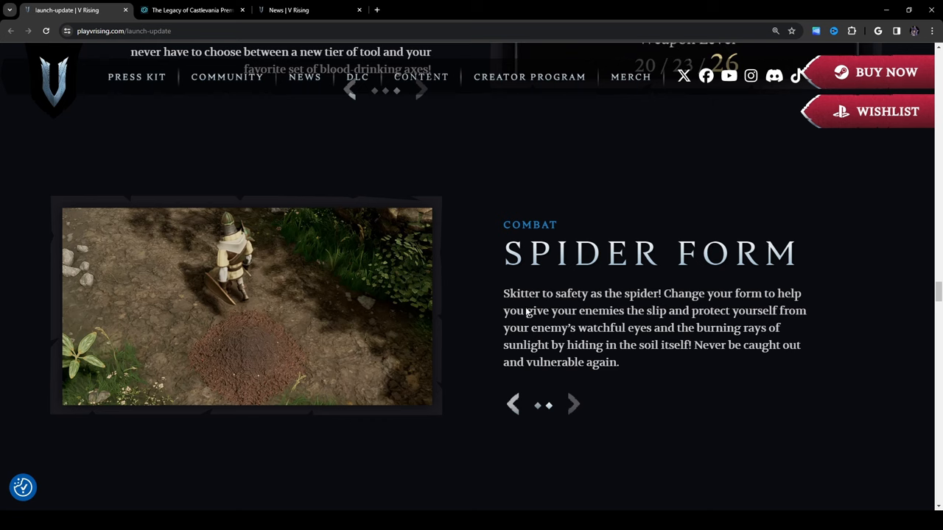
mouse_move(498, 303)
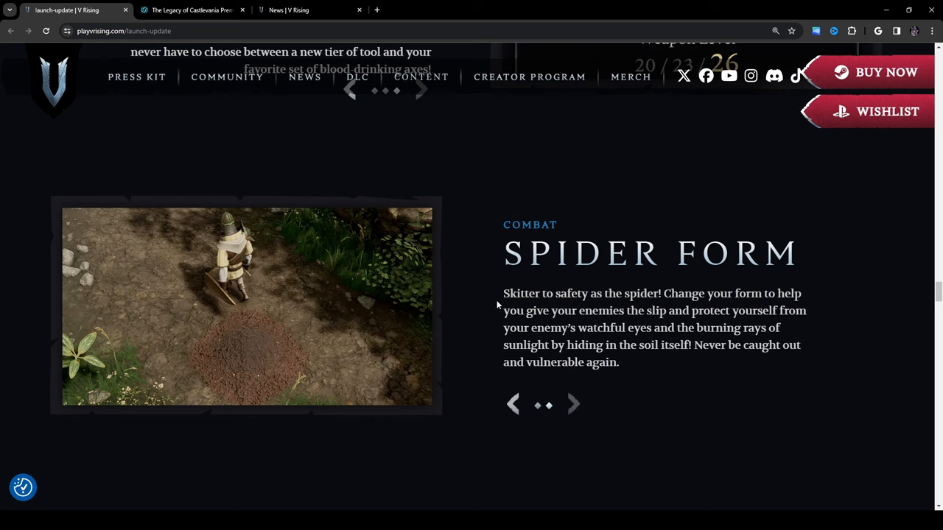
mouse_move(691, 311)
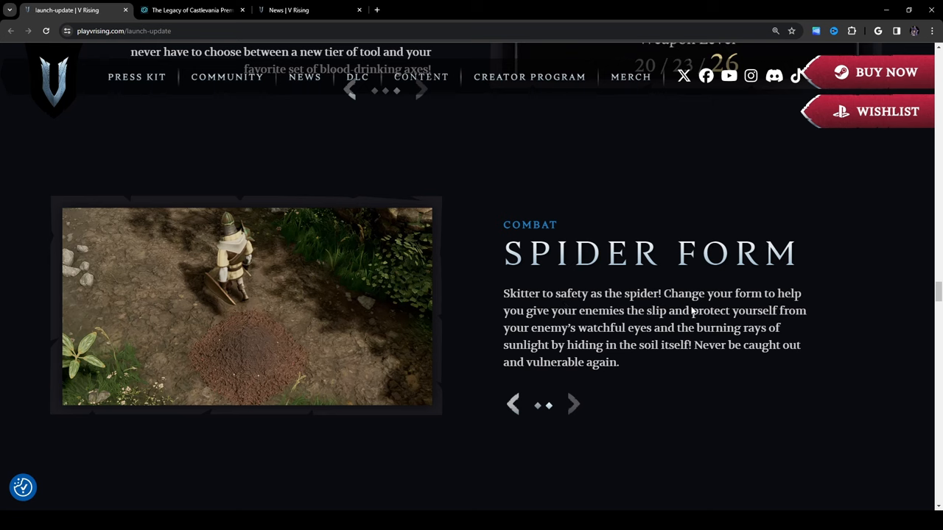
mouse_move(581, 327)
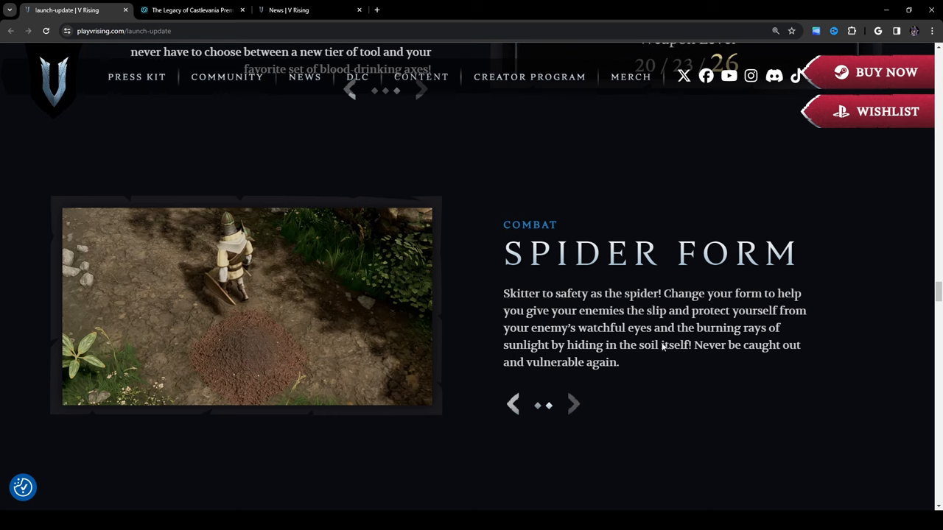
mouse_move(587, 363)
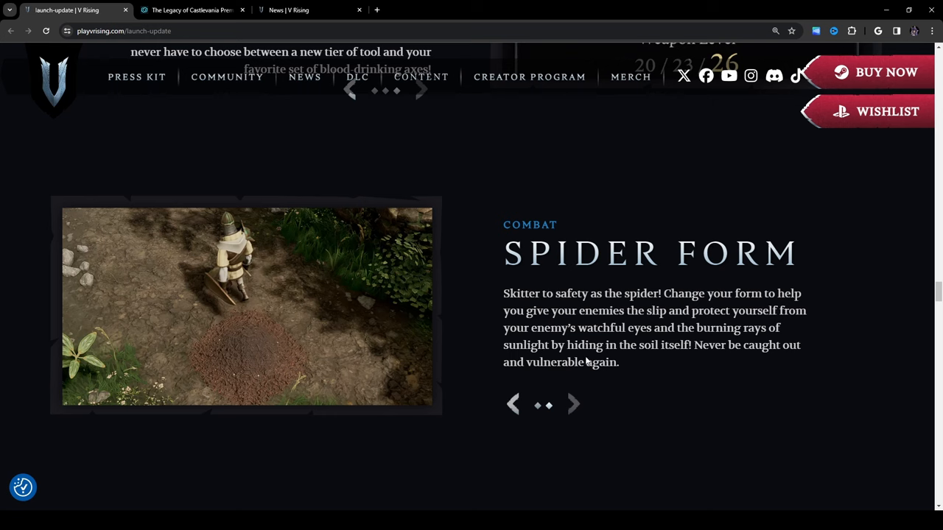
mouse_move(699, 364)
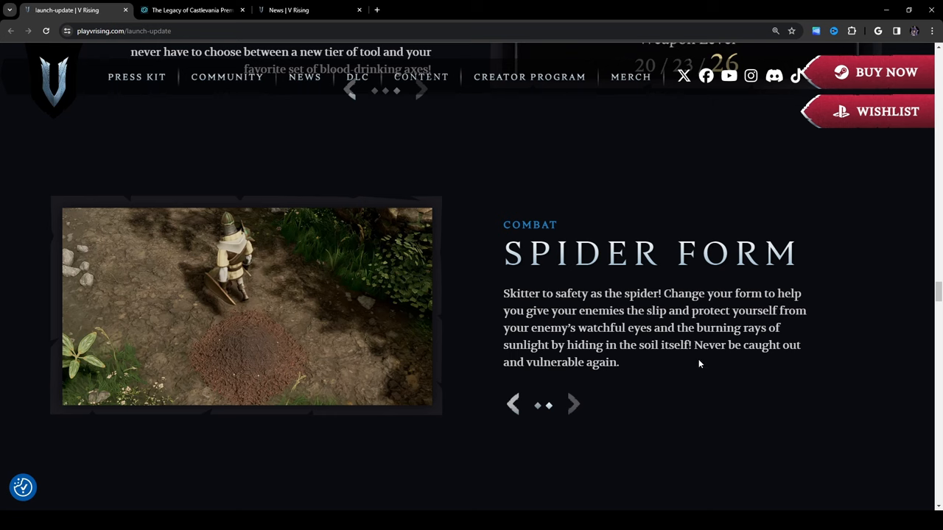
mouse_move(674, 380)
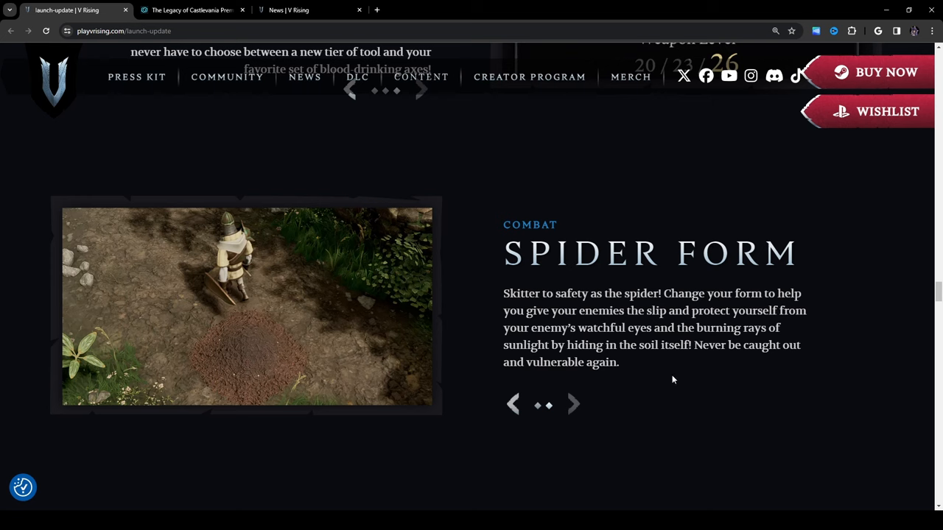
mouse_move(627, 408)
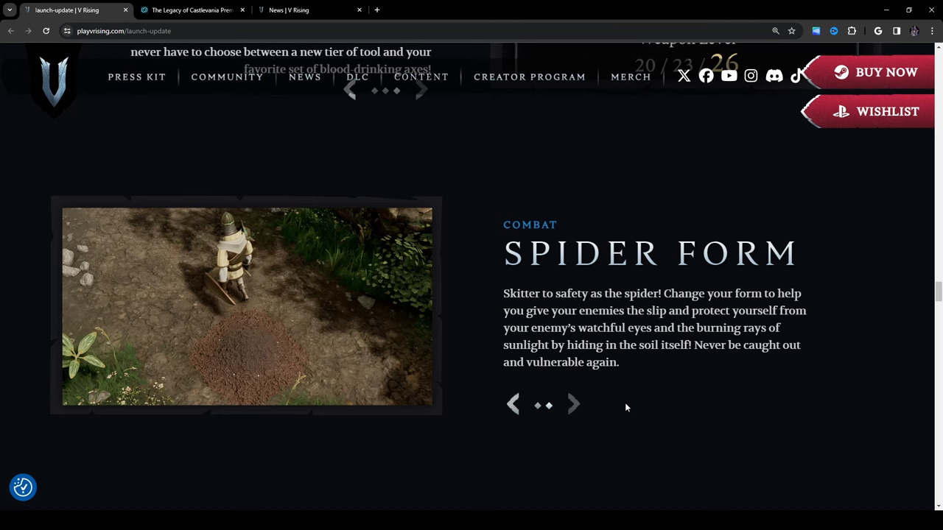
scroll("down", 3)
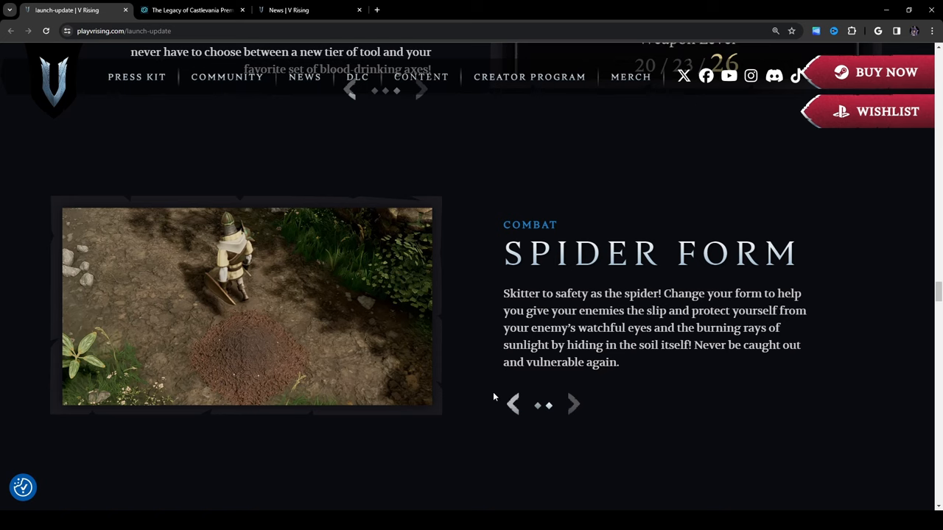
scroll("down", 3)
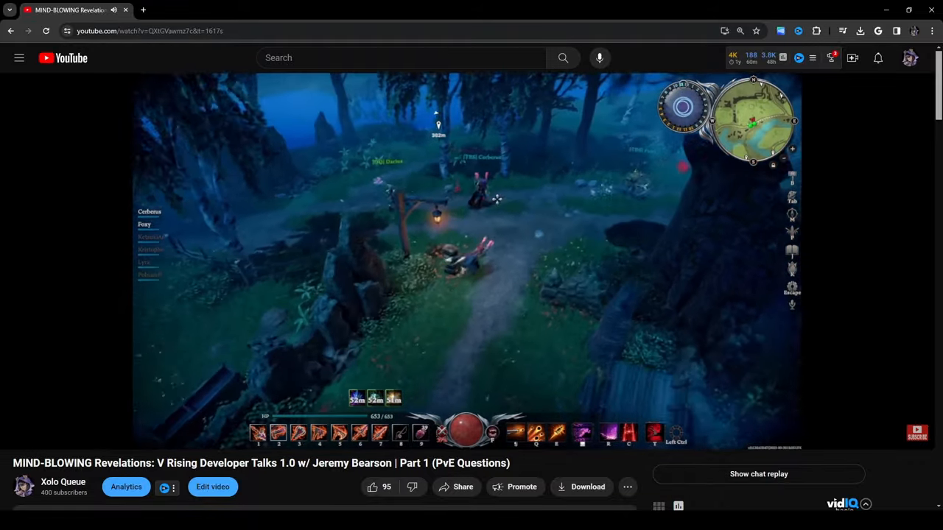
- Watch the V Rising Developer Talks 1.0 video through to the V Blood boss menu
key("i")
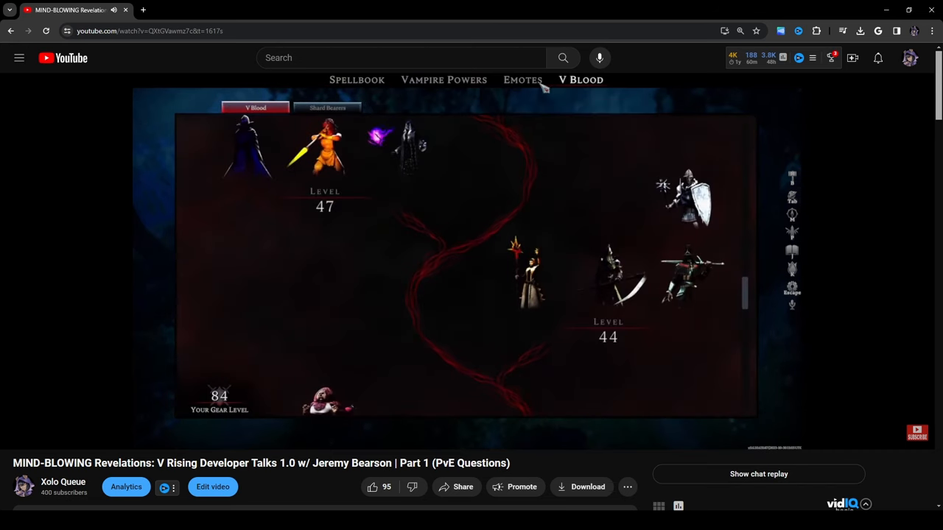
mouse_move(687, 198)
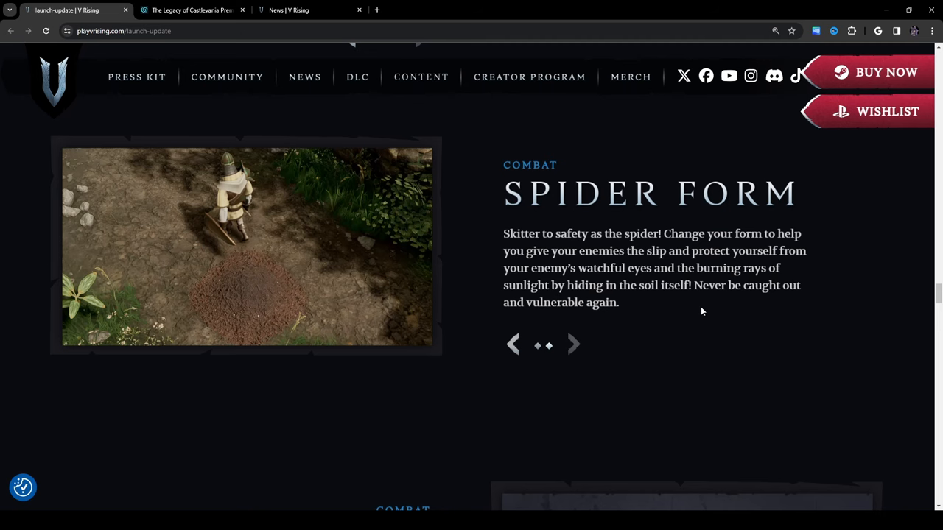
mouse_move(747, 308)
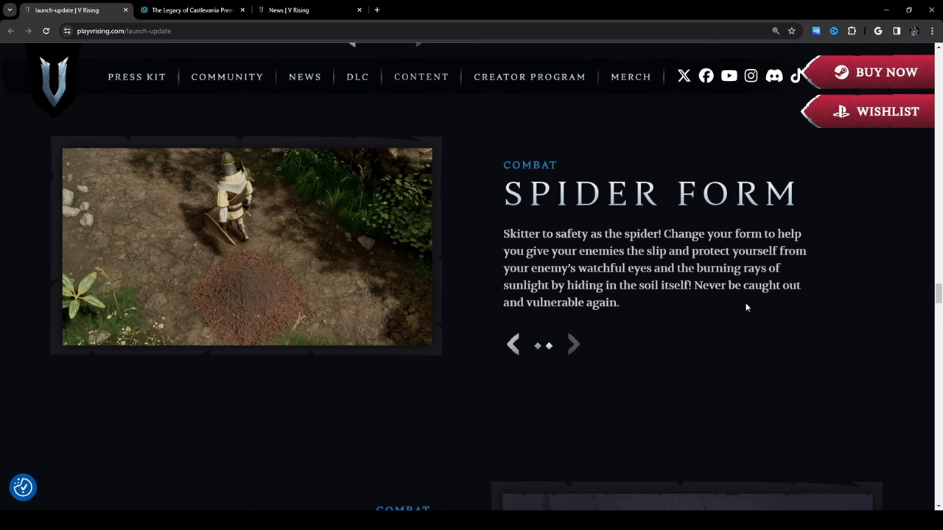
scroll("down", 3)
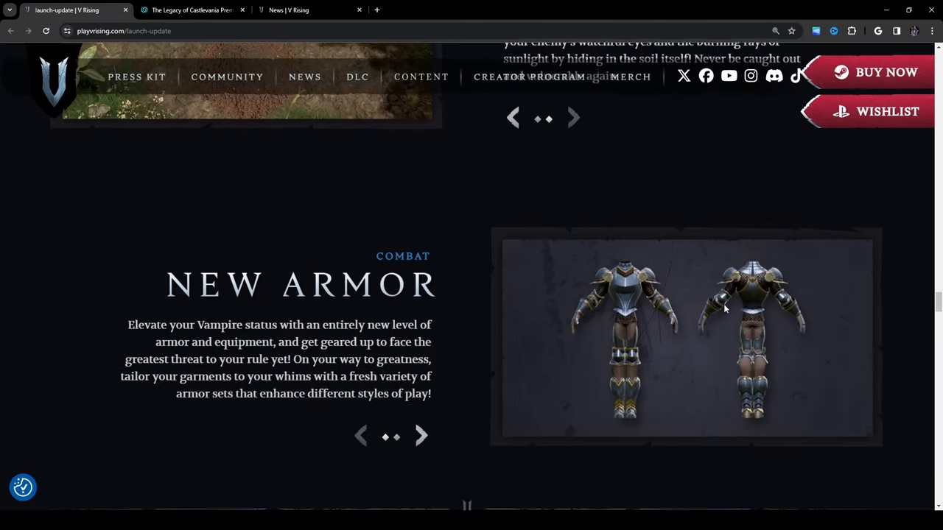
scroll("down", 3)
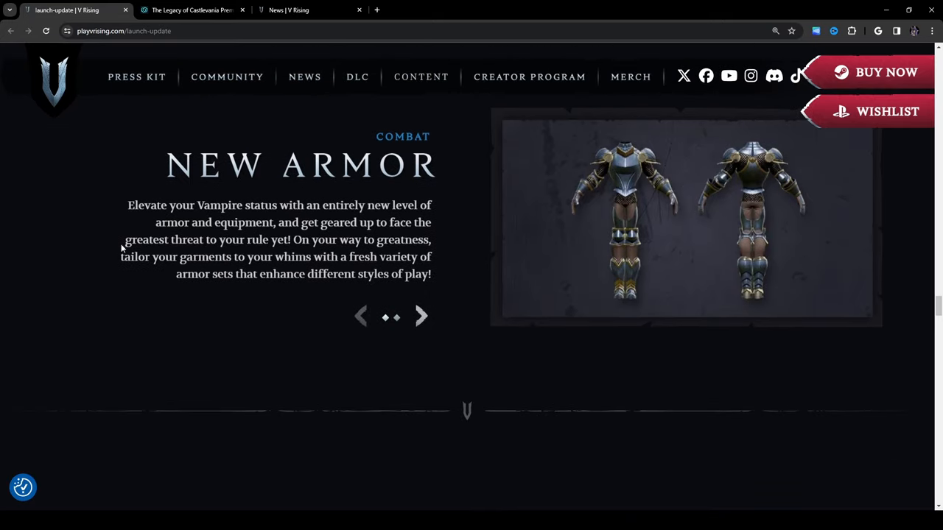
mouse_move(109, 283)
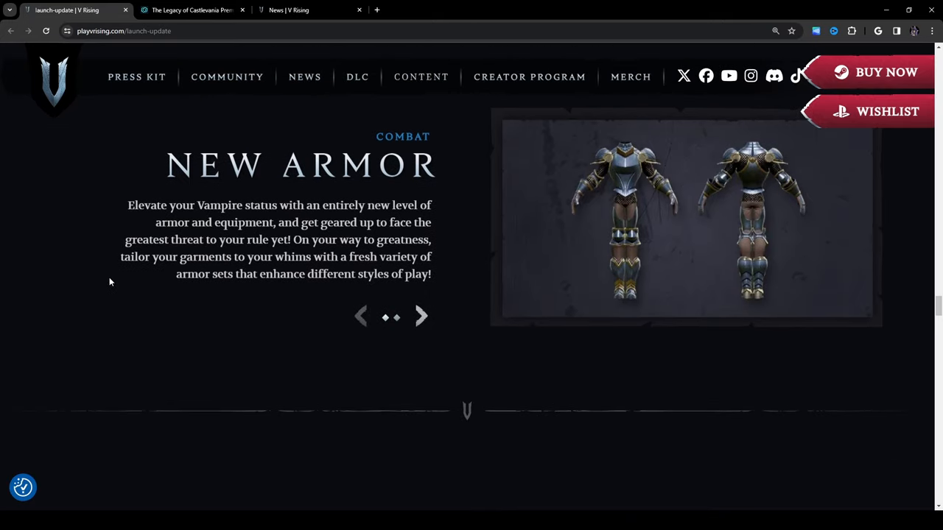
mouse_move(183, 259)
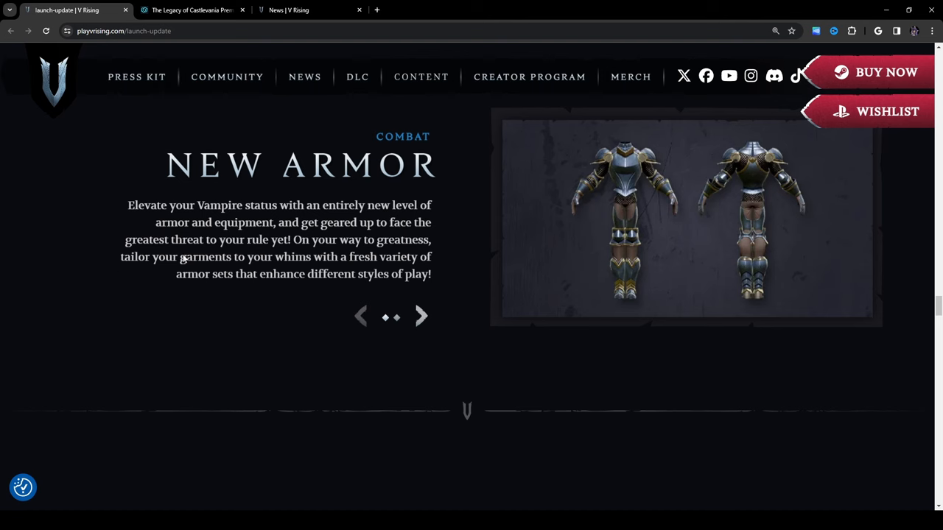
mouse_move(168, 235)
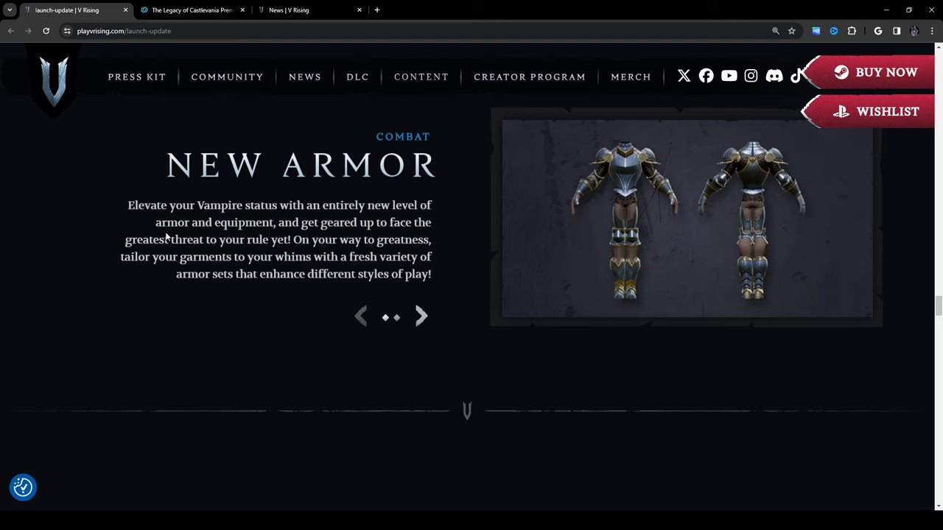
mouse_move(419, 234)
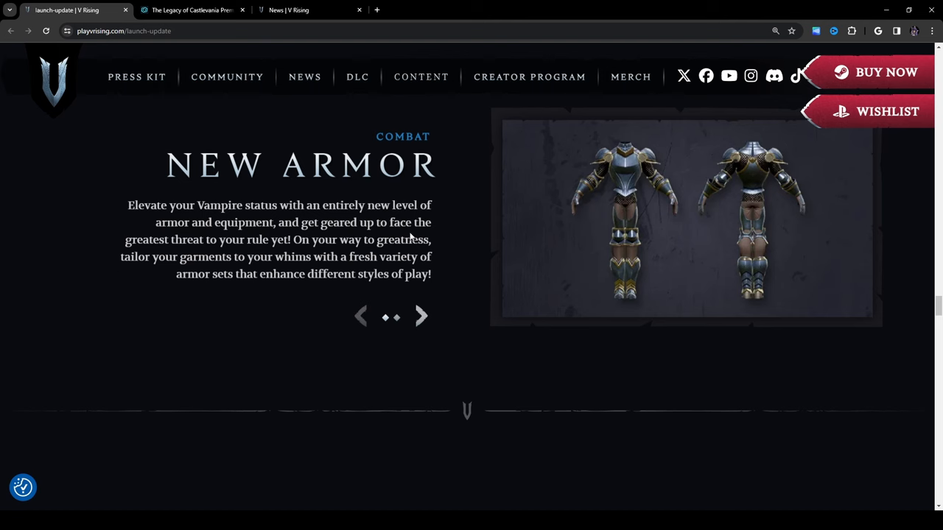
mouse_move(274, 270)
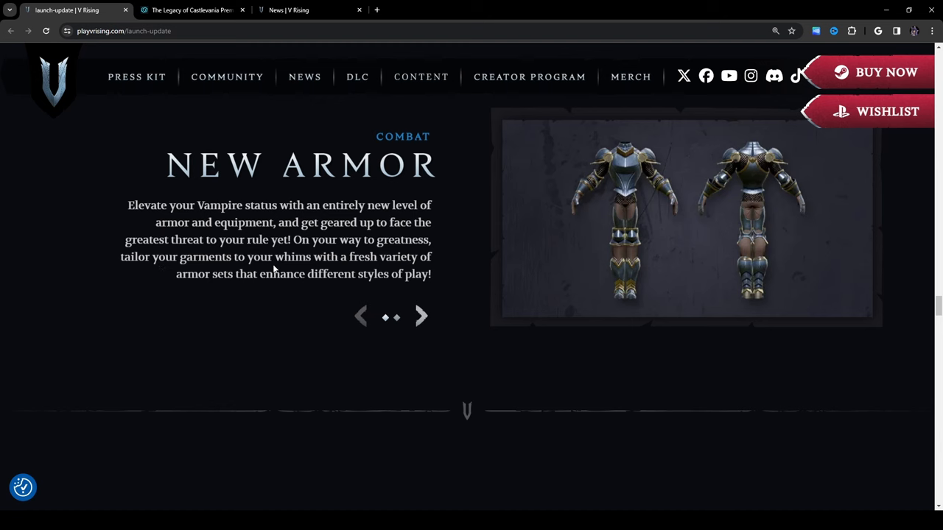
mouse_move(437, 271)
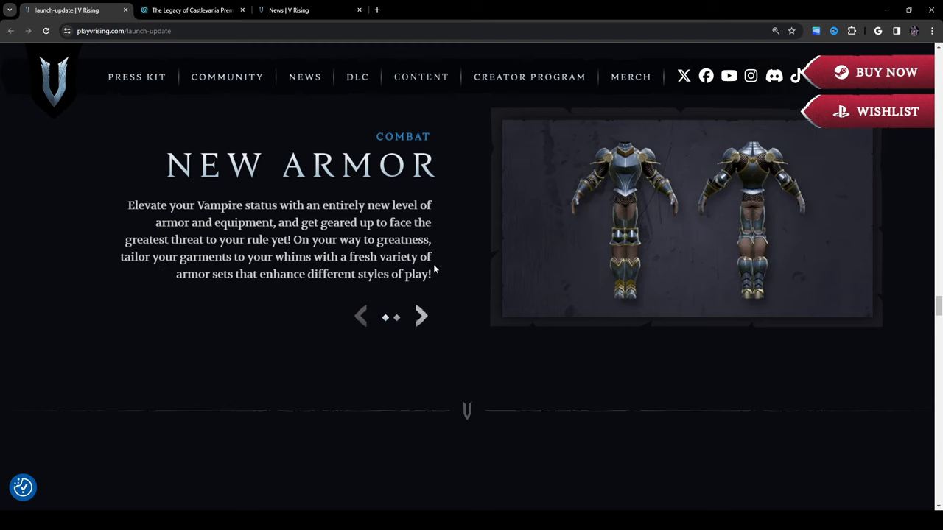
mouse_move(288, 276)
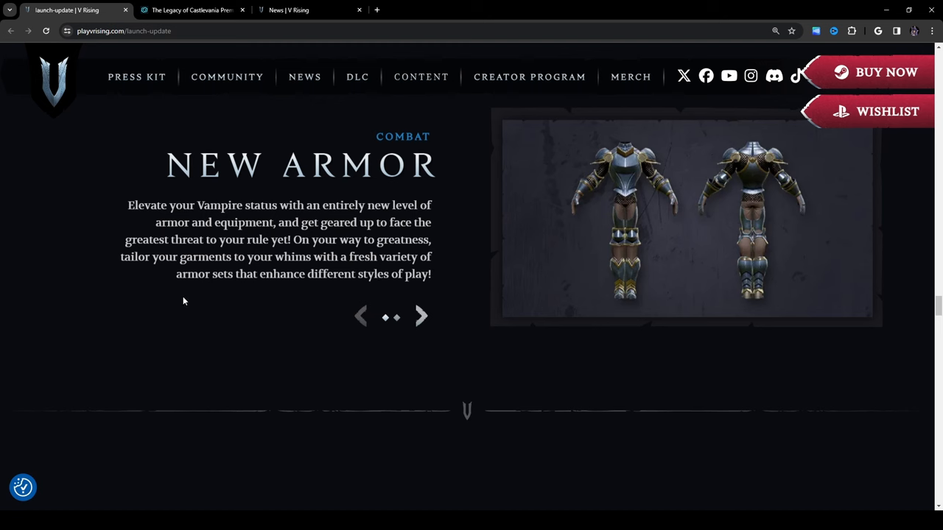
mouse_move(416, 303)
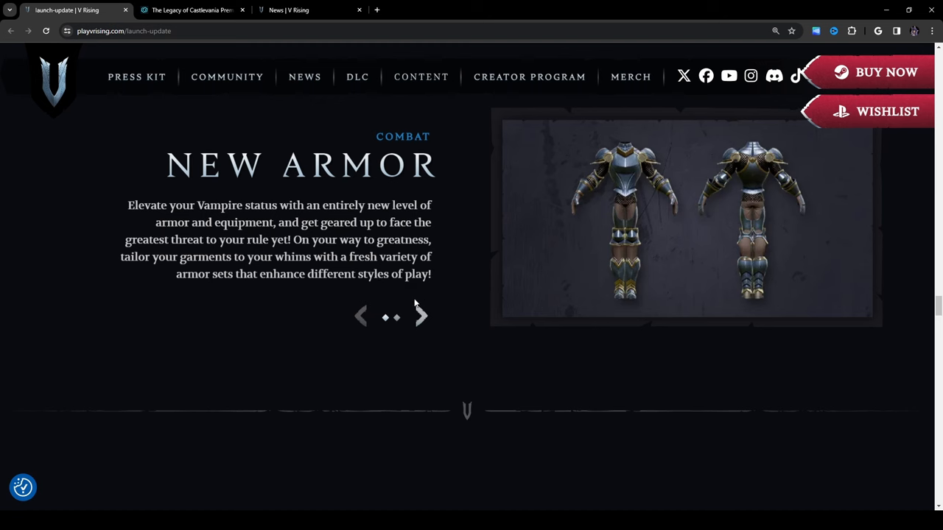
mouse_move(634, 249)
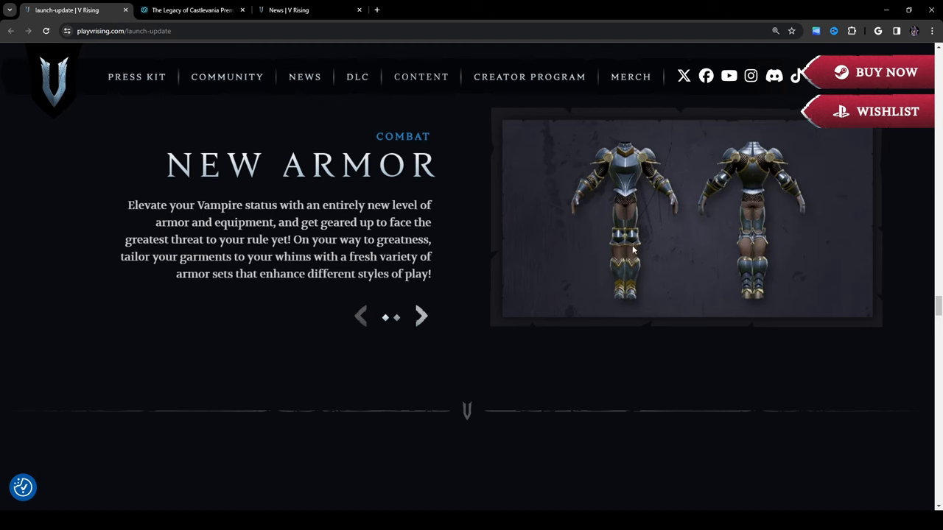
mouse_move(420, 317)
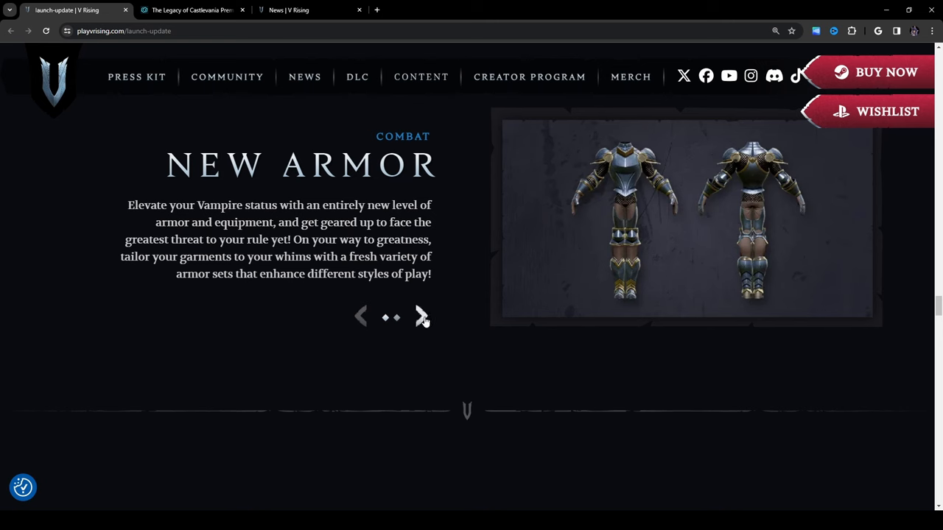
- View the metal-plated second New Armor set, then scroll down to Relocate Your Castle
left_click(421, 317)
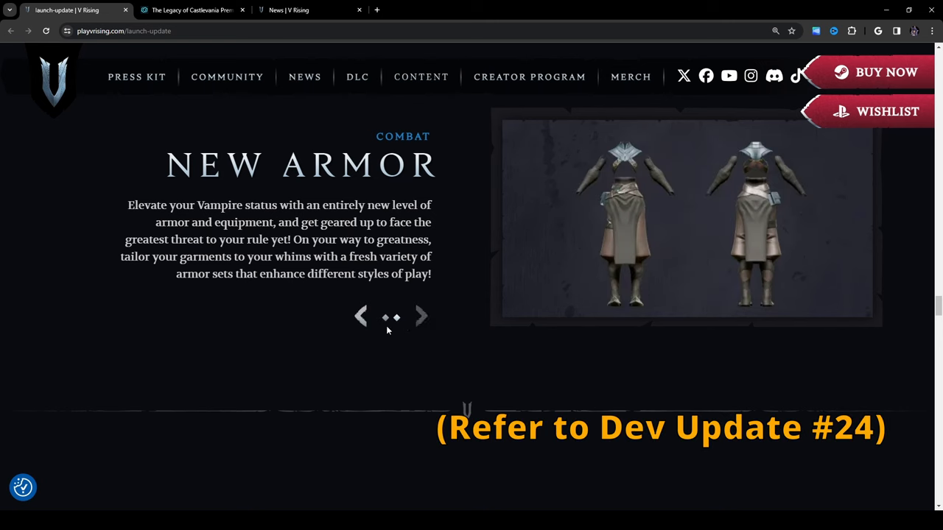
mouse_move(614, 230)
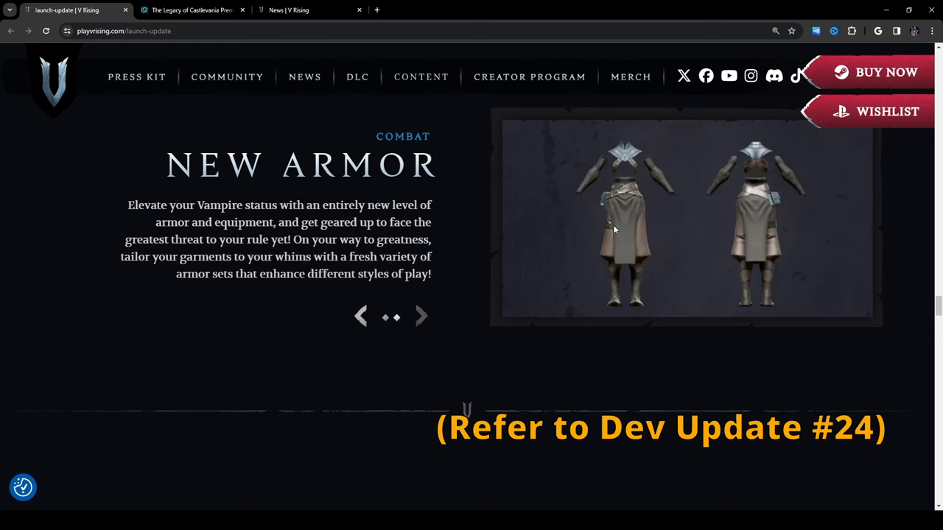
mouse_move(805, 172)
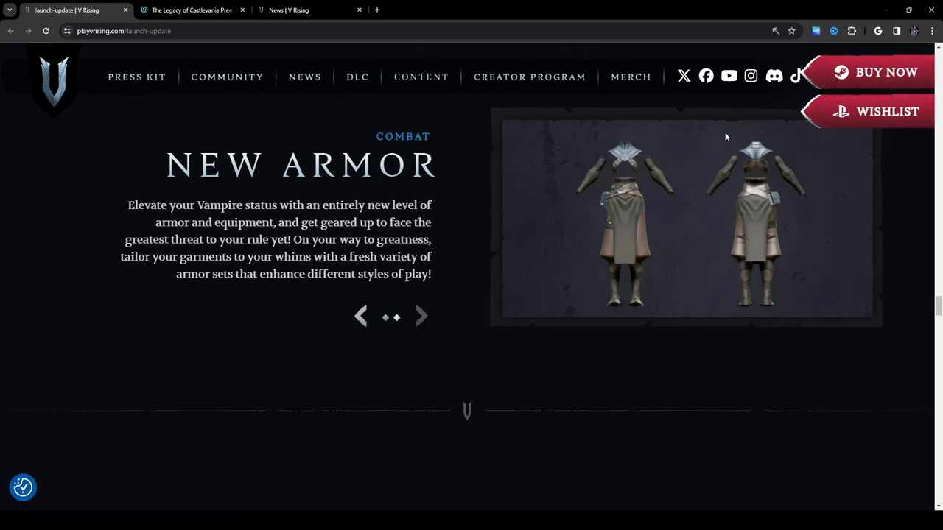
mouse_move(465, 286)
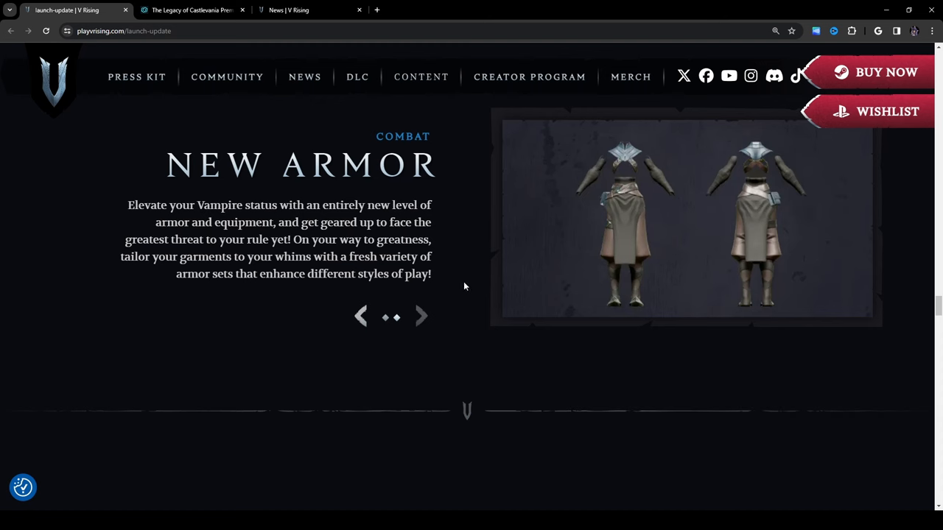
mouse_move(707, 380)
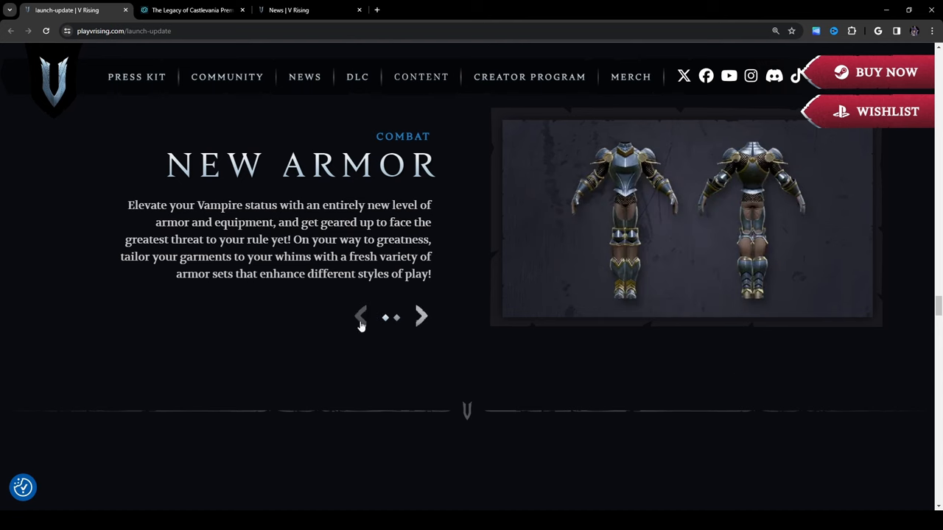
mouse_move(740, 343)
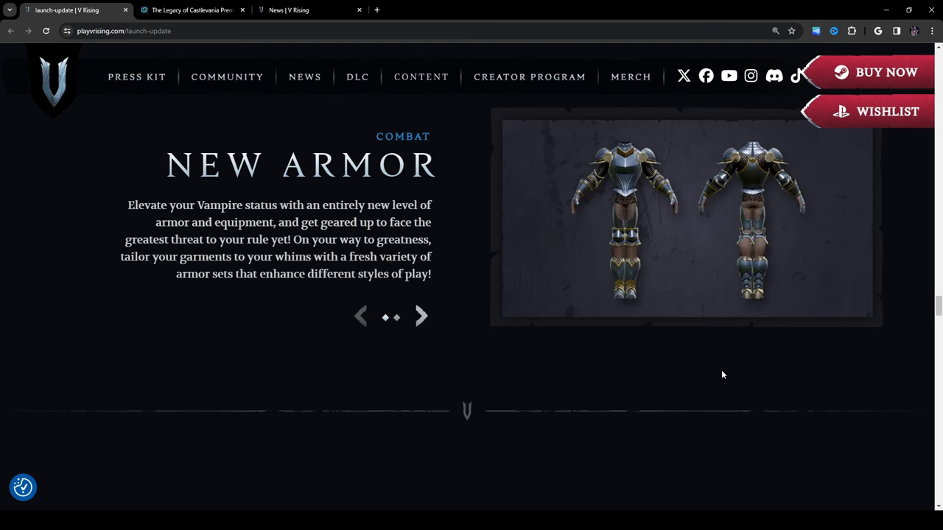
mouse_move(734, 366)
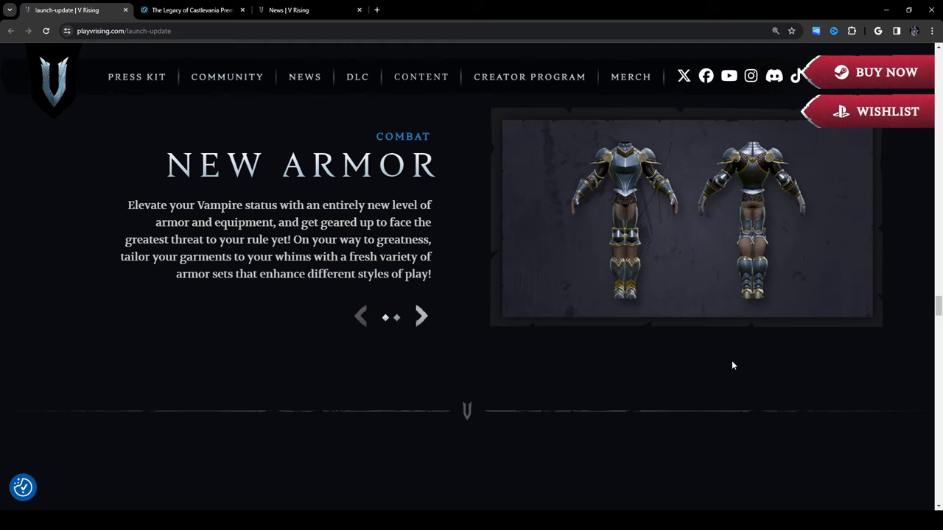
mouse_move(416, 366)
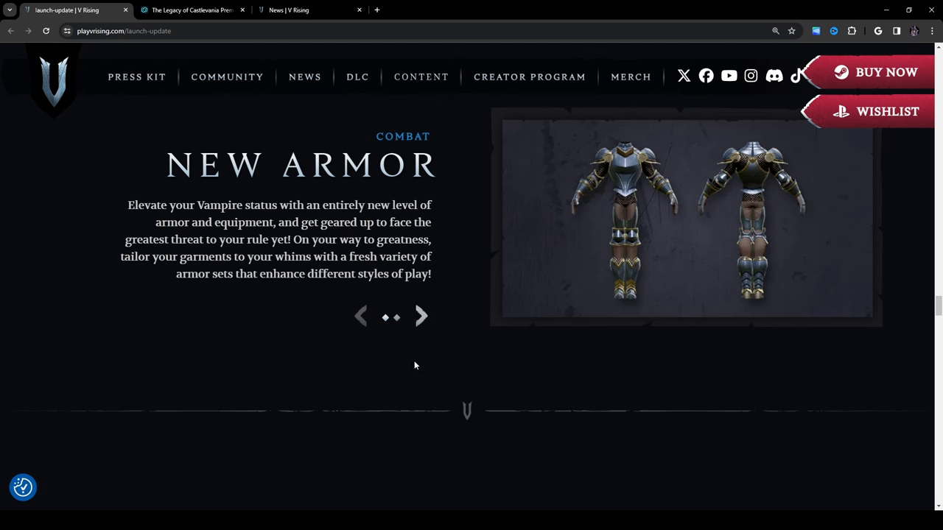
mouse_move(541, 389)
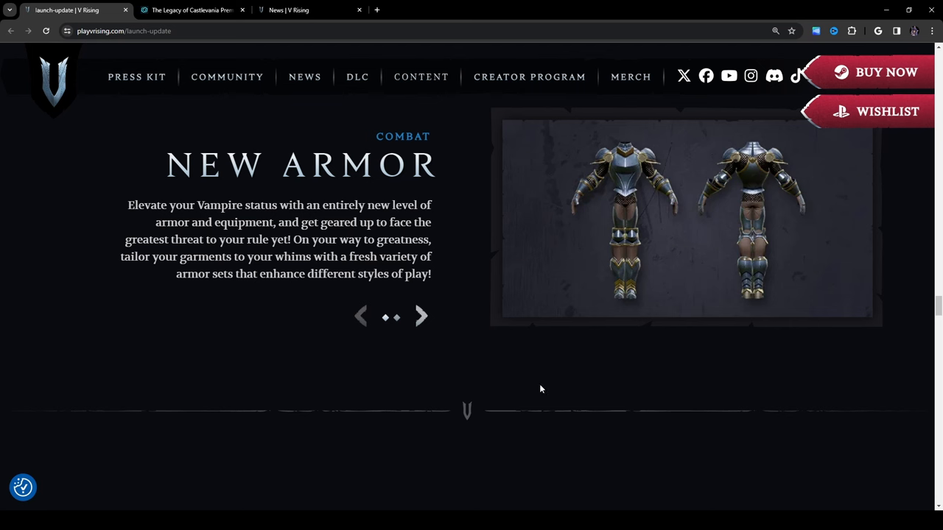
scroll("down", 3)
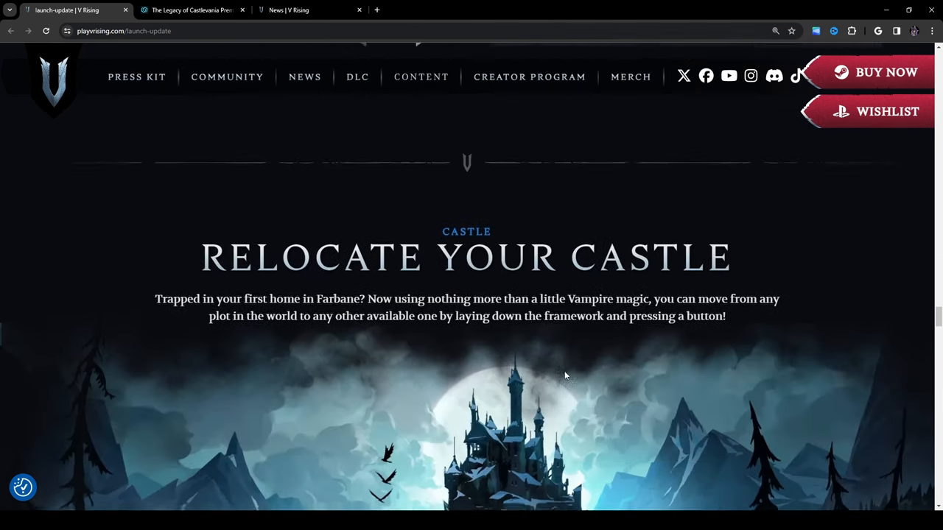
scroll("down", 3)
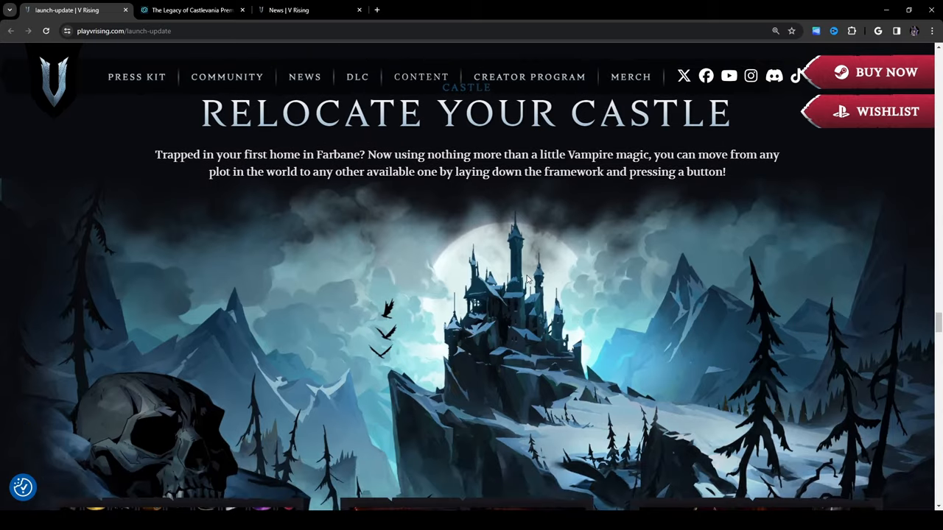
mouse_move(633, 127)
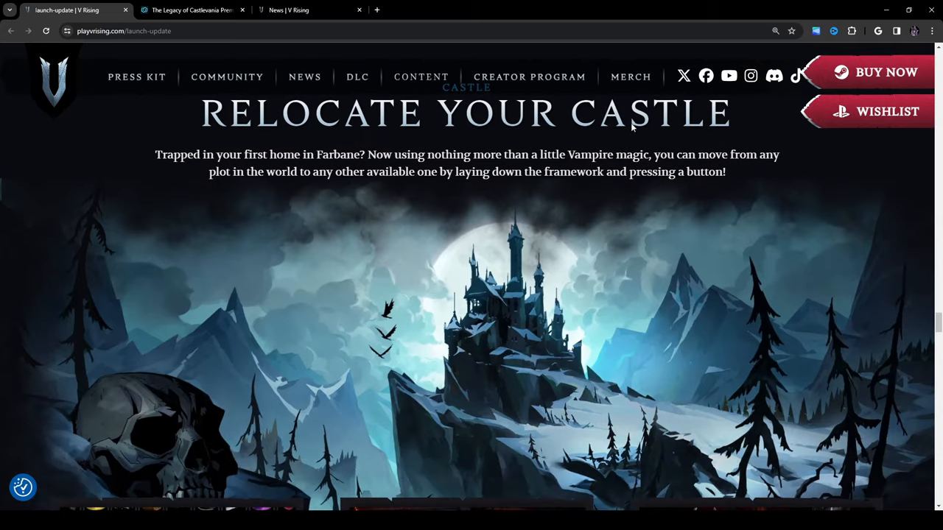
mouse_move(330, 171)
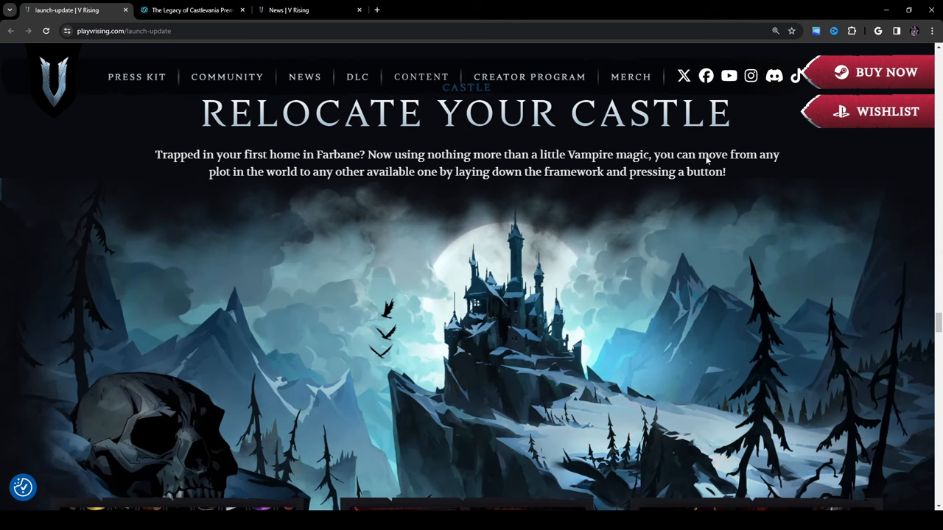
mouse_move(576, 251)
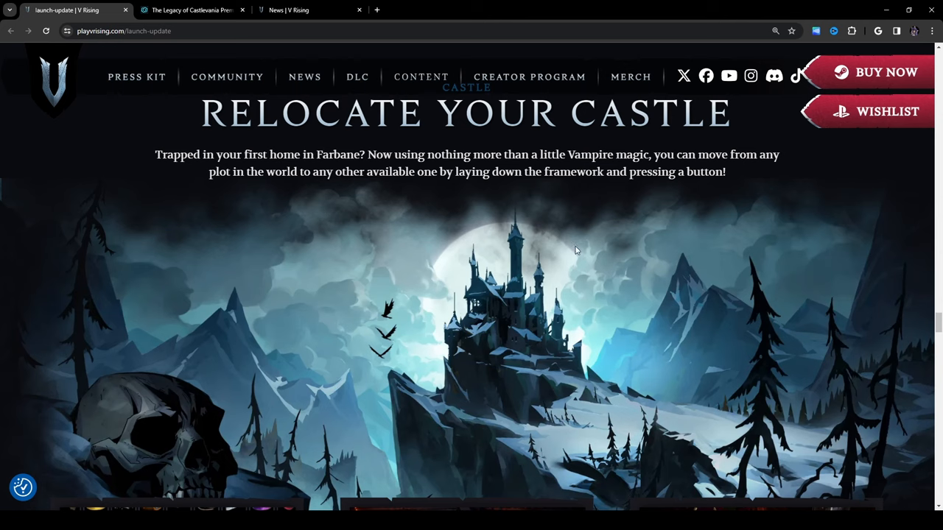
mouse_move(193, 192)
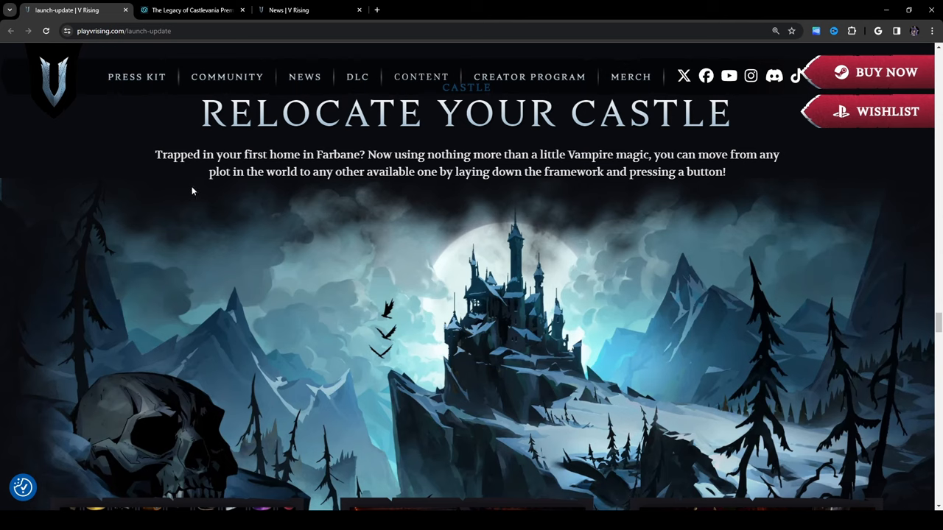
mouse_move(435, 204)
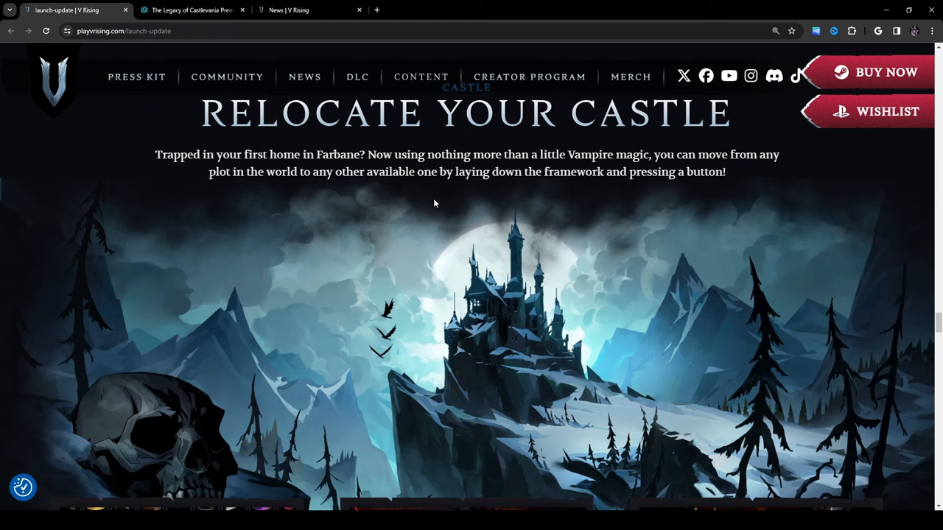
mouse_move(828, 201)
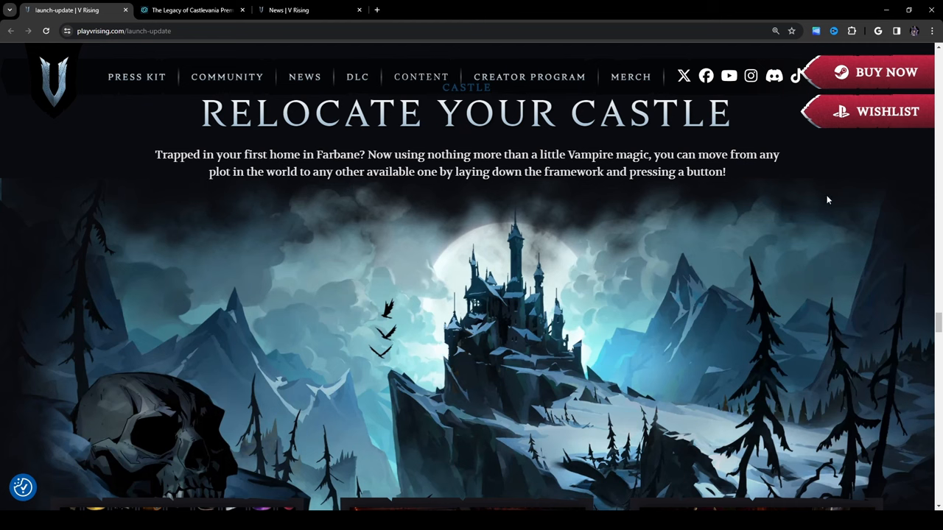
scroll("down", 3)
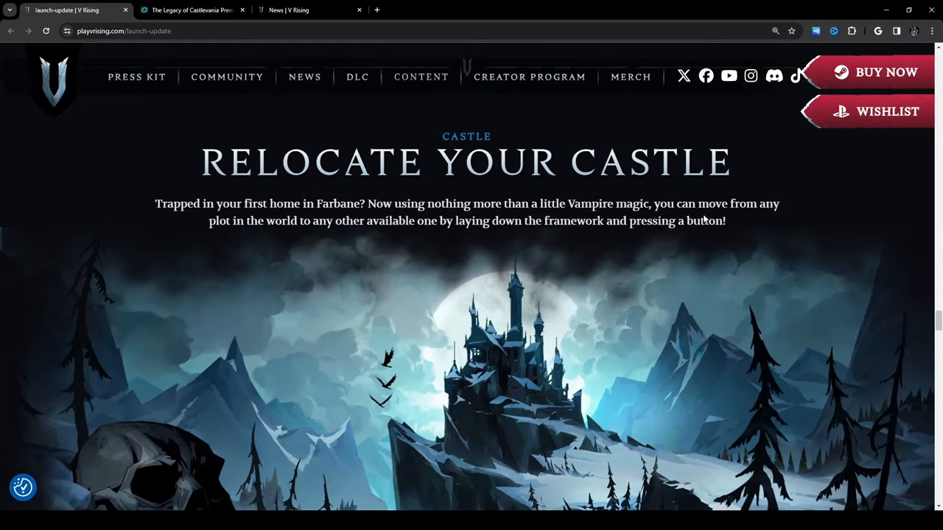
mouse_move(367, 201)
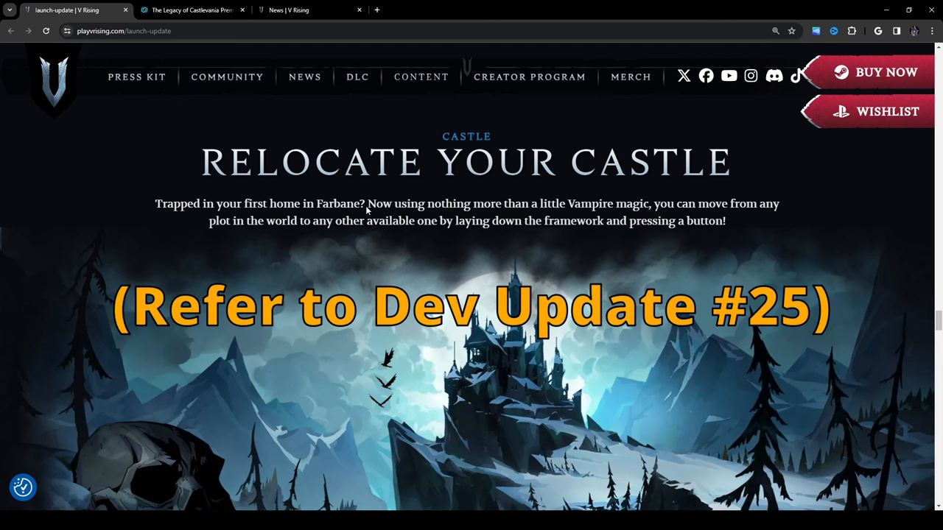
scroll("down", 3)
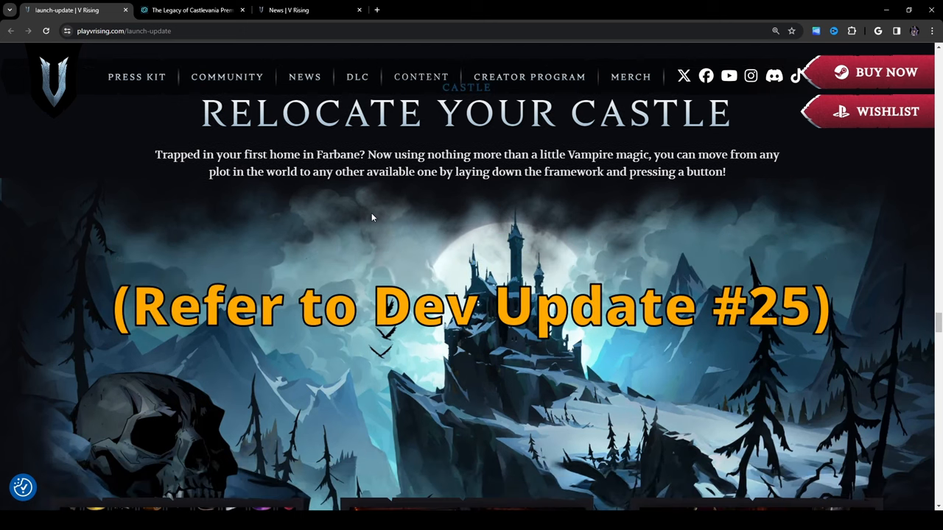
mouse_move(394, 236)
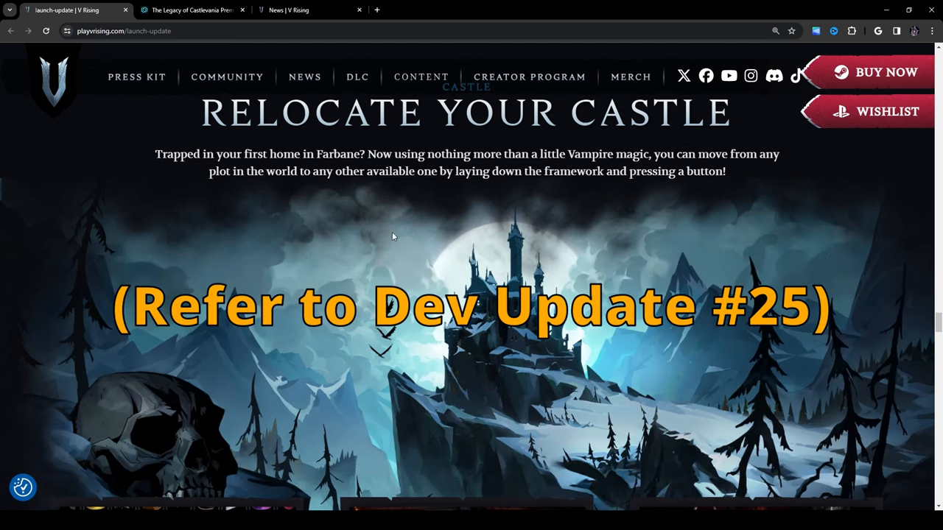
scroll("down", 3)
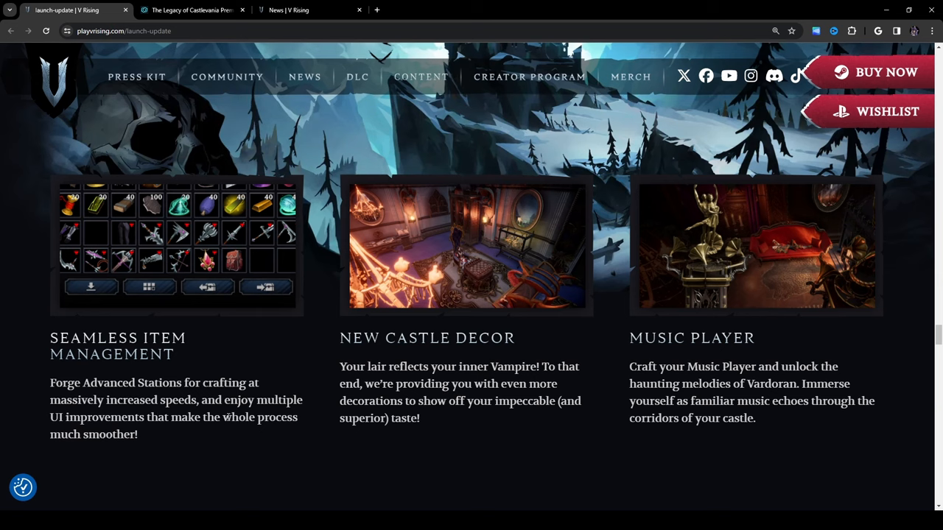
mouse_move(27, 424)
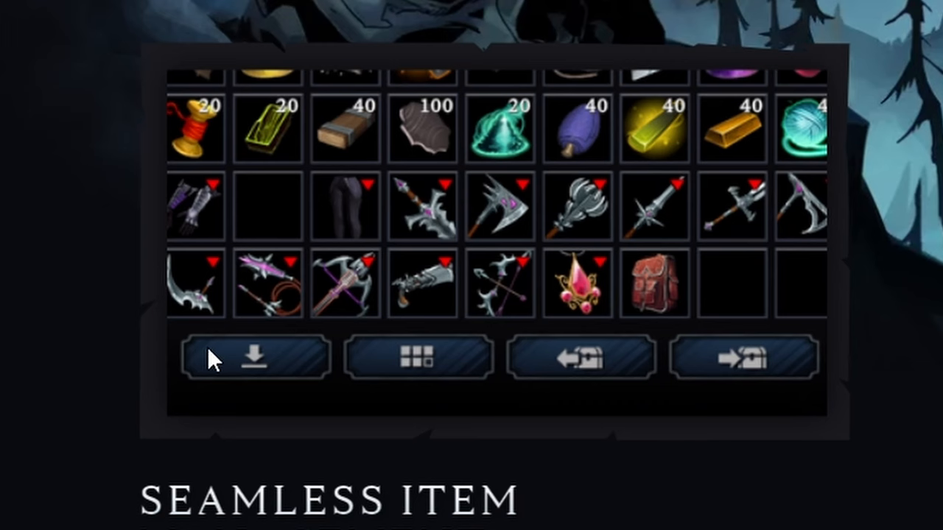
mouse_move(725, 419)
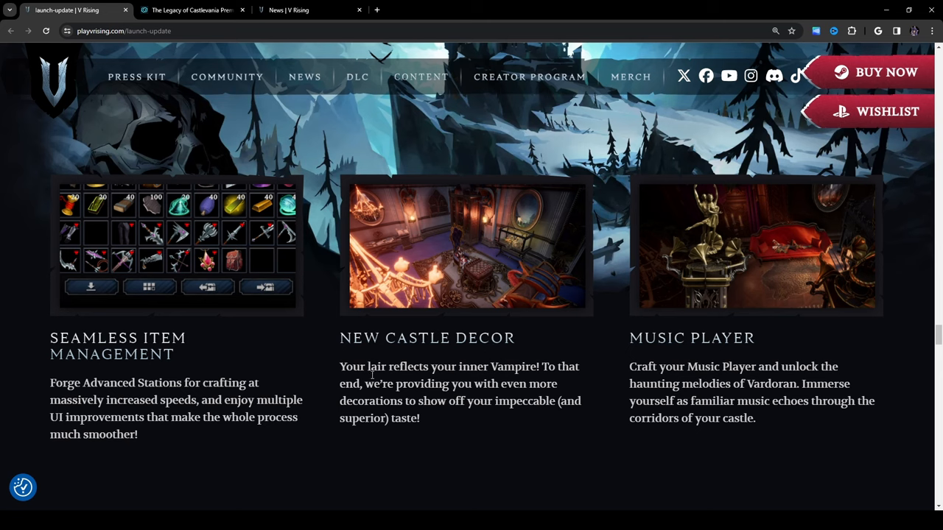
mouse_move(336, 400)
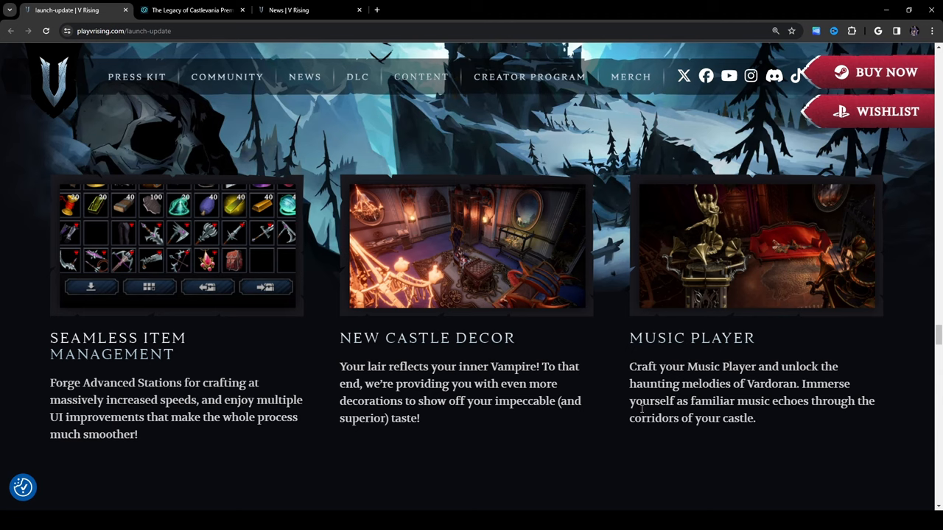
mouse_move(499, 424)
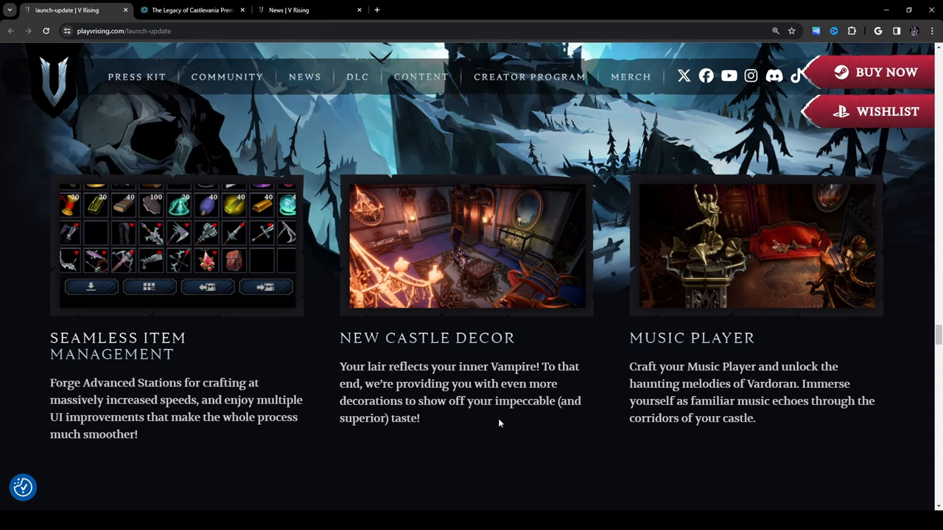
mouse_move(545, 430)
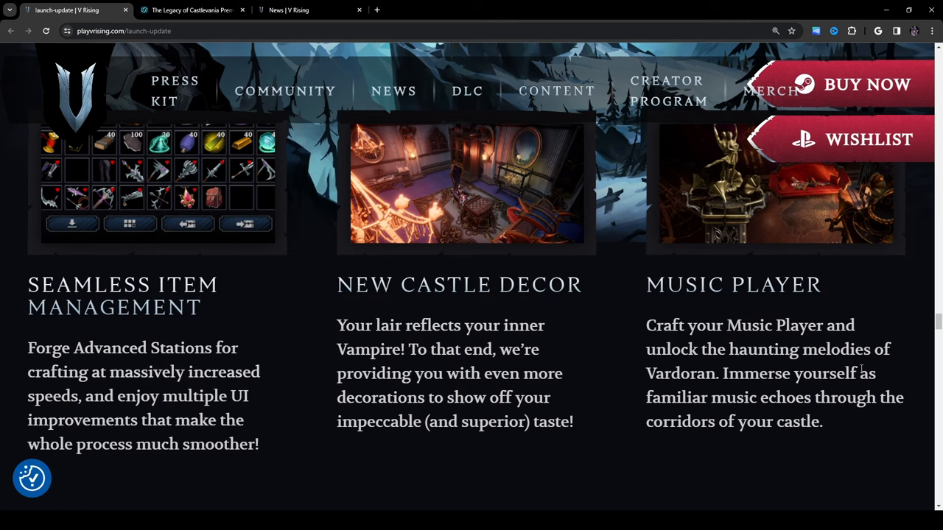
mouse_move(616, 376)
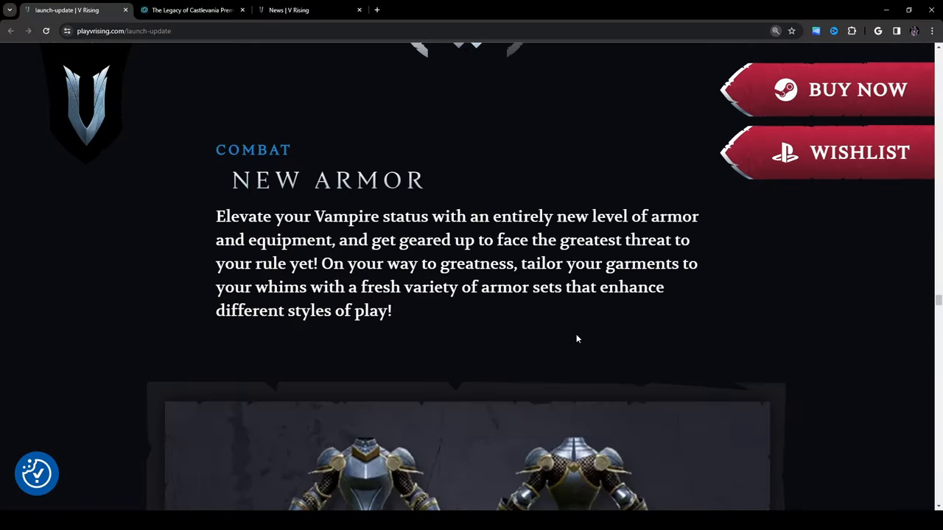
- Scroll down to the Eternal Elegance customization section and its armor showcase
scroll("down", 3)
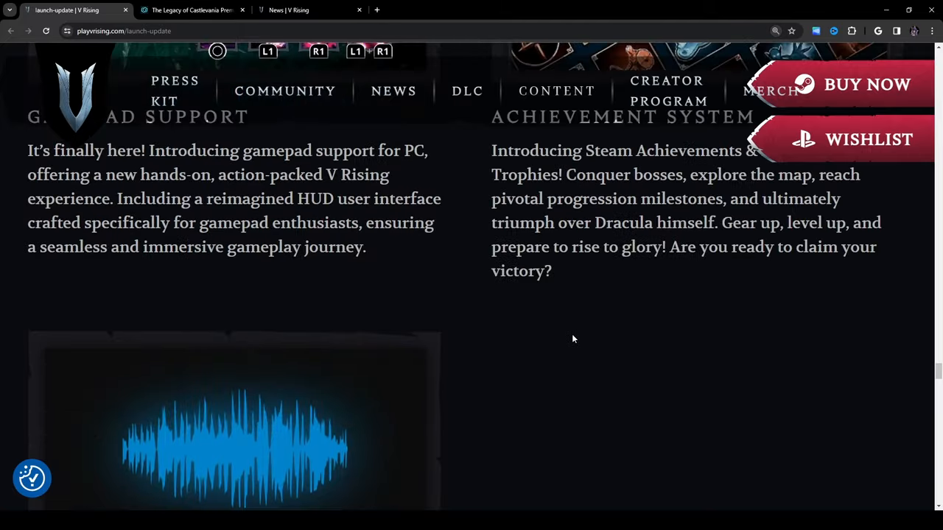
scroll("down", 3)
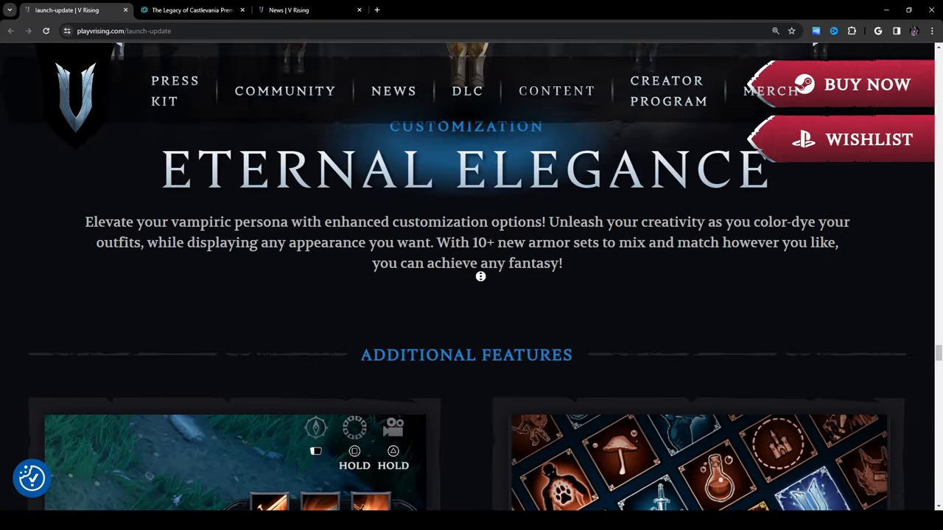
scroll("down", 3)
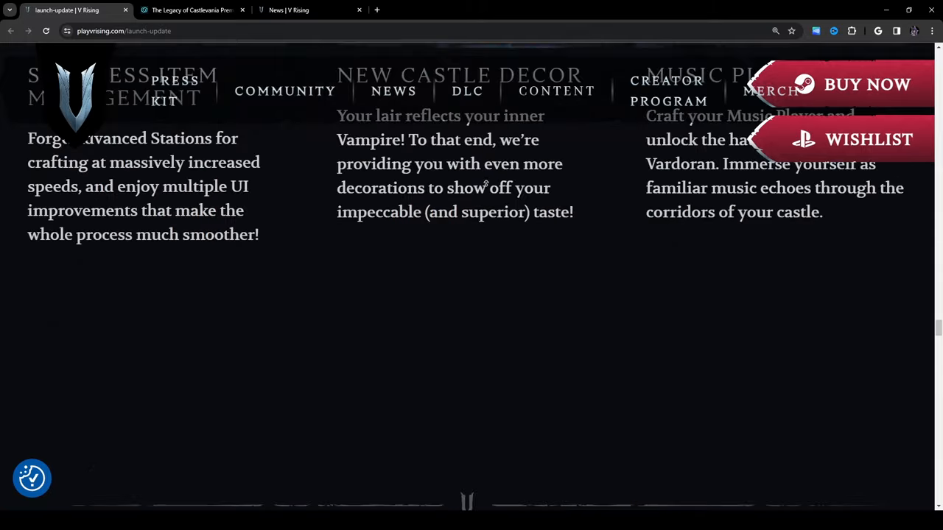
scroll("down", 3)
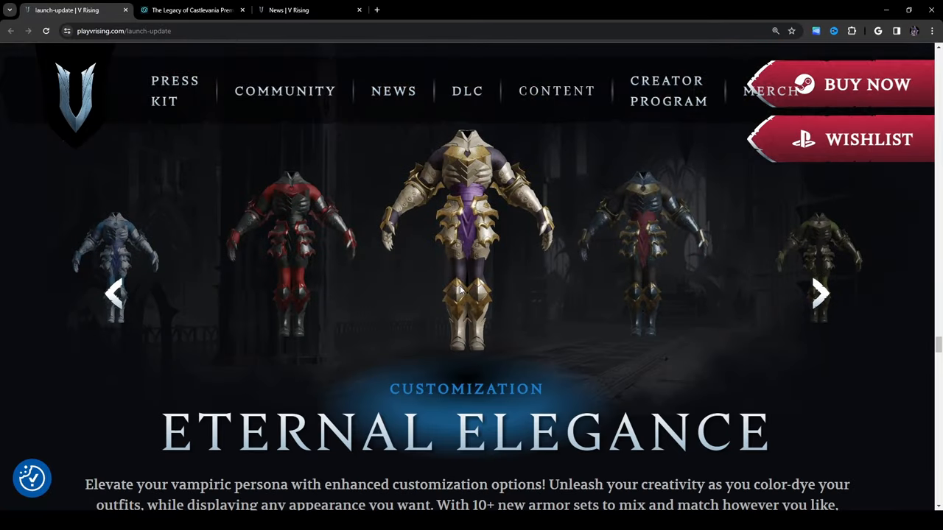
scroll("down", 3)
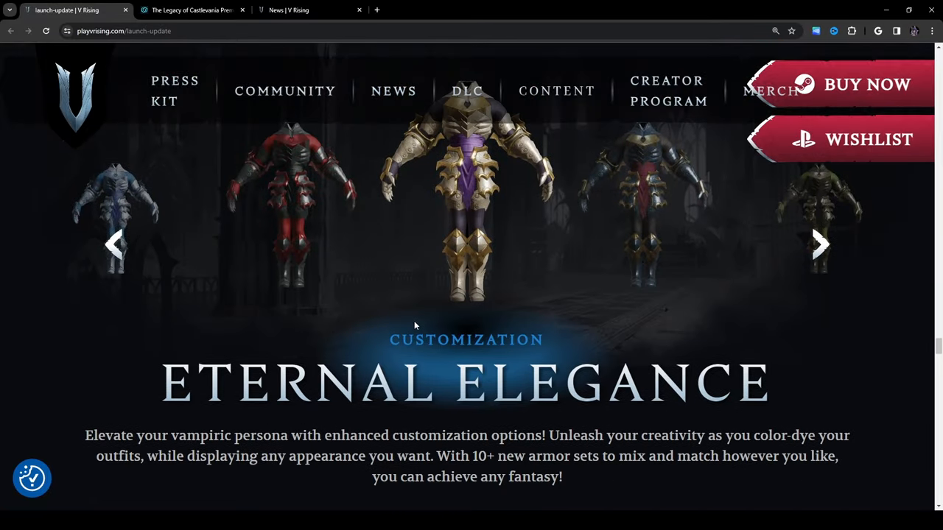
mouse_move(430, 304)
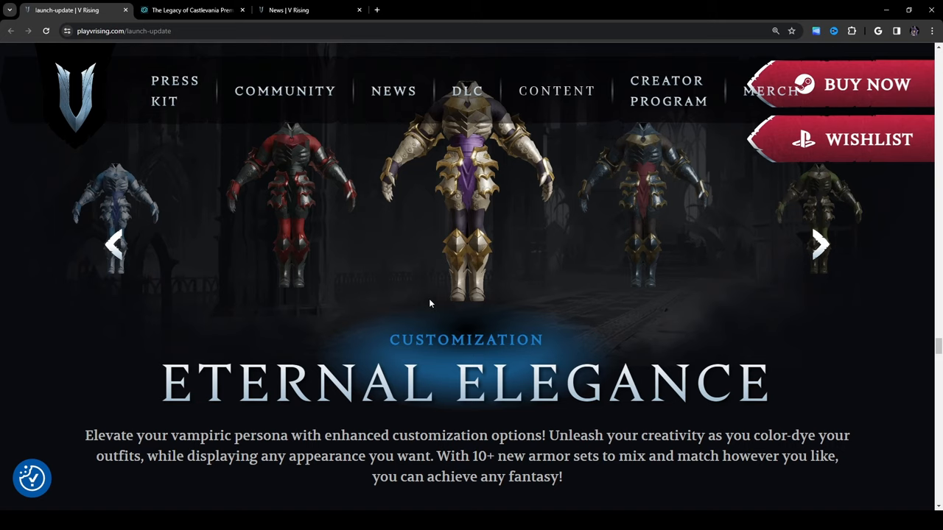
mouse_move(526, 322)
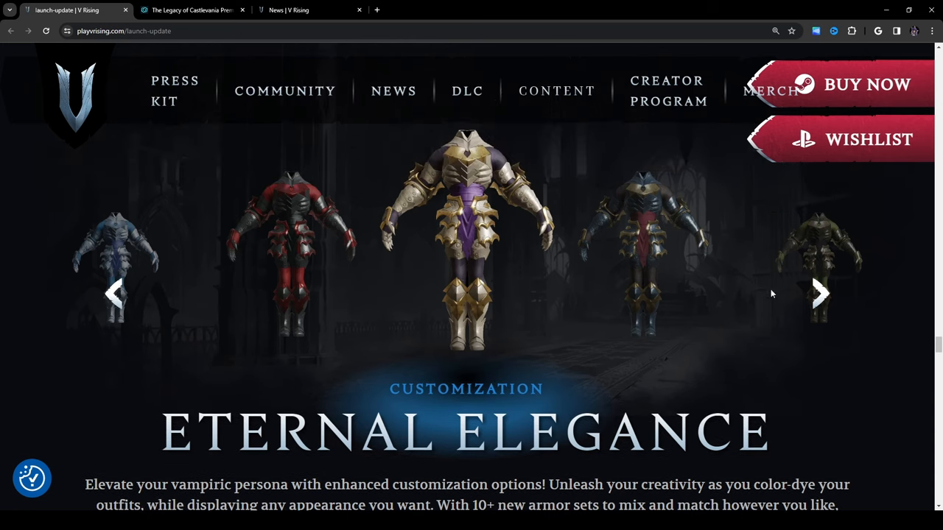
mouse_move(121, 238)
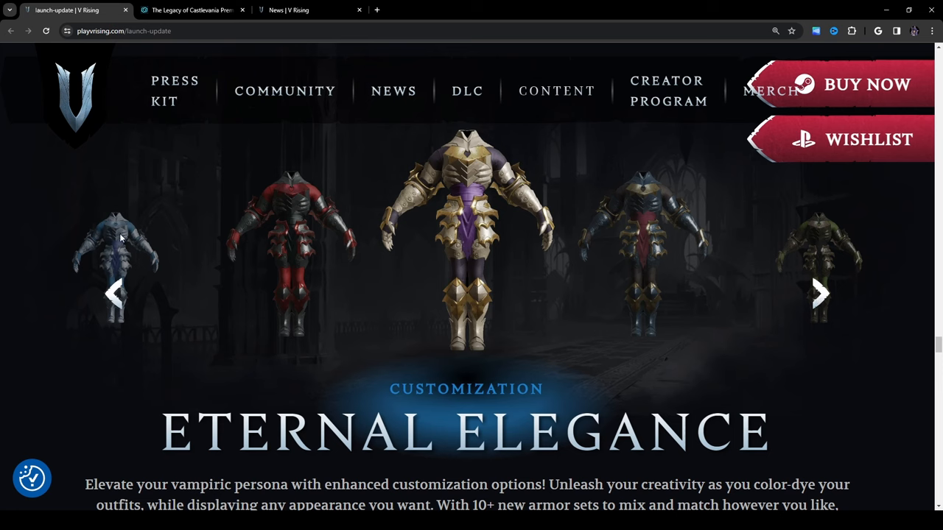
mouse_move(342, 265)
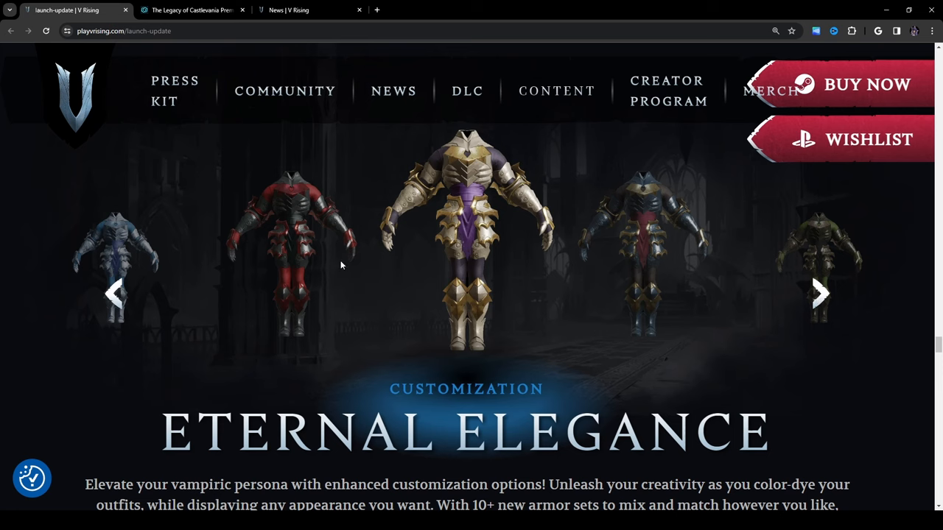
mouse_move(407, 292)
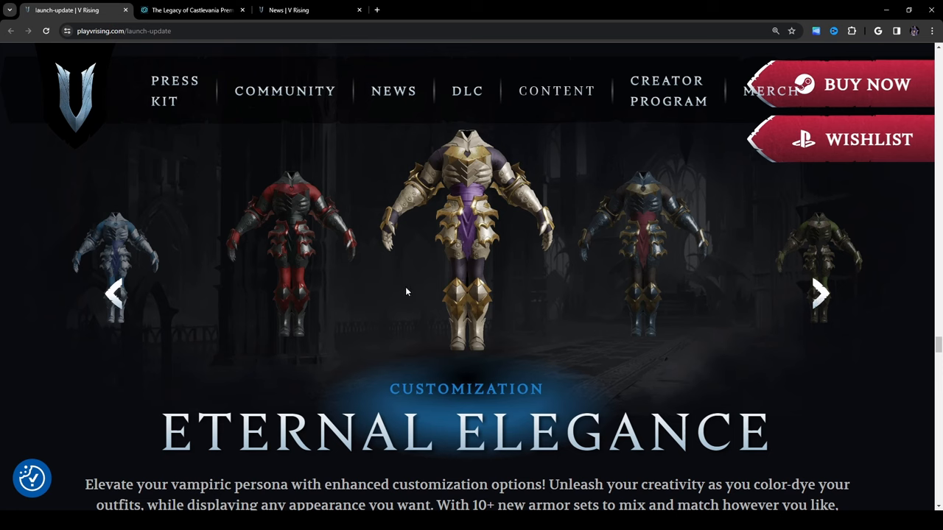
mouse_move(833, 279)
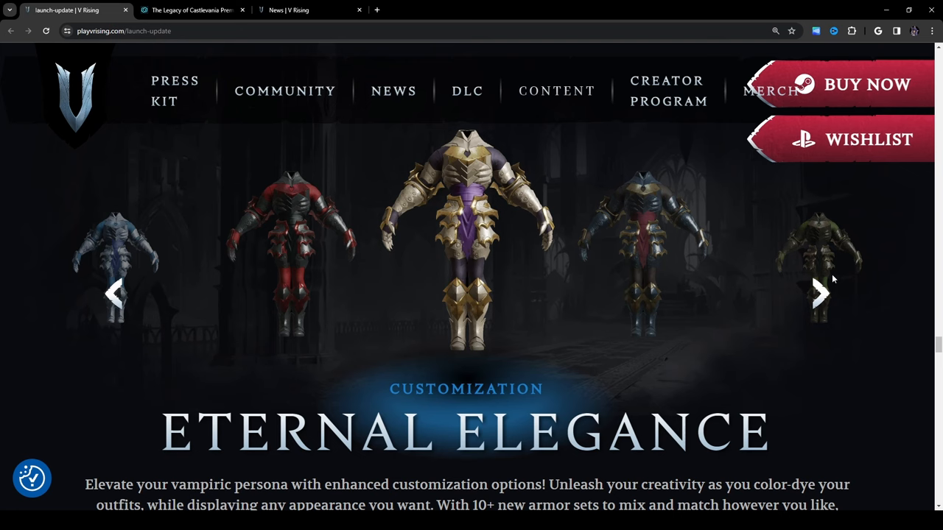
- Cycle the Eternal Elegance carousel through the green, blue and gold armor sets
left_click(823, 294)
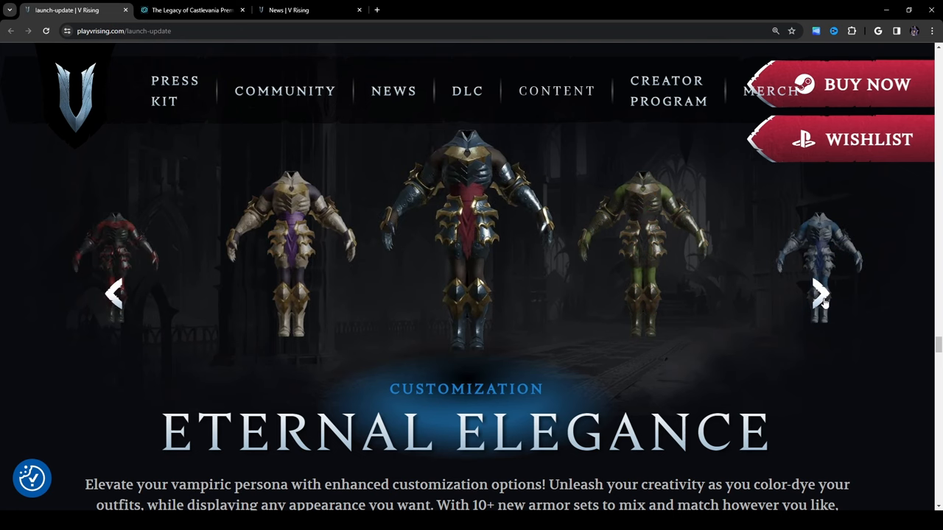
left_click(819, 293)
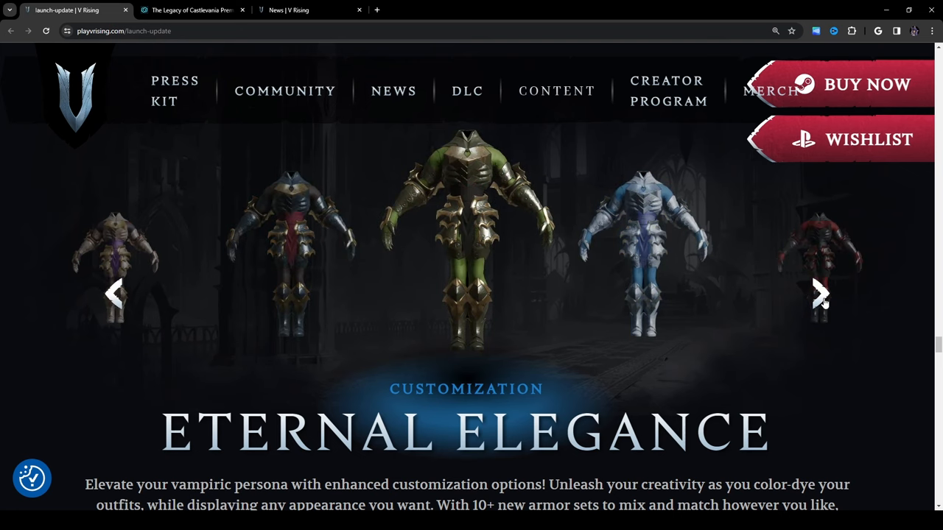
left_click(819, 295)
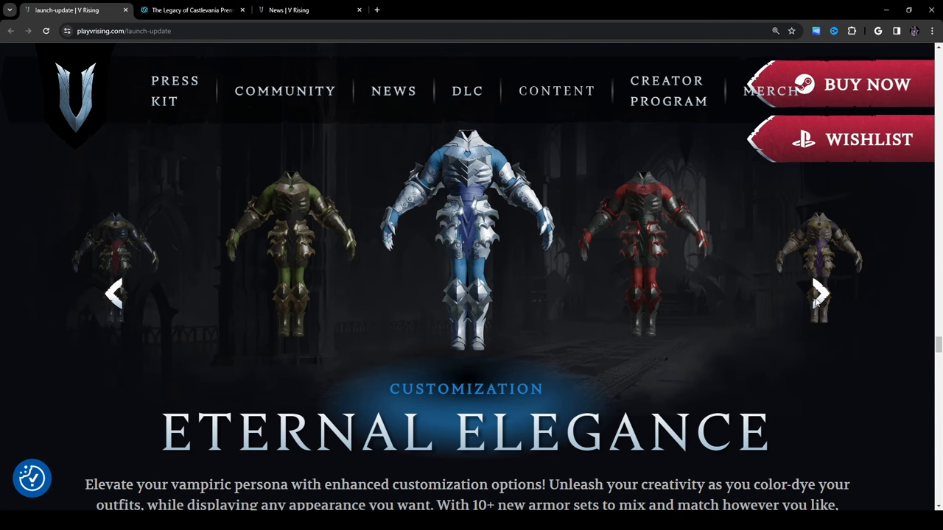
mouse_move(817, 302)
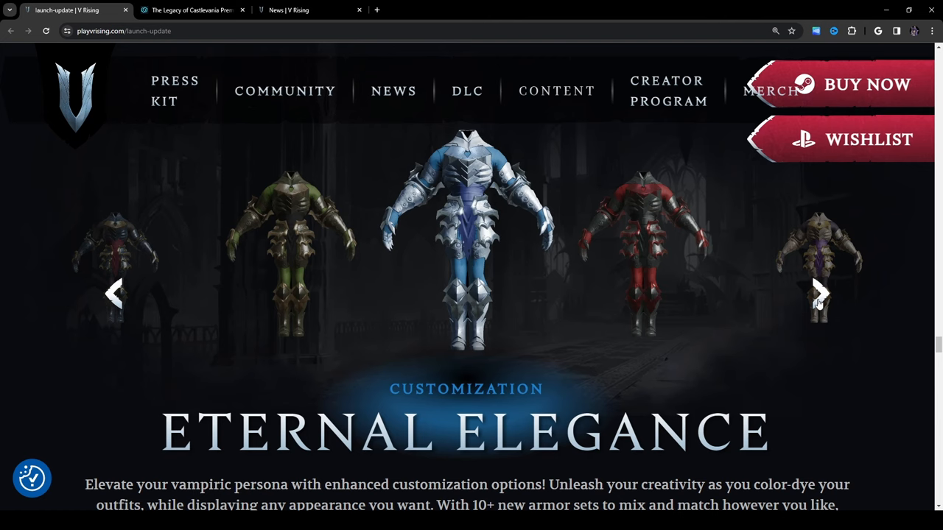
left_click(819, 292)
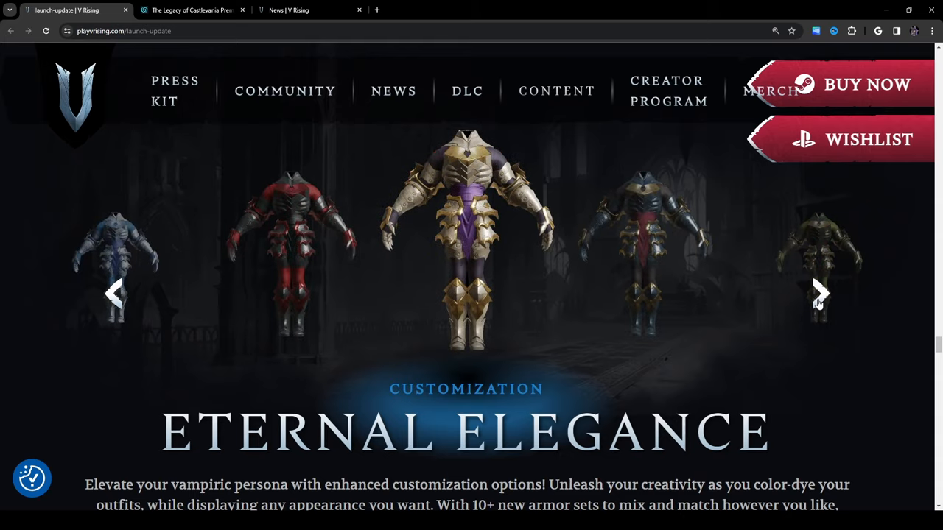
left_click(819, 292)
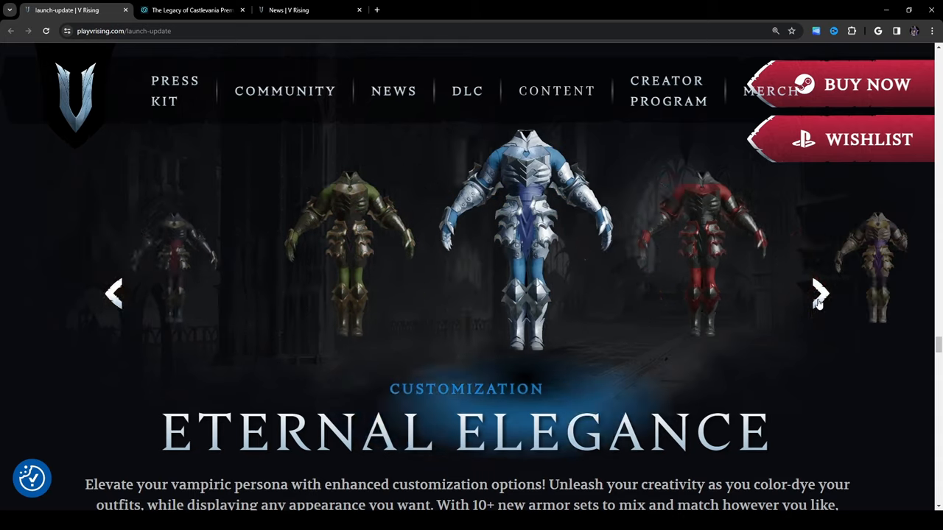
- Scroll down briefly below the armor showcase and back
scroll("down", 3)
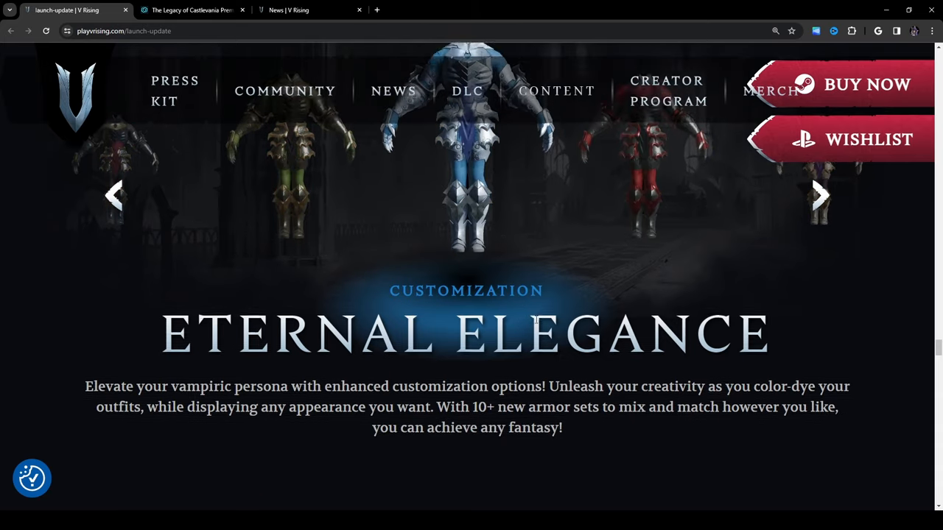
scroll("down", 3)
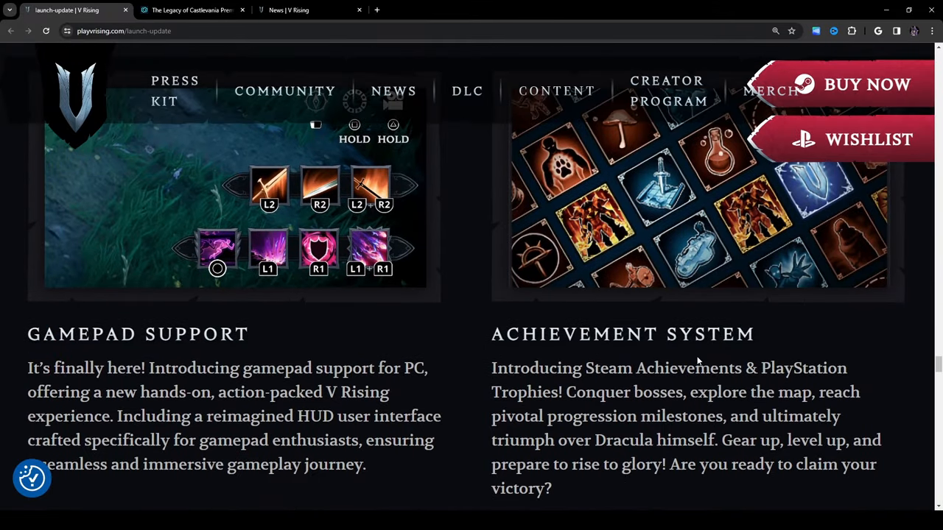
scroll("down", 3)
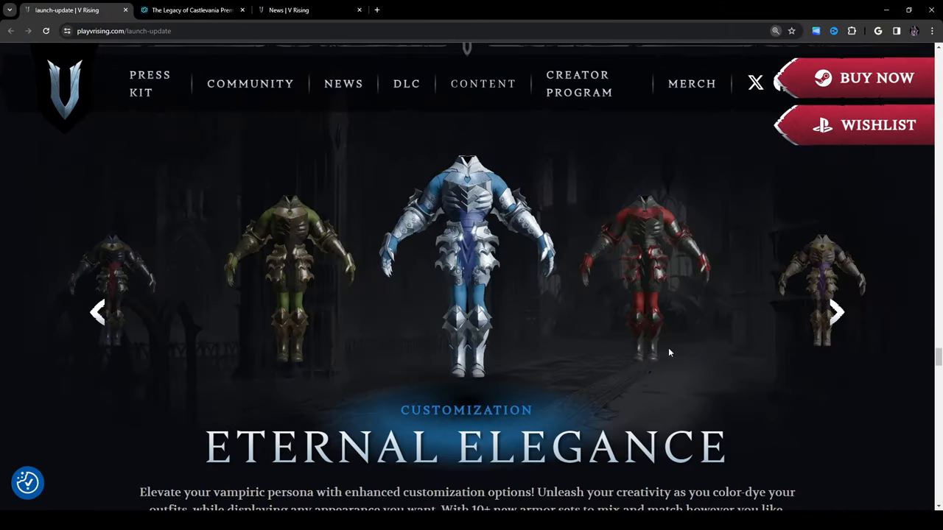
- Scroll down to the Gamepad Support, Achievement System and New Music feature cards
scroll("down", 3)
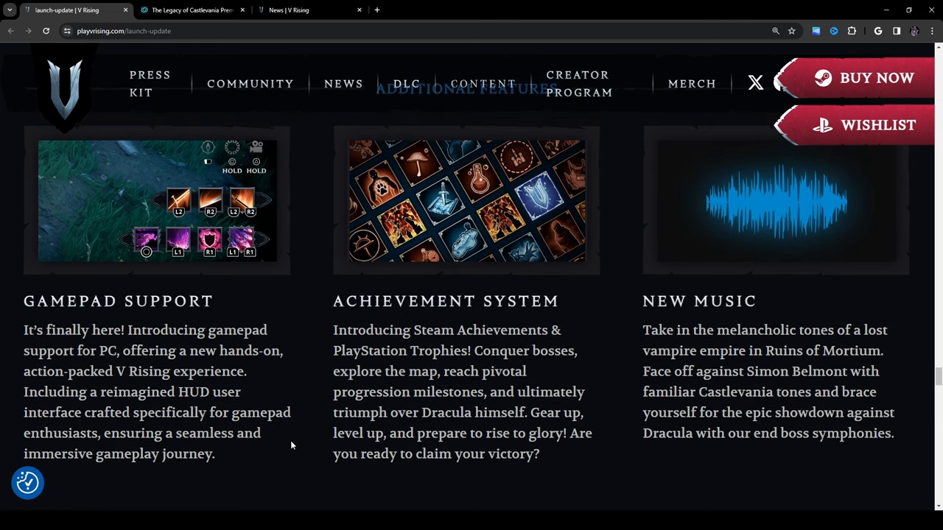
mouse_move(312, 439)
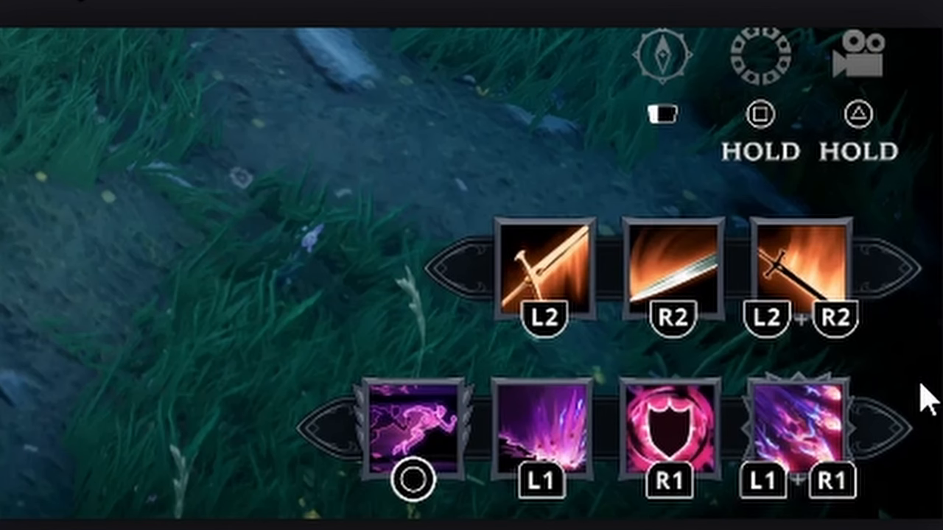
mouse_move(840, 140)
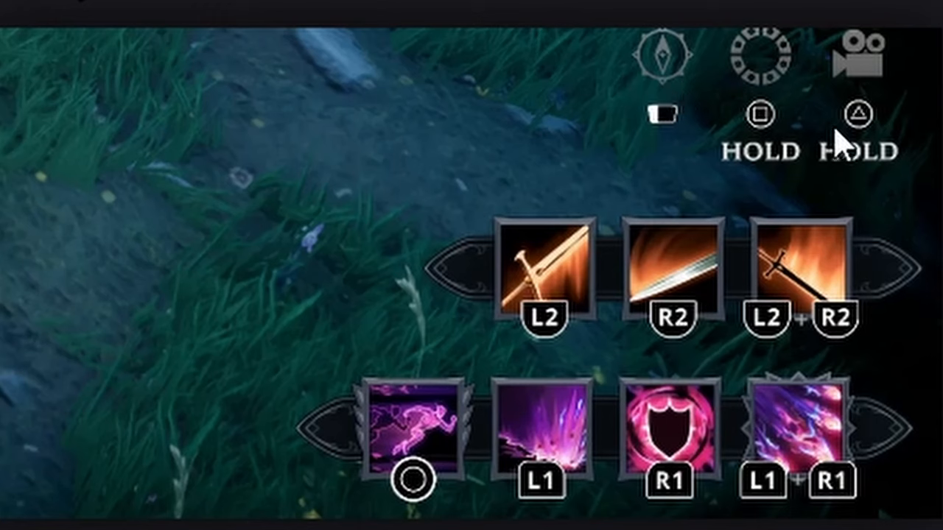
mouse_move(743, 141)
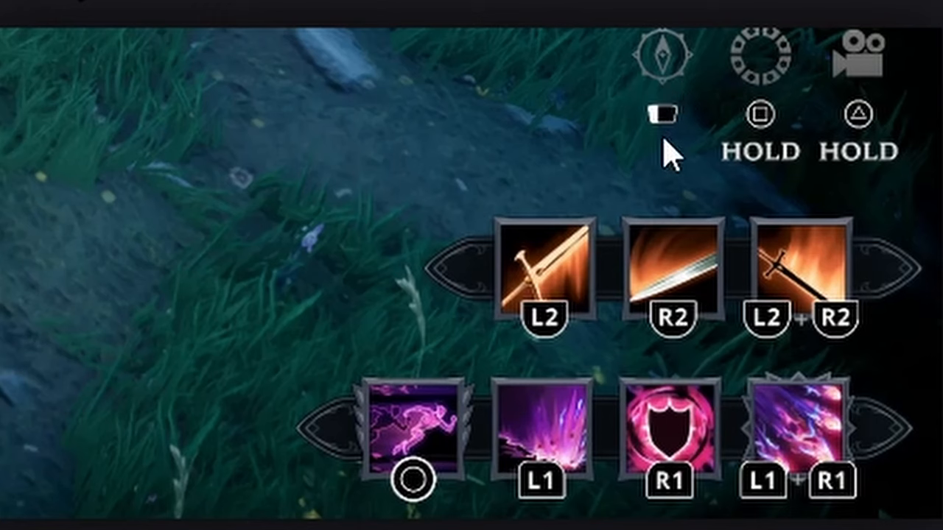
mouse_move(661, 118)
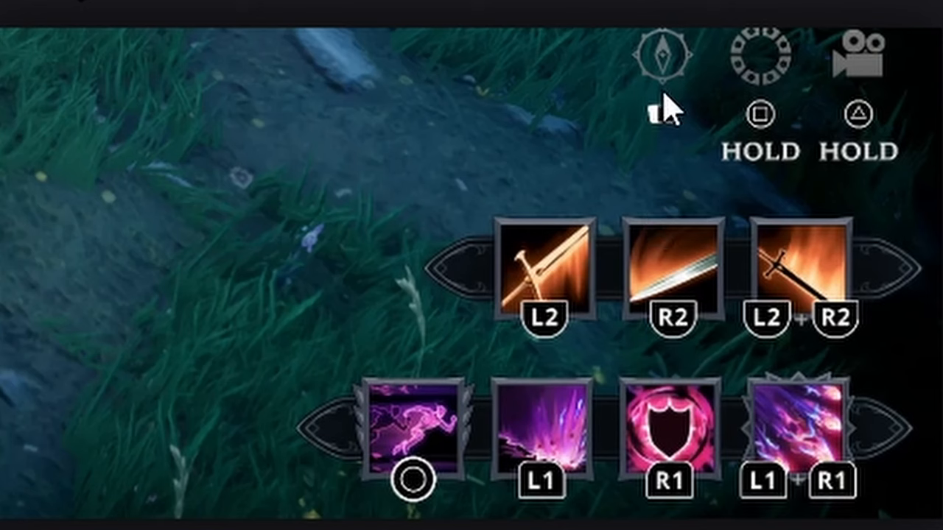
mouse_move(489, 512)
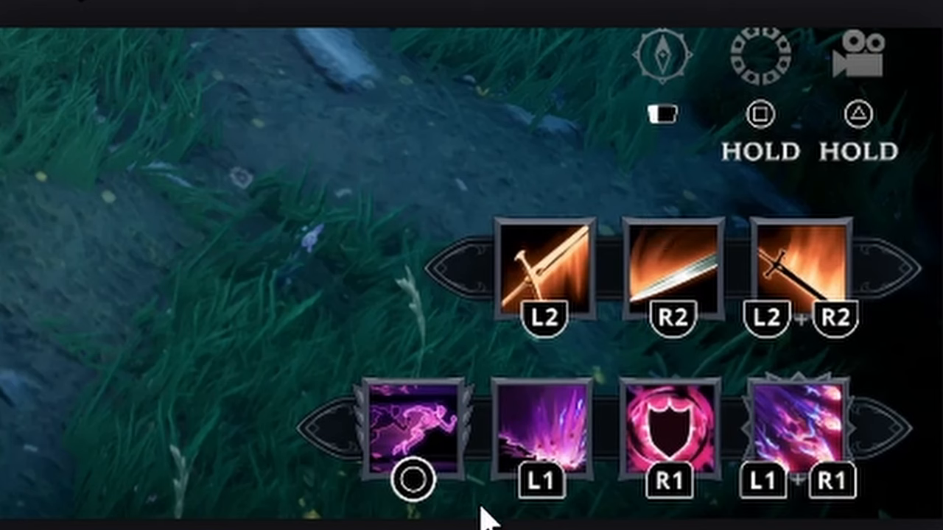
mouse_move(680, 180)
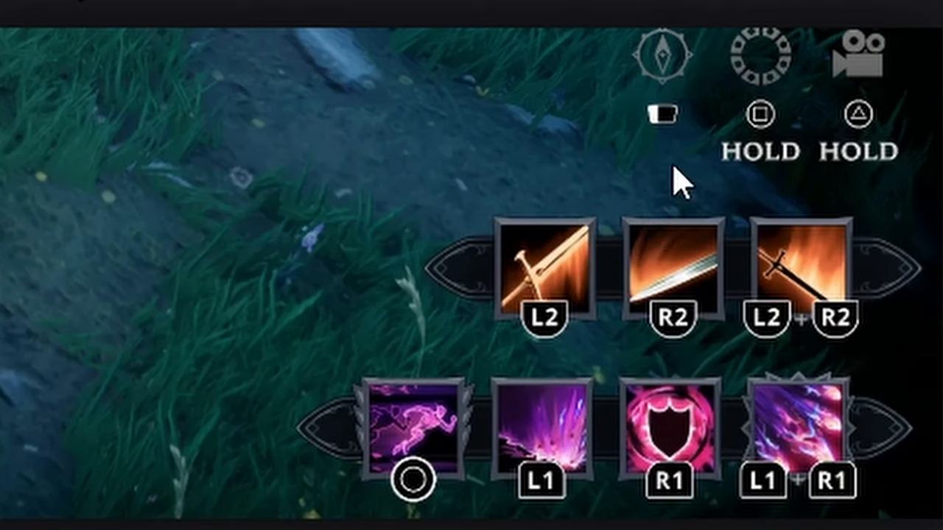
mouse_move(847, 471)
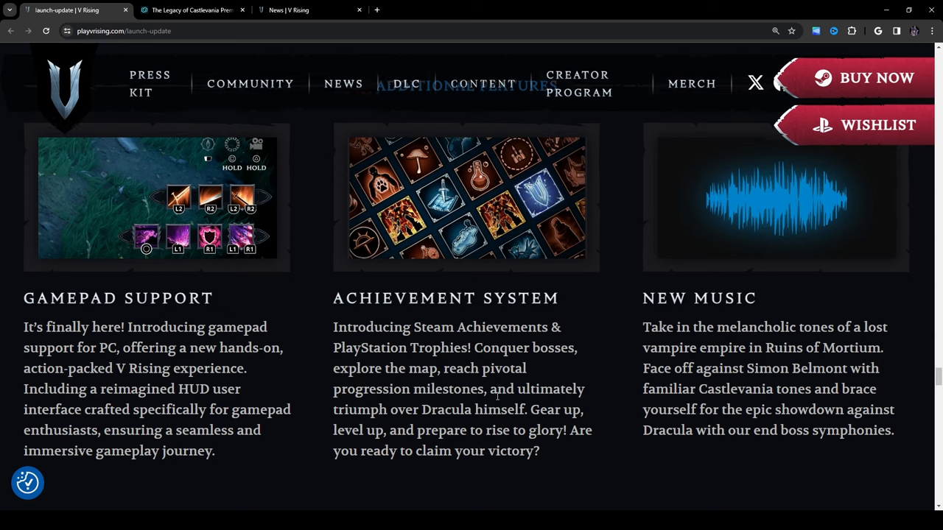
- Look over the Additional Features section, then switch to the Legacy of Castlevania blog tab
scroll("down", 3)
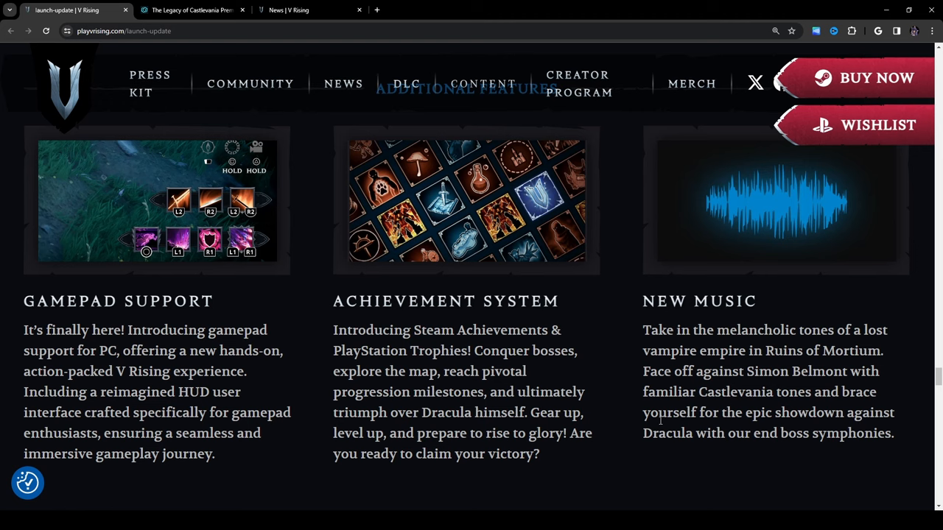
mouse_move(840, 386)
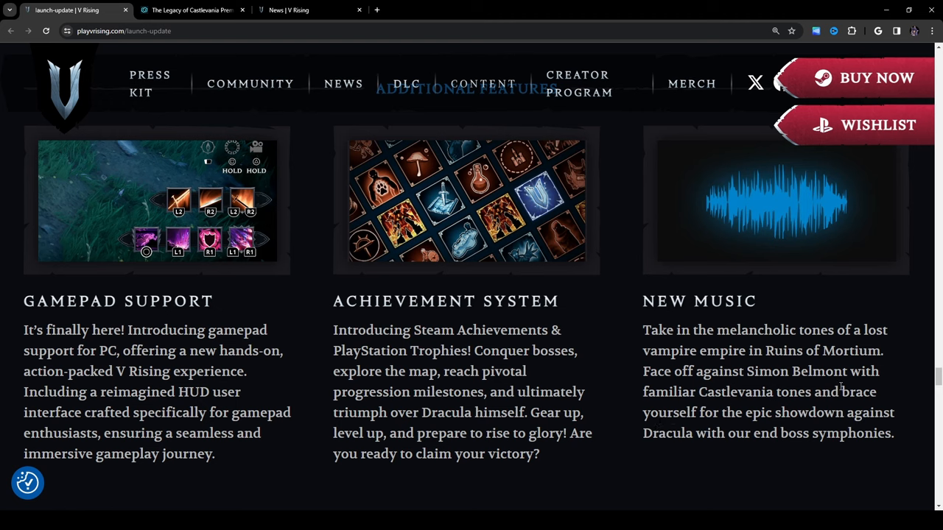
mouse_move(684, 428)
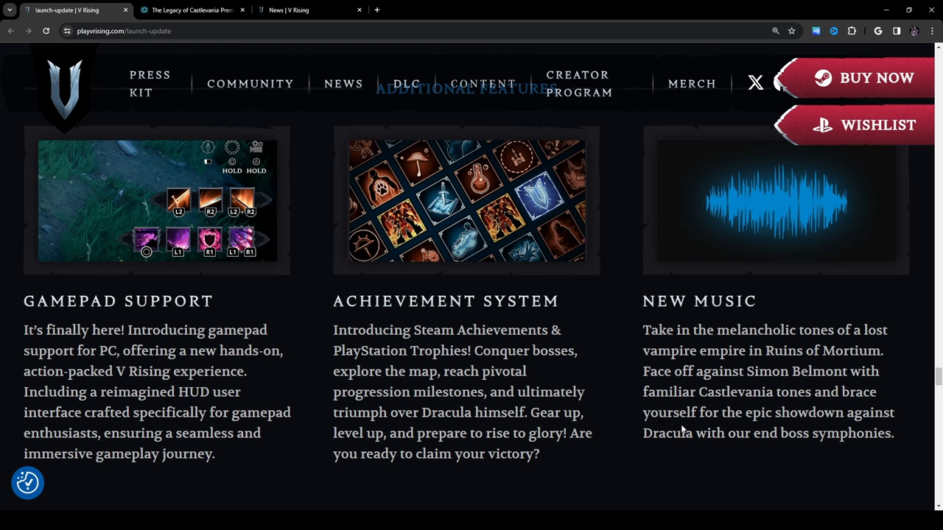
mouse_move(881, 431)
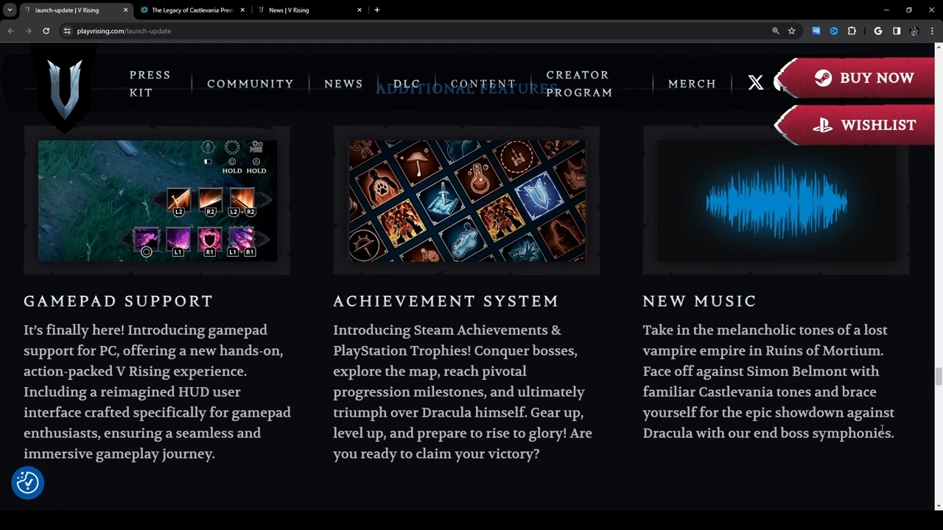
mouse_move(900, 457)
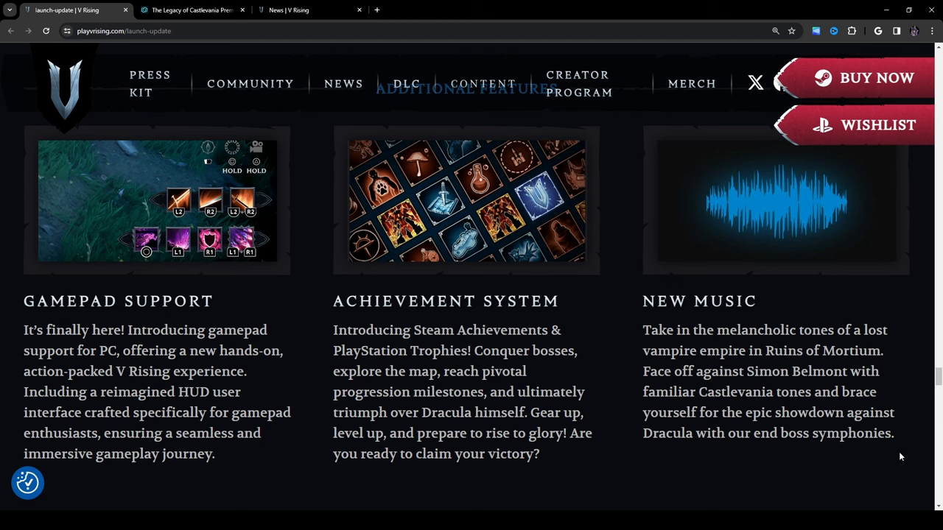
scroll("down", 3)
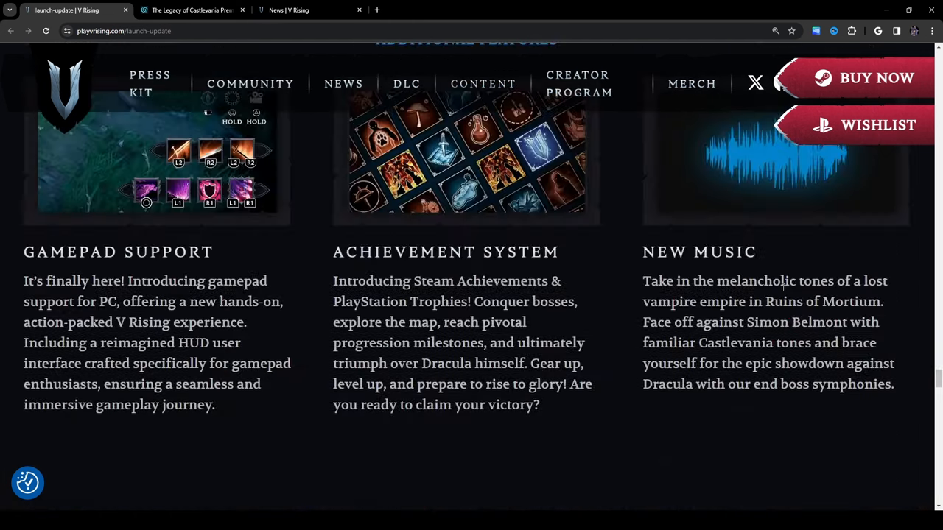
scroll("down", 3)
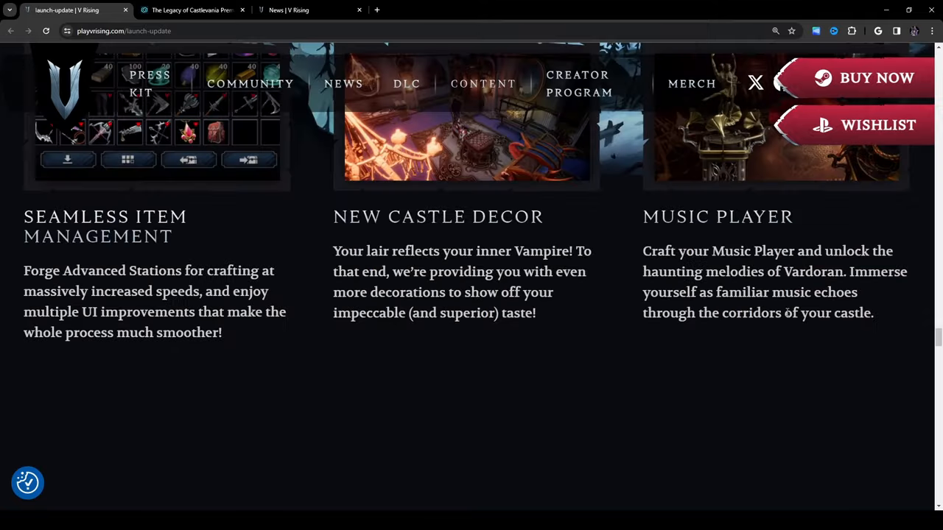
scroll("up", 3)
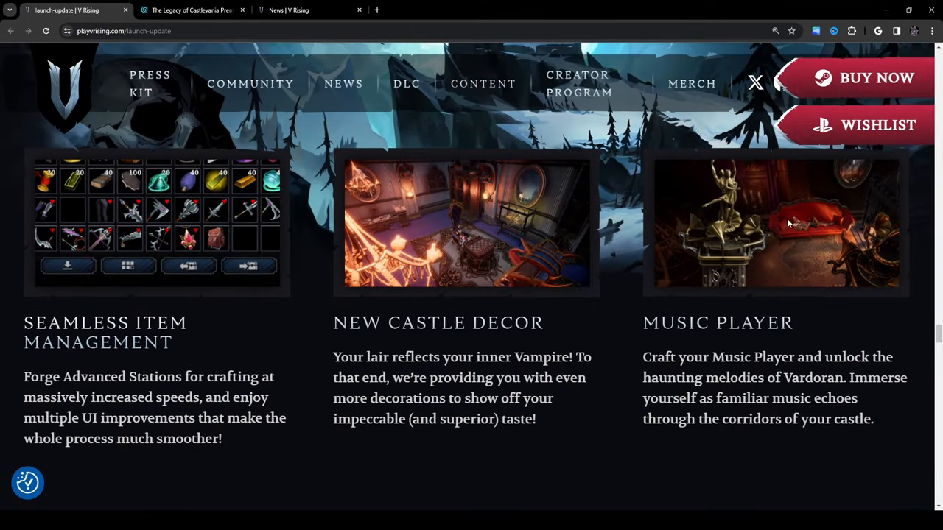
mouse_move(740, 346)
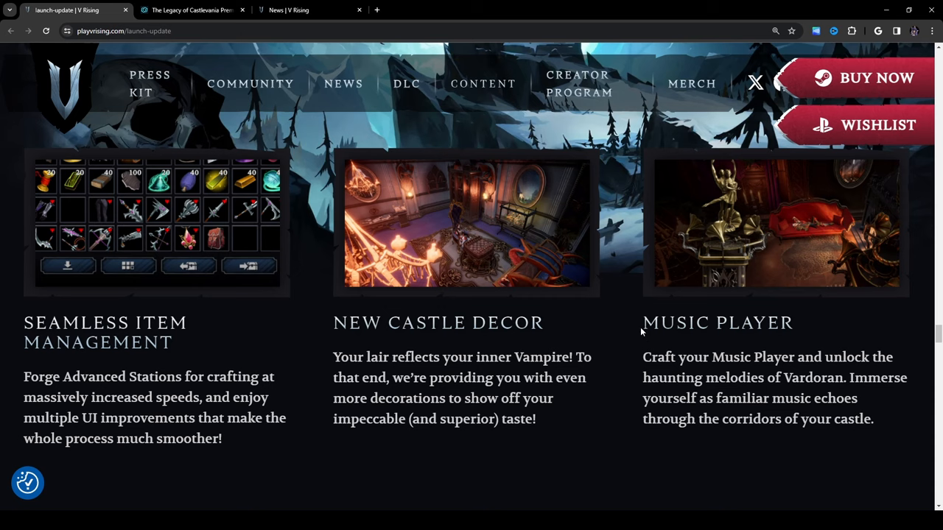
mouse_move(884, 505)
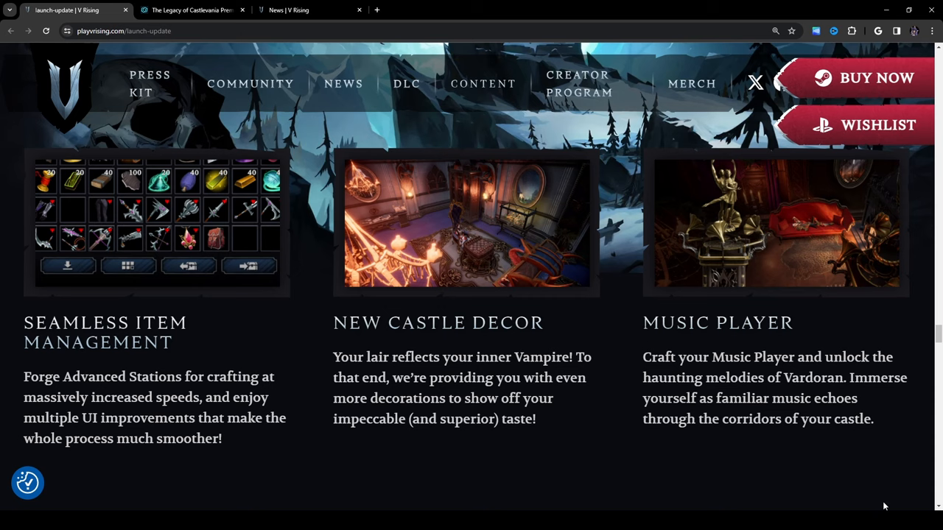
mouse_move(607, 87)
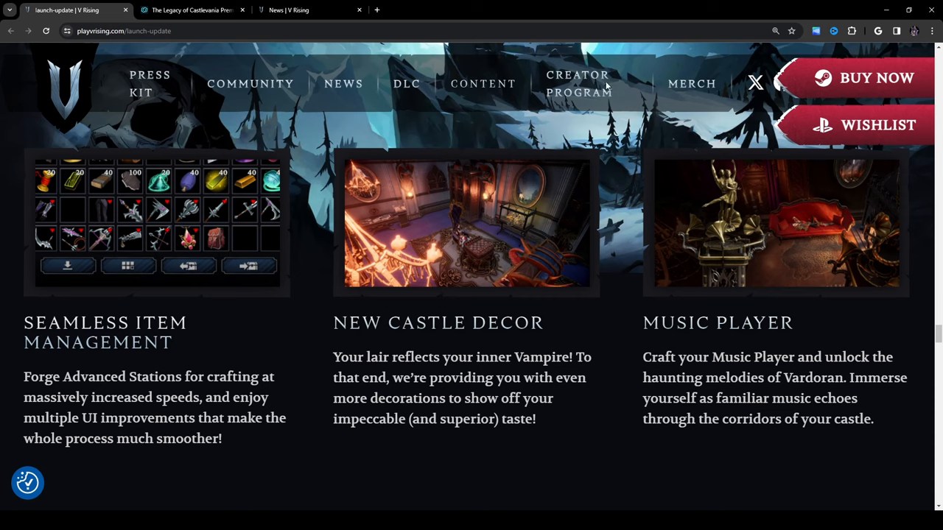
left_click(189, 10)
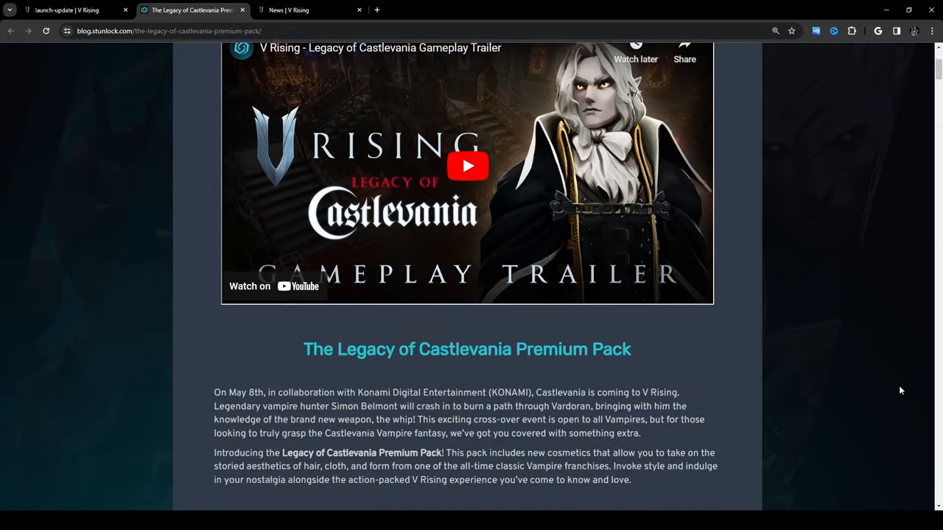
- Scroll past the trailer and Alucard's Regalia list to the Shapeshifting Form Variants section
scroll("down", 3)
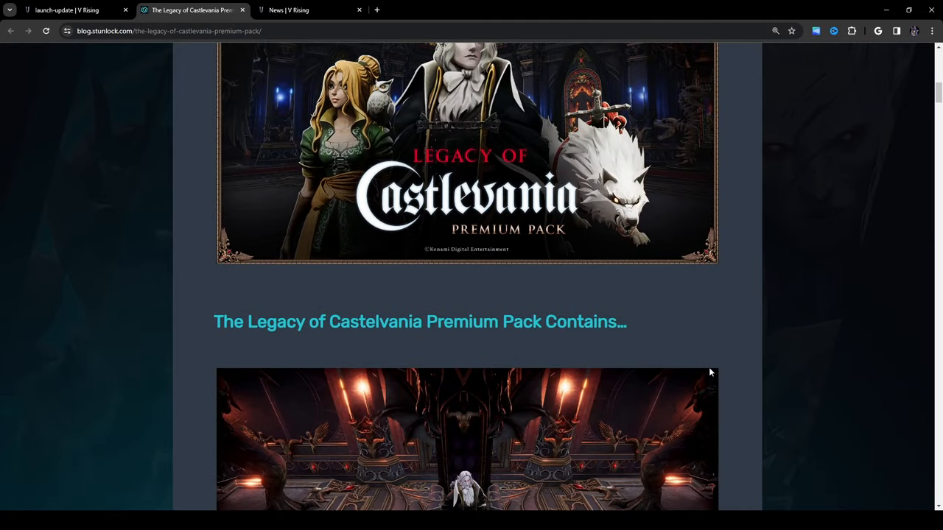
scroll("down", 3)
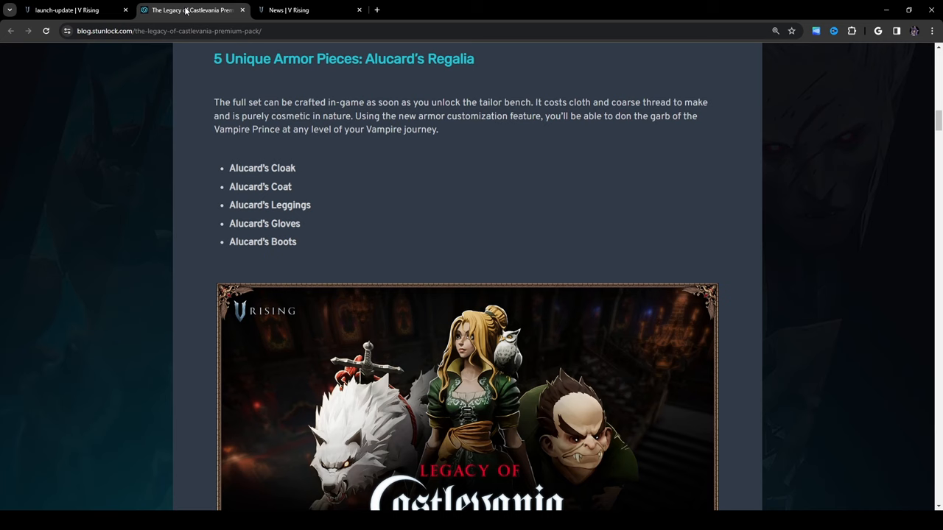
mouse_move(153, 114)
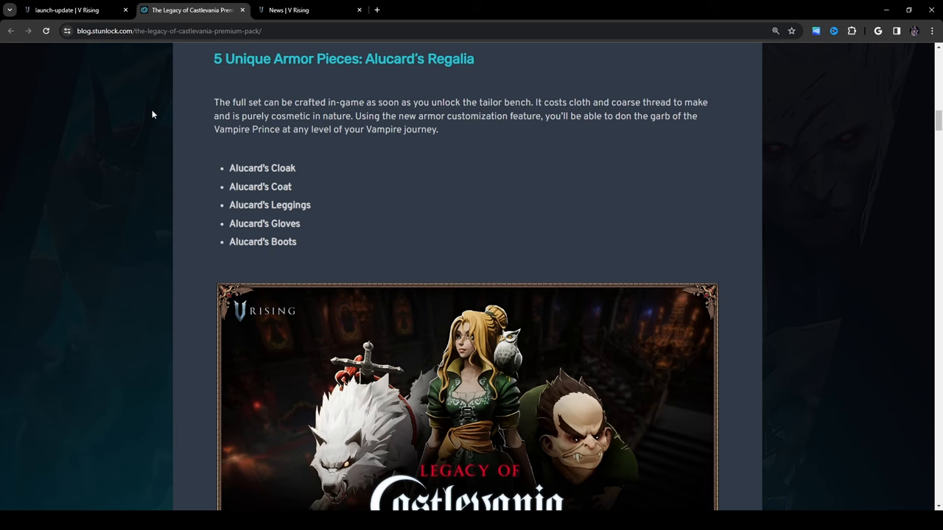
mouse_move(202, 268)
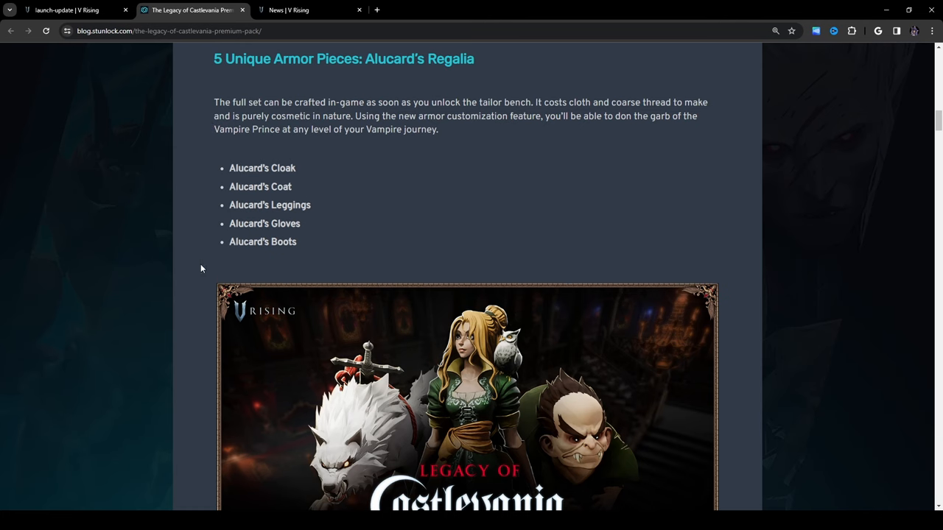
scroll("down", 3)
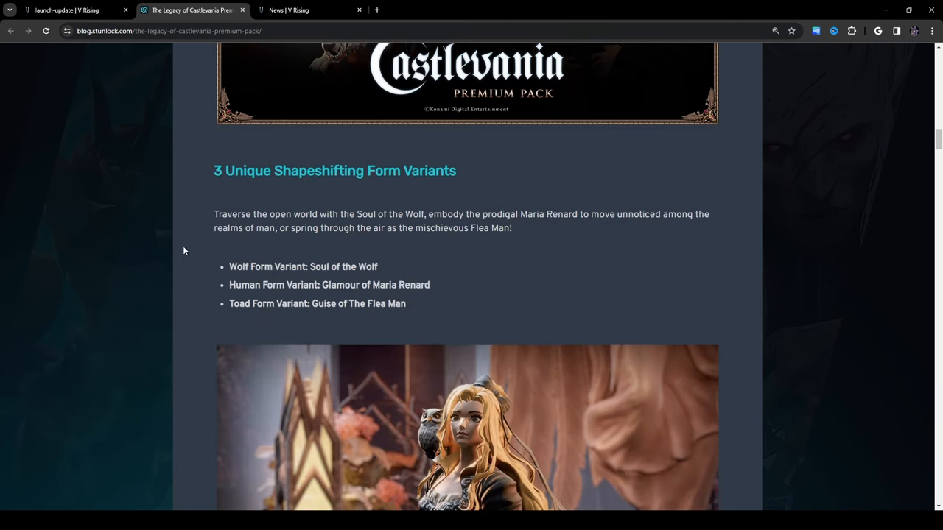
mouse_move(285, 256)
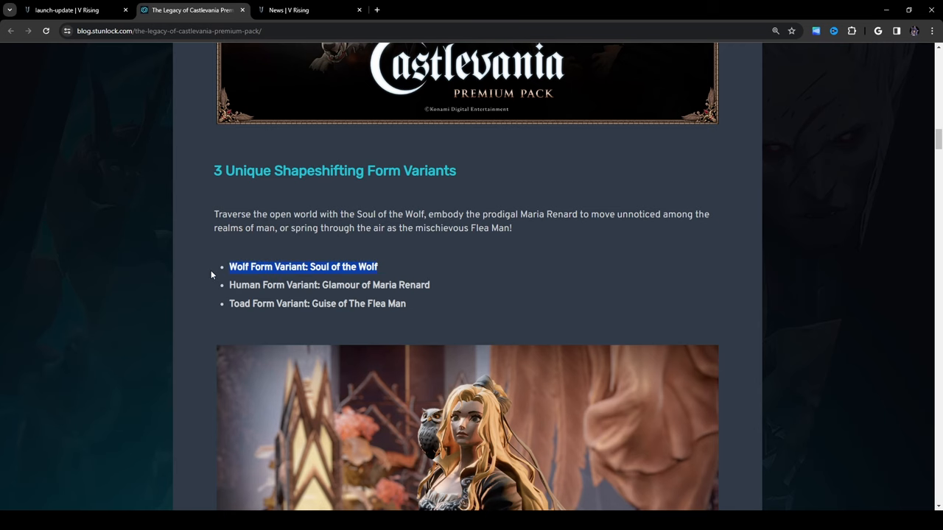
scroll("down", 3)
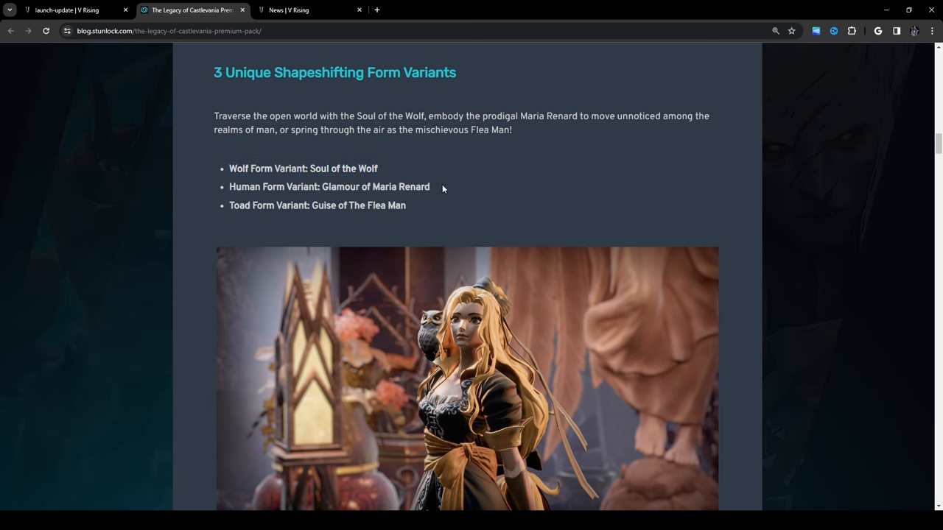
mouse_move(436, 217)
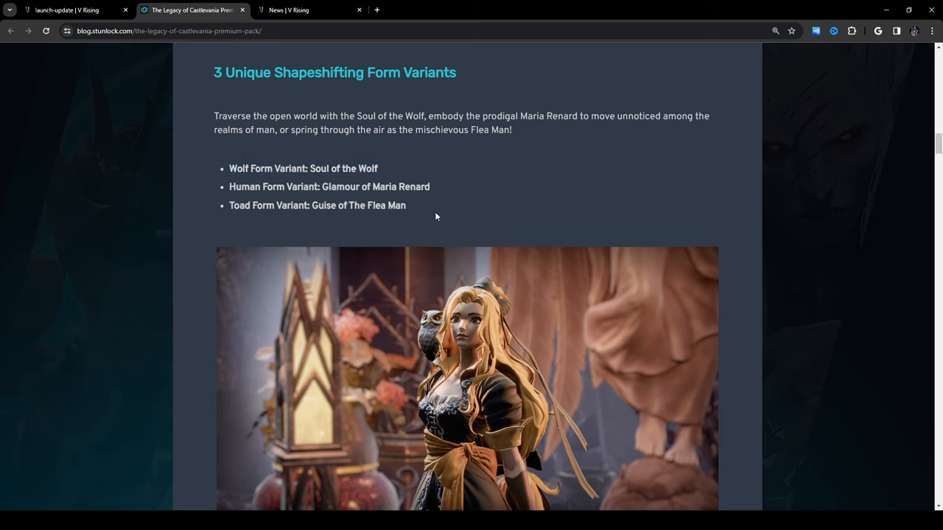
scroll("down", 3)
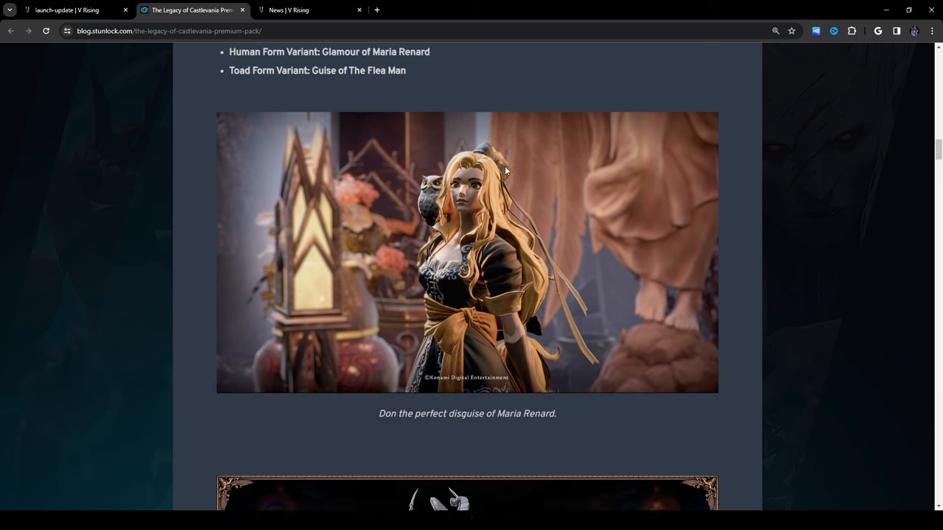
- Scroll past the Wall-to-Wall Castlevania Ambience section to the Ancient Symphony gate, stairs and carpet list
scroll("down", 3)
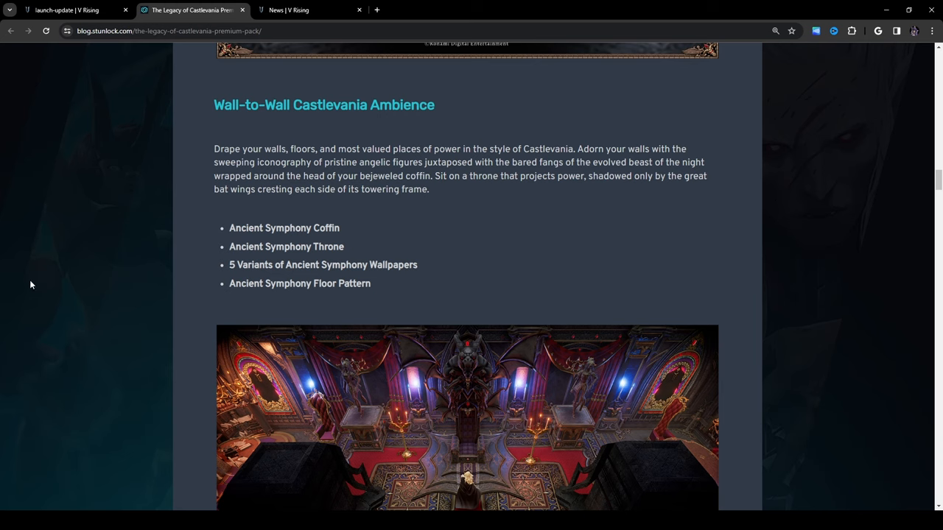
mouse_move(291, 177)
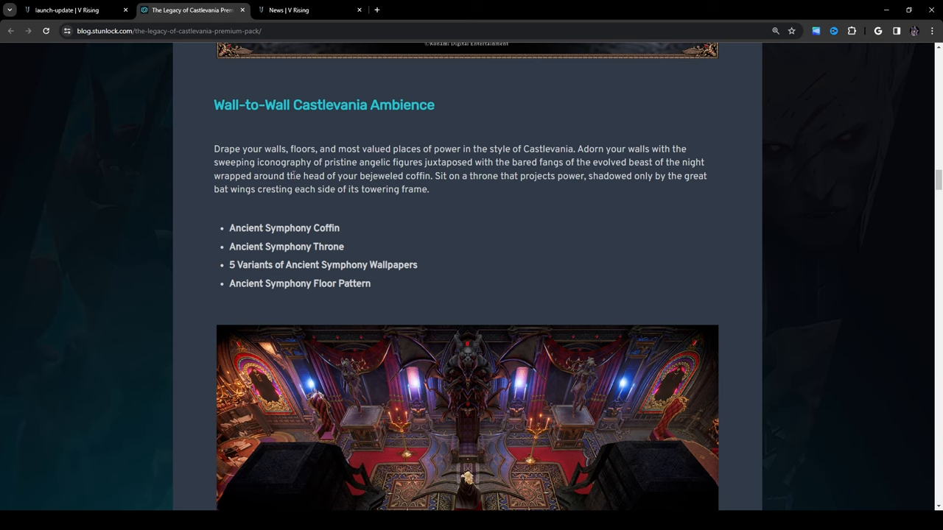
mouse_move(217, 242)
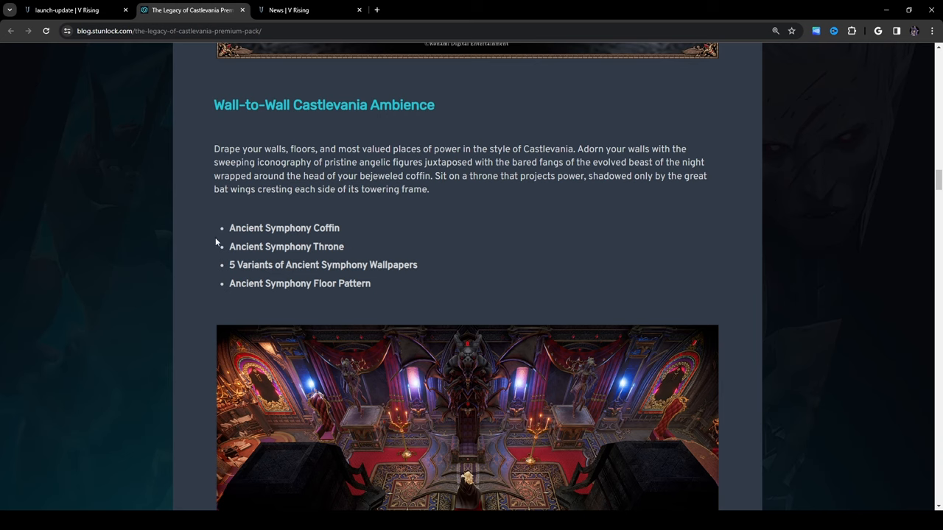
scroll("down", 3)
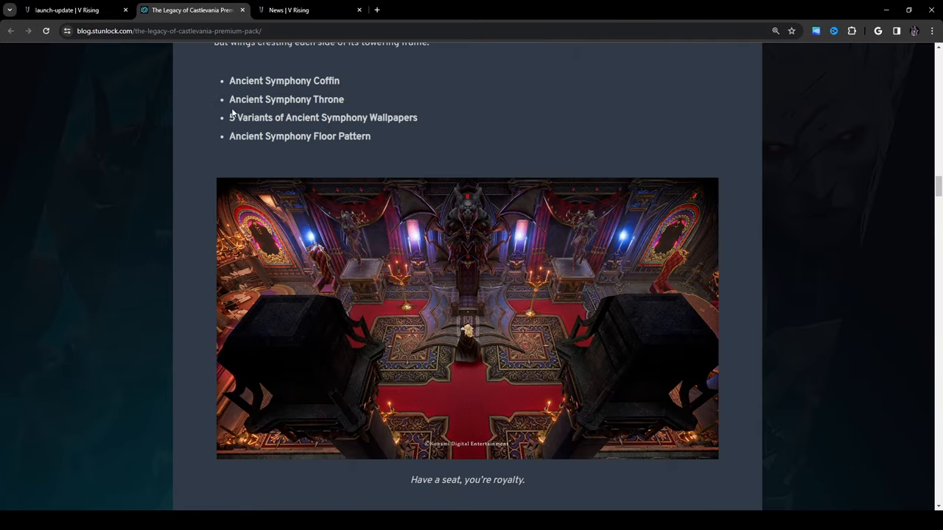
mouse_move(326, 124)
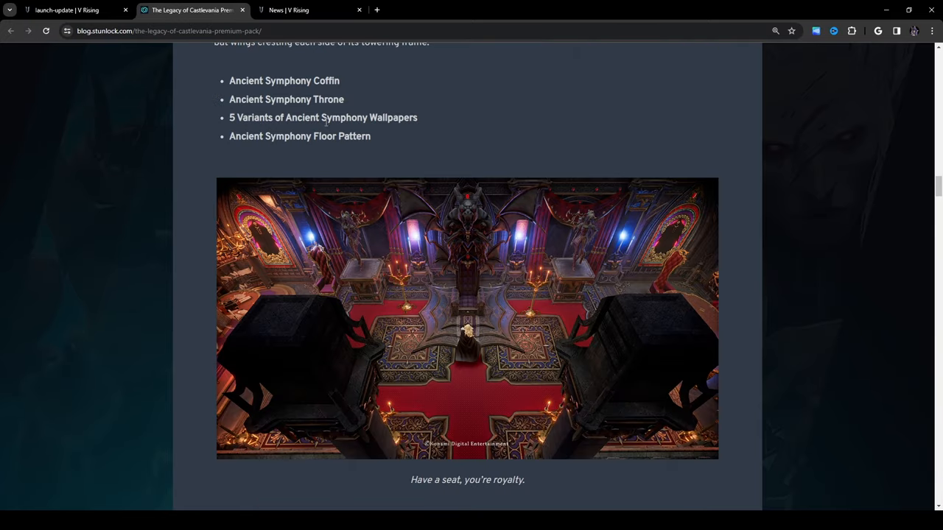
mouse_move(183, 156)
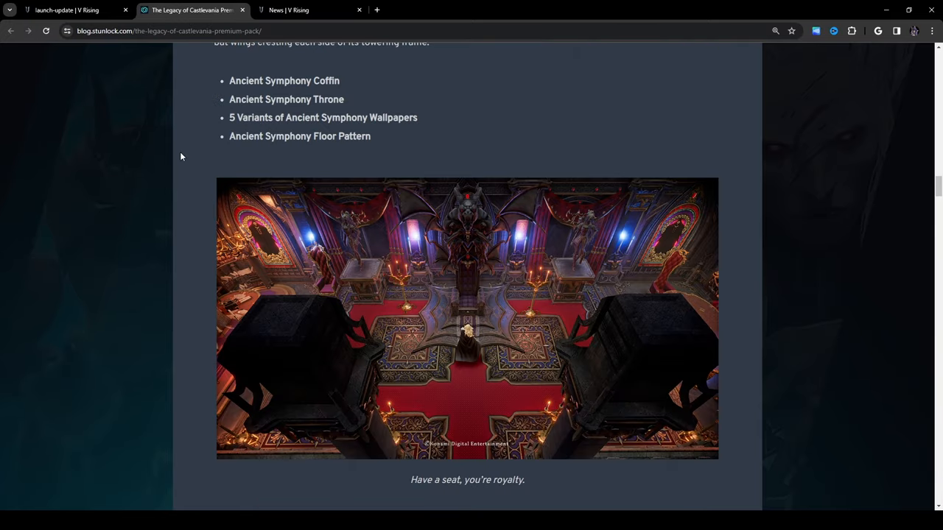
mouse_move(386, 150)
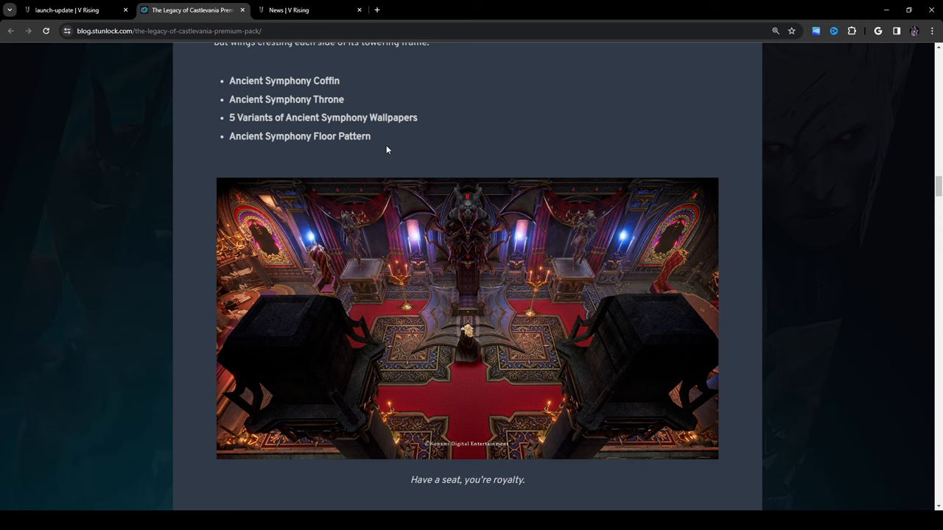
scroll("down", 3)
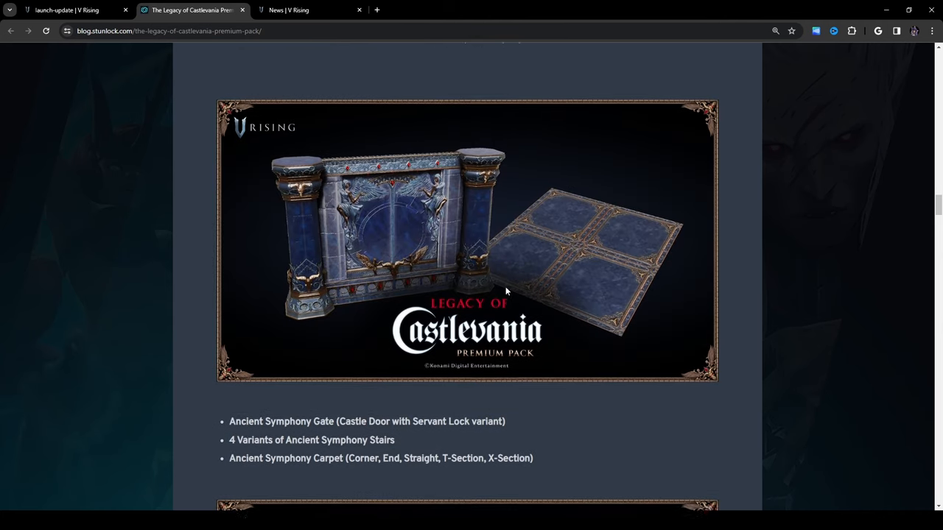
scroll("down", 3)
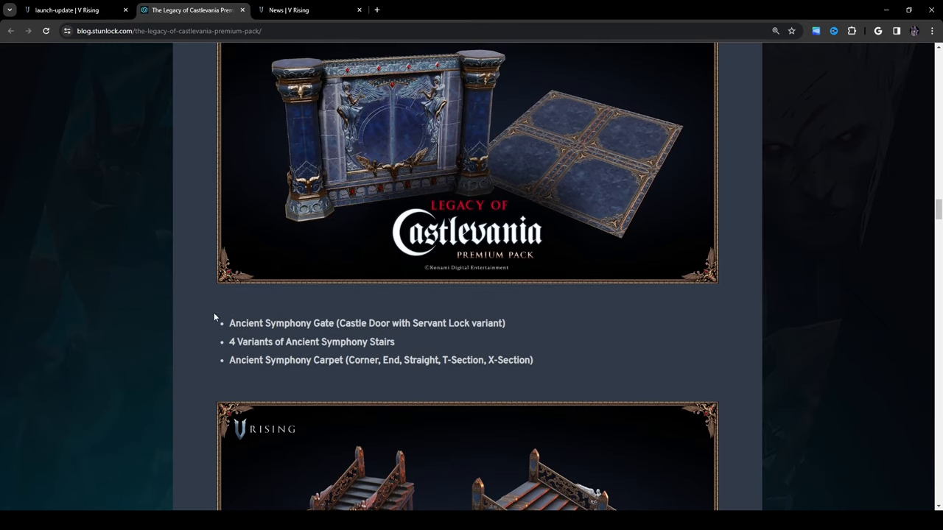
mouse_move(486, 344)
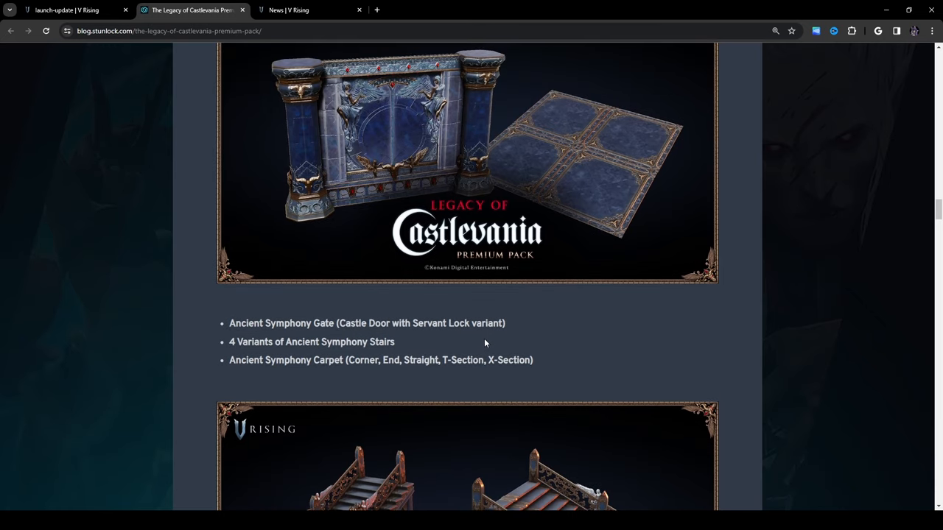
mouse_move(554, 370)
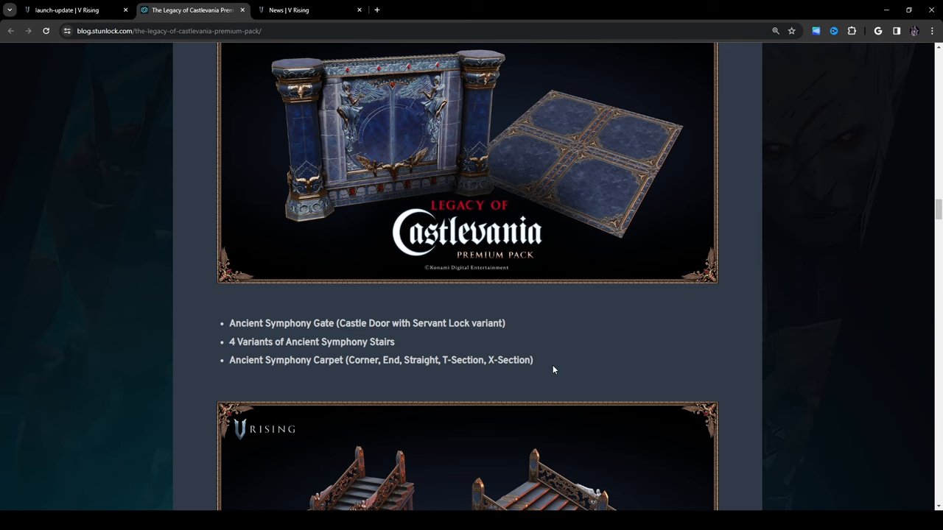
mouse_move(415, 367)
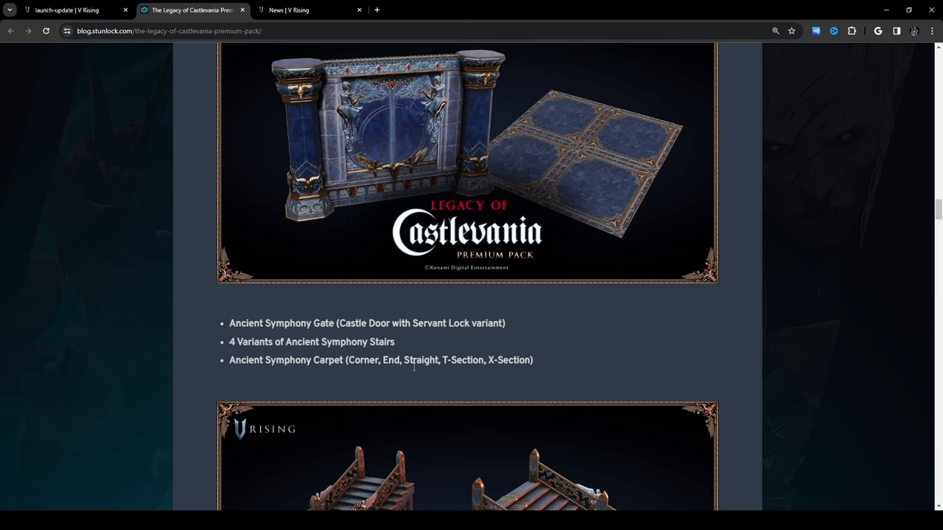
- Scroll past the Ancient Symphony Candelabra and Wraith and Vampire Glass Windows to the castle interior screenshot
scroll("down", 3)
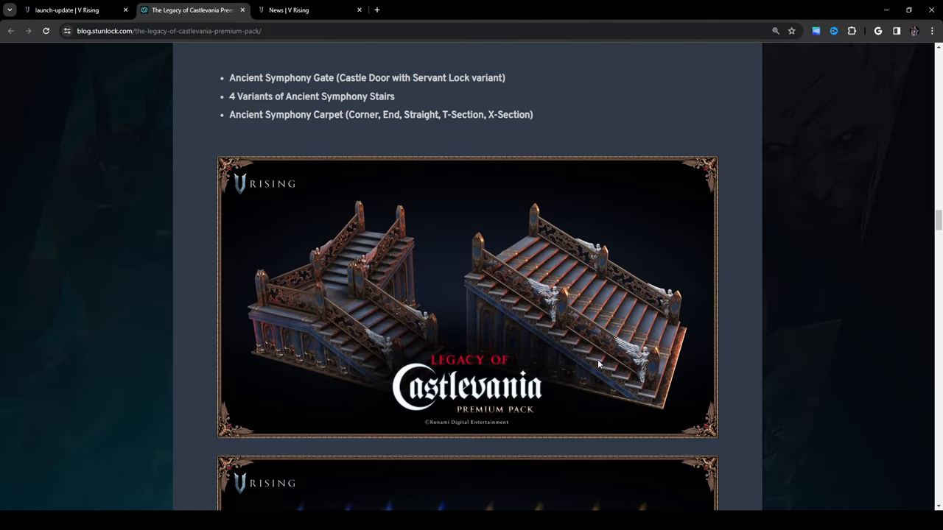
scroll("down", 3)
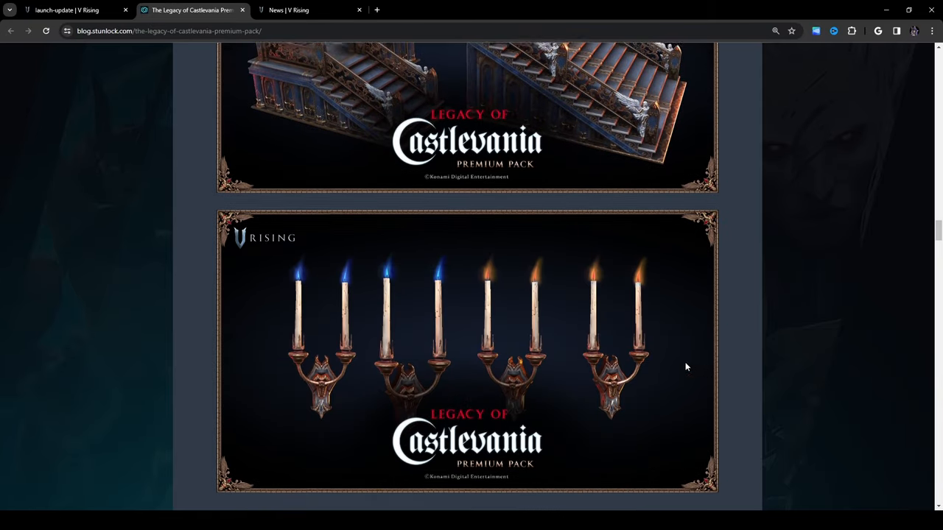
scroll("down", 3)
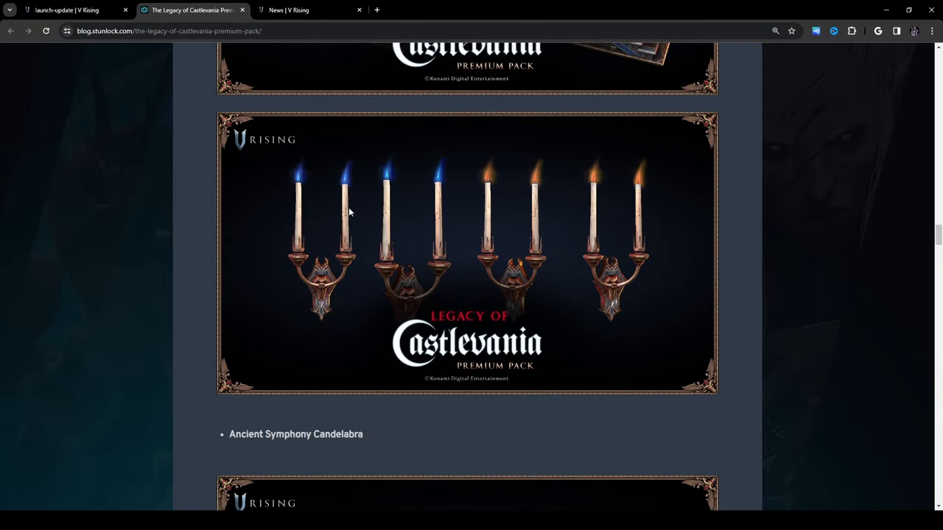
scroll("down", 3)
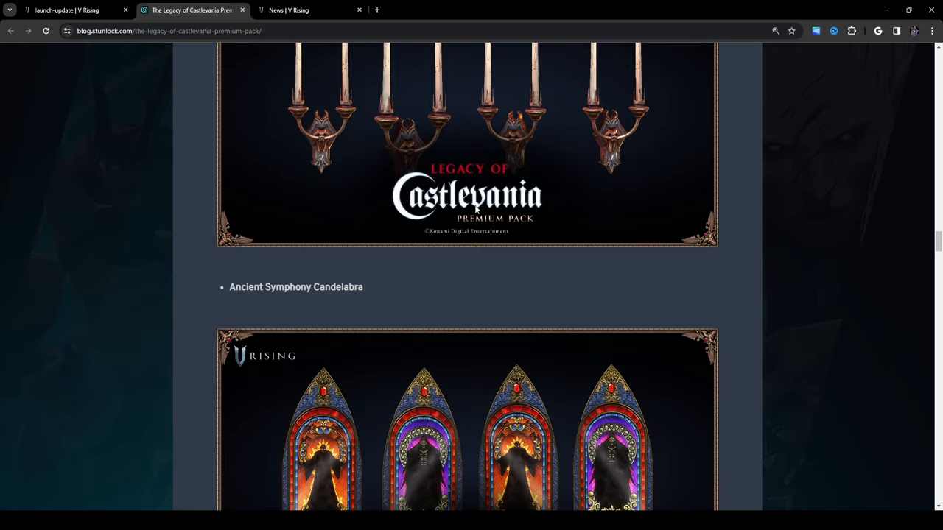
scroll("down", 3)
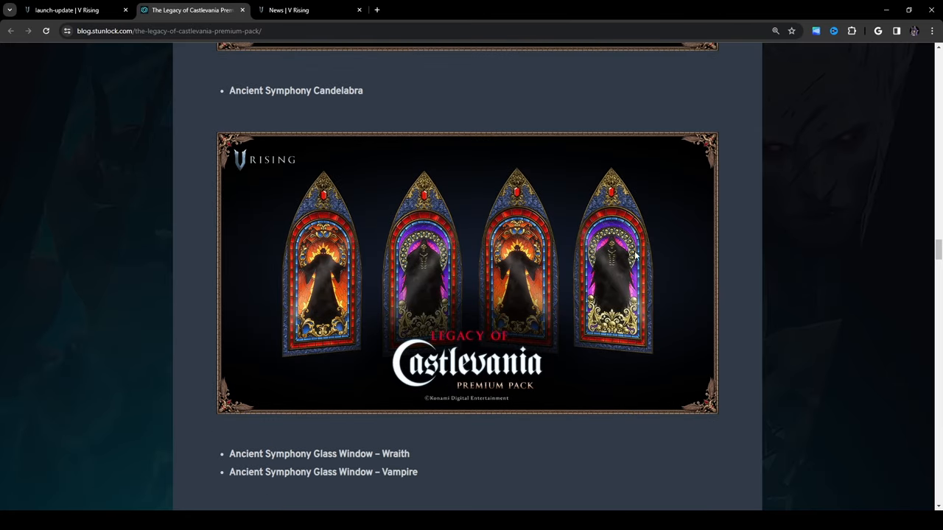
mouse_move(445, 271)
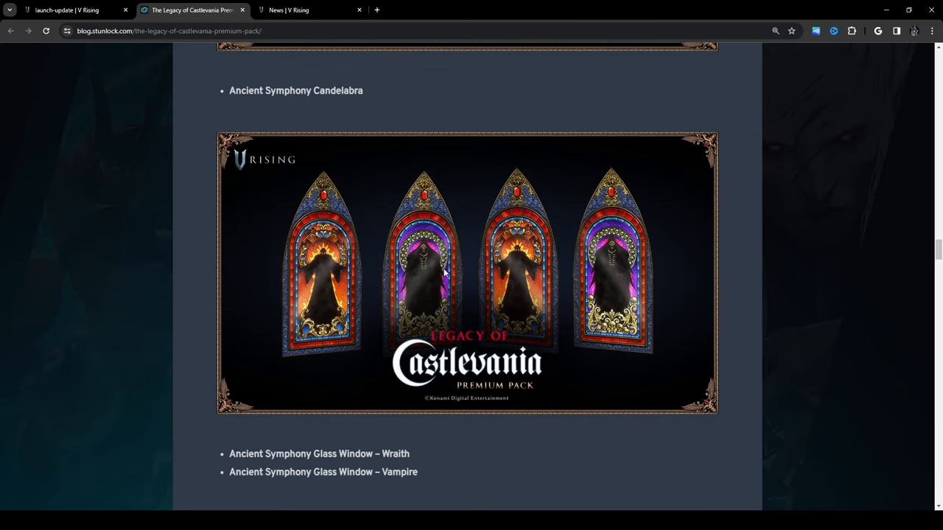
scroll("down", 3)
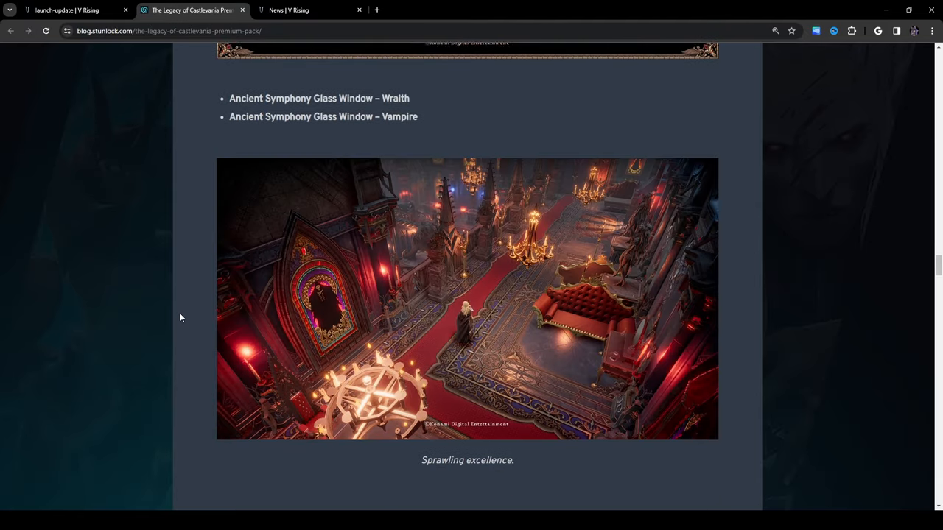
- Scroll through the statues, mount, hairstyles and pricing to the post's sign-off
scroll("down", 3)
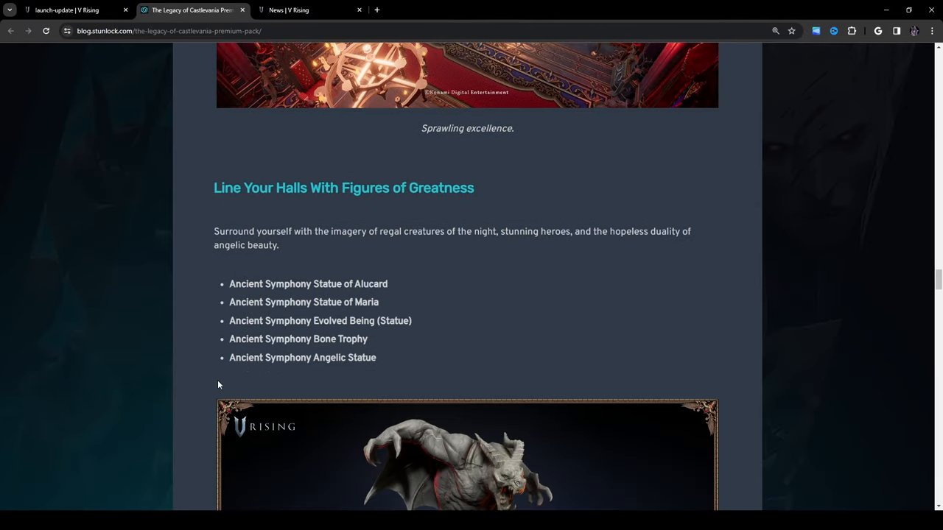
scroll("down", 3)
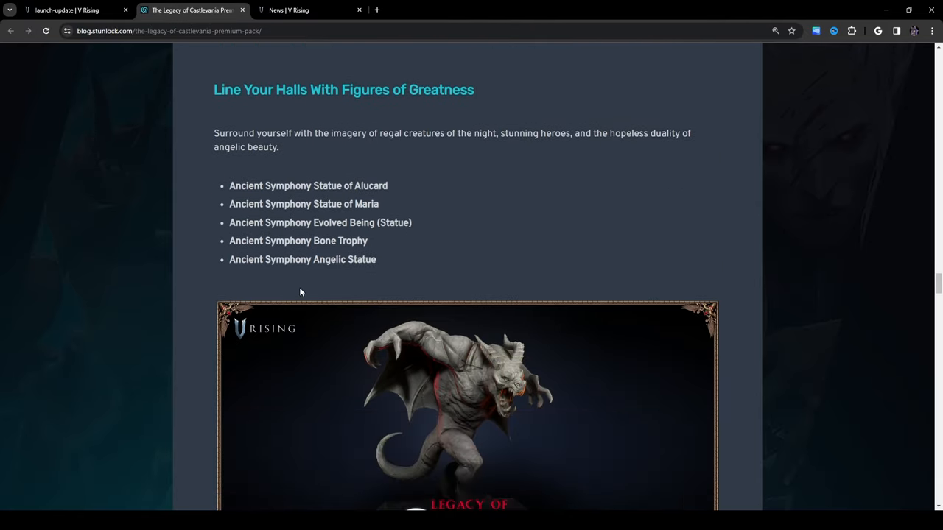
mouse_move(392, 274)
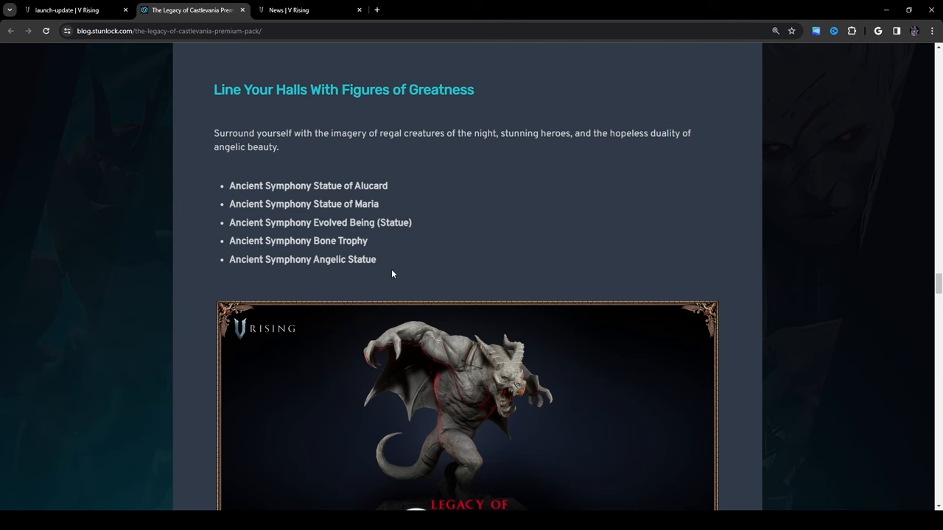
scroll("down", 3)
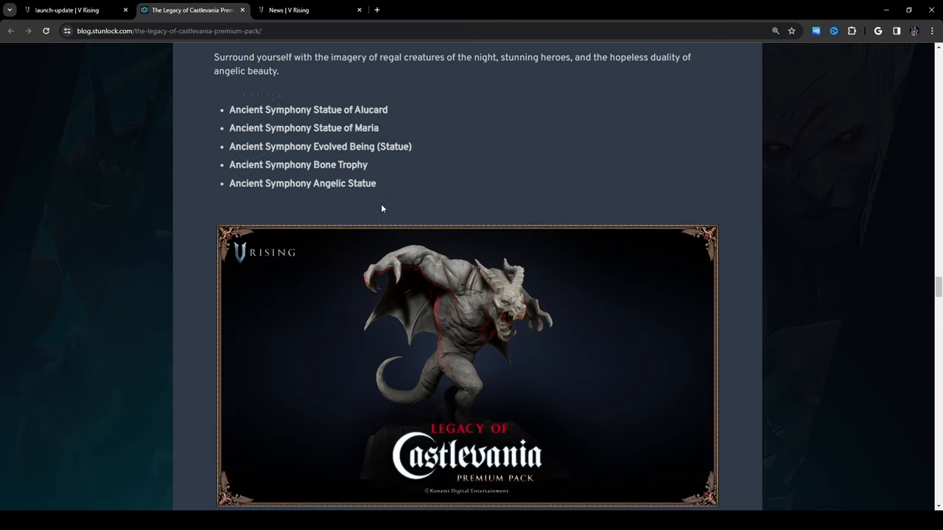
scroll("down", 3)
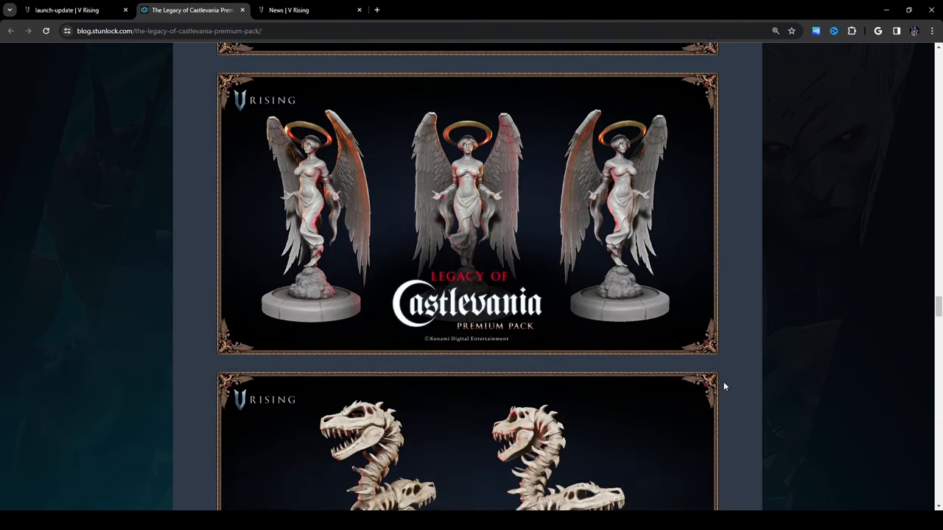
scroll("down", 3)
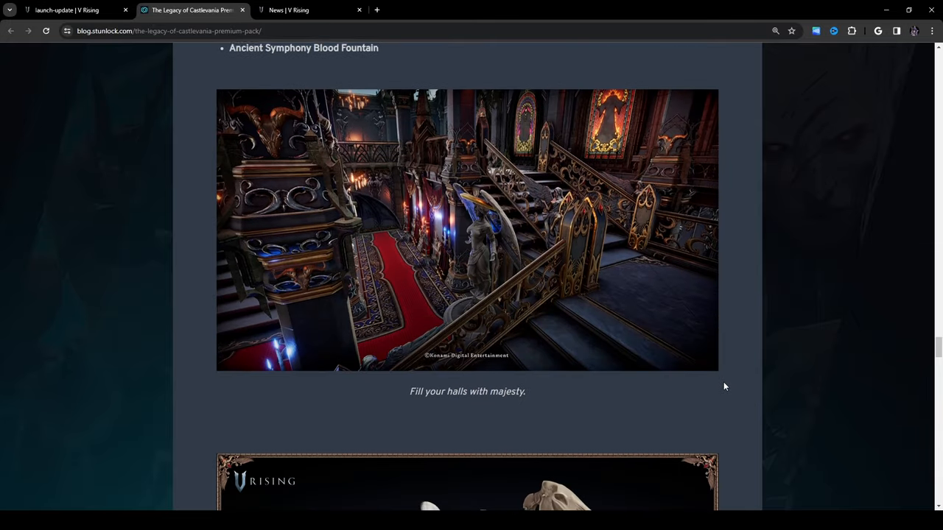
scroll("down", 3)
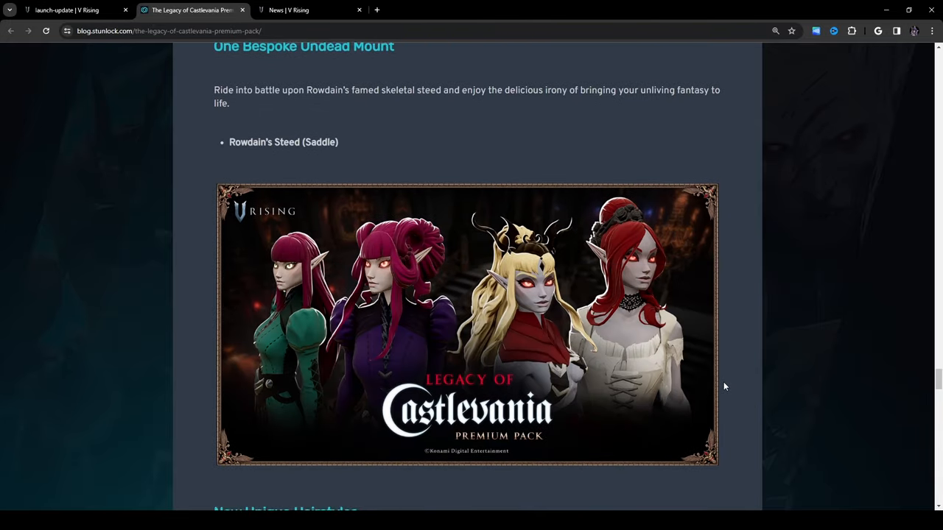
scroll("down", 3)
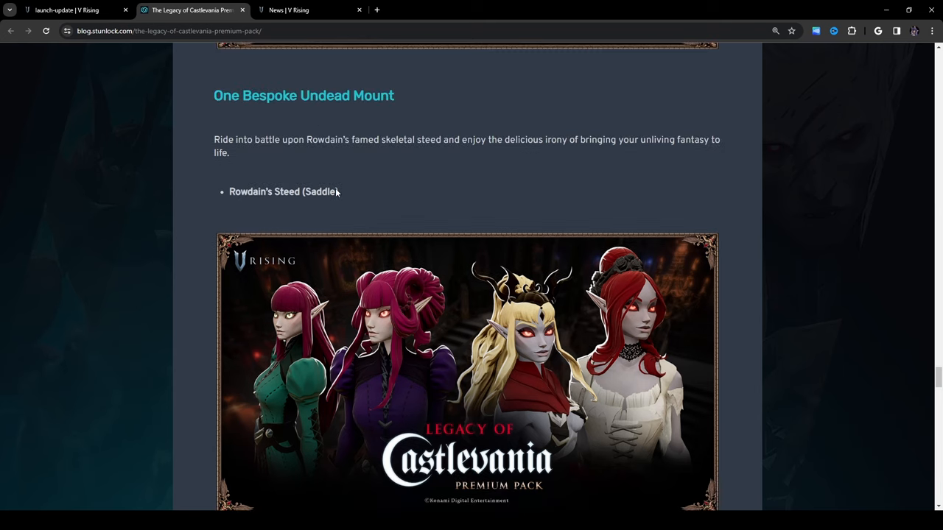
scroll("down", 3)
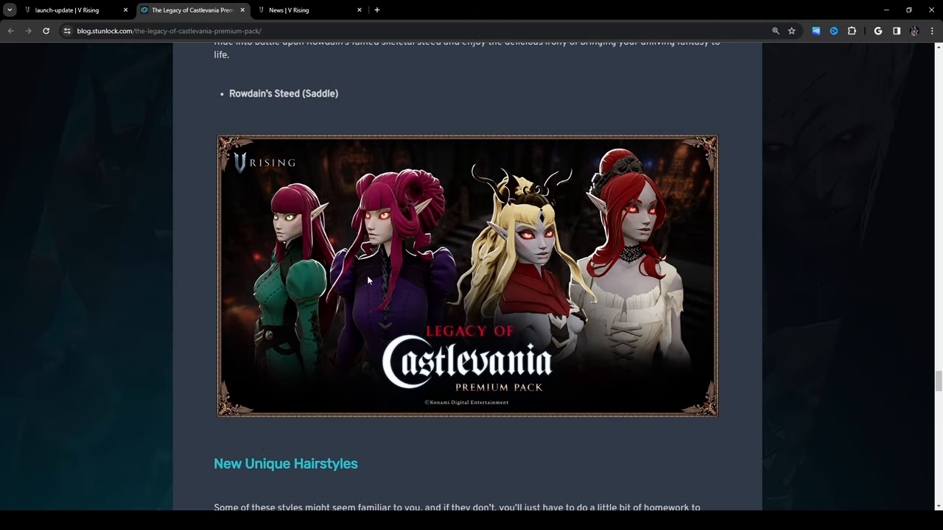
mouse_move(345, 283)
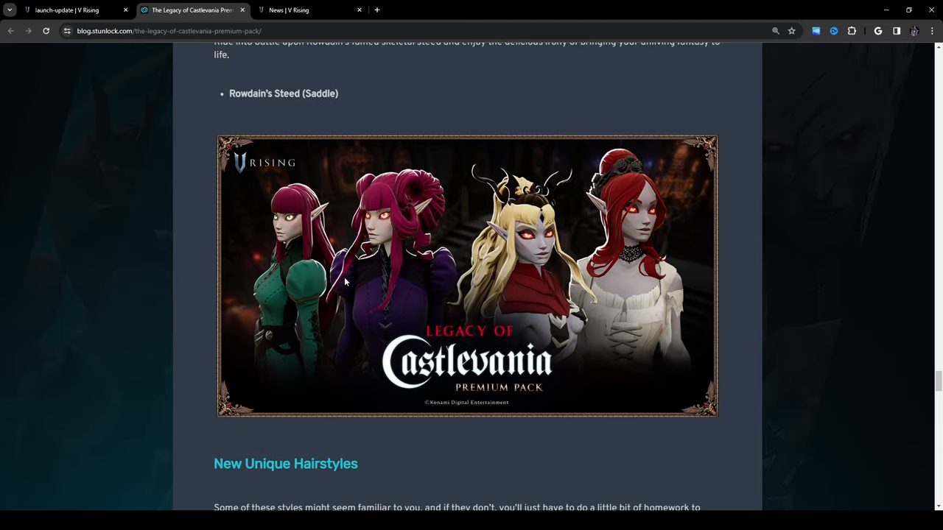
scroll("down", 3)
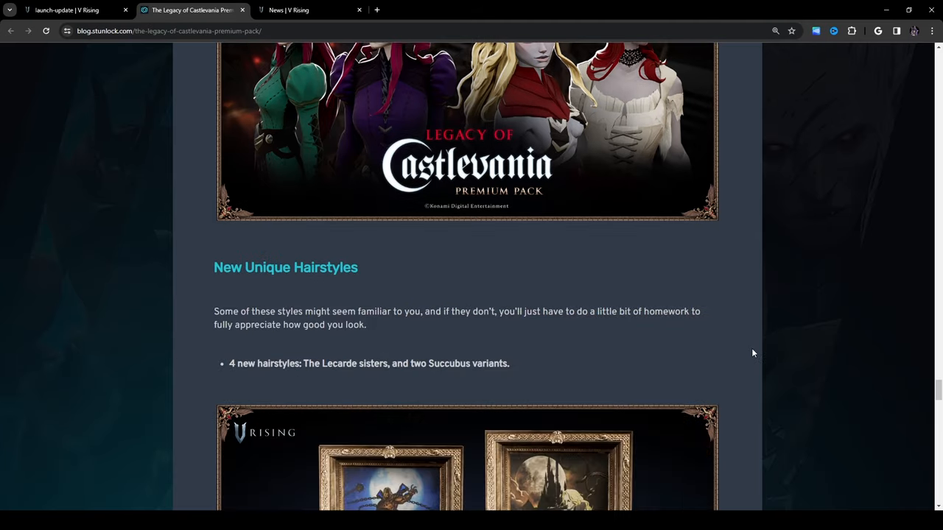
scroll("down", 3)
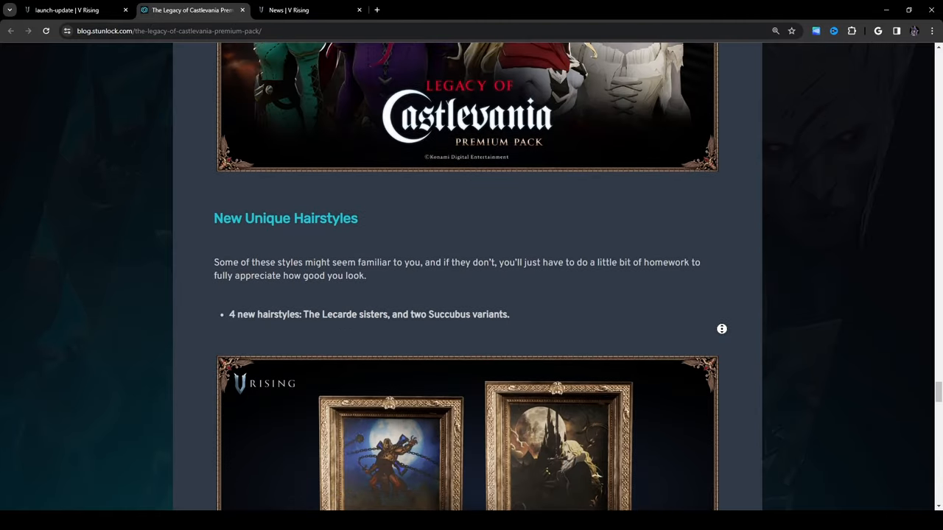
- Return up the post to the Premium Pack introduction beneath the gameplay trailer
scroll("up", 3)
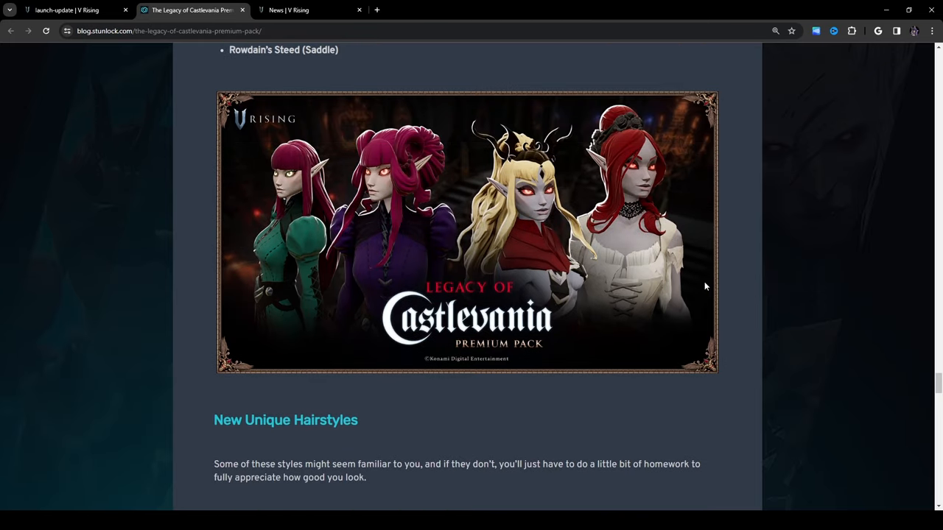
mouse_move(430, 115)
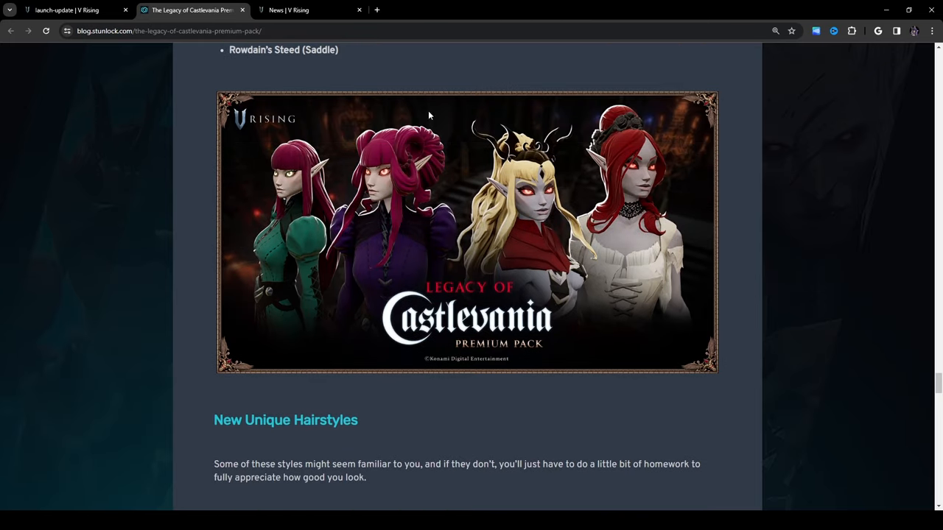
mouse_move(365, 115)
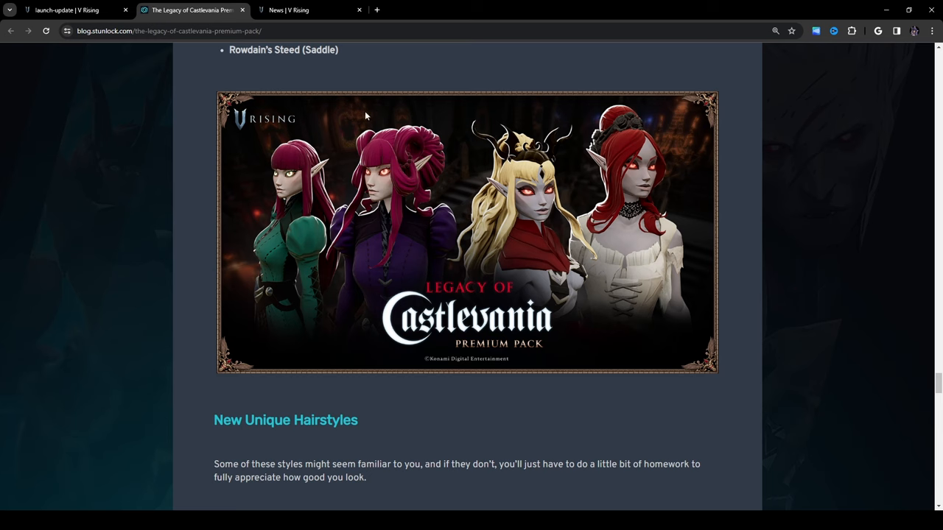
mouse_move(581, 130)
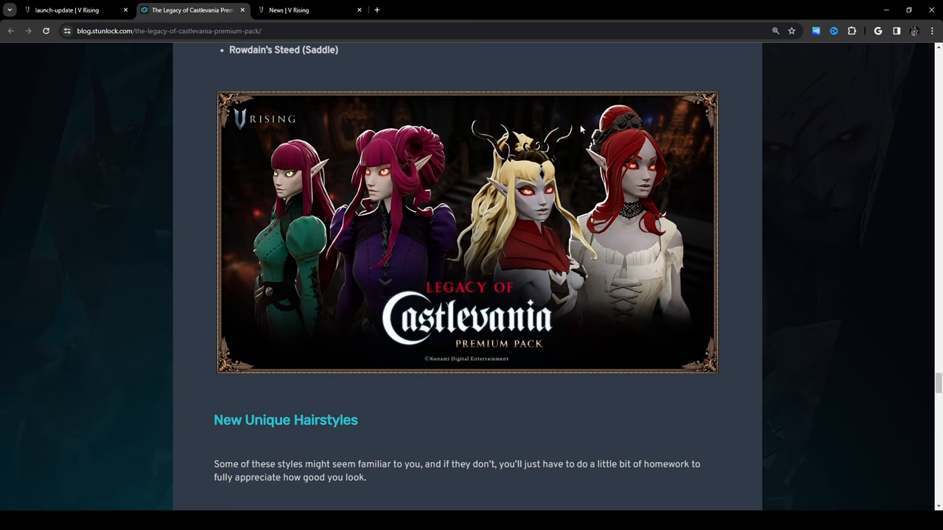
mouse_move(852, 165)
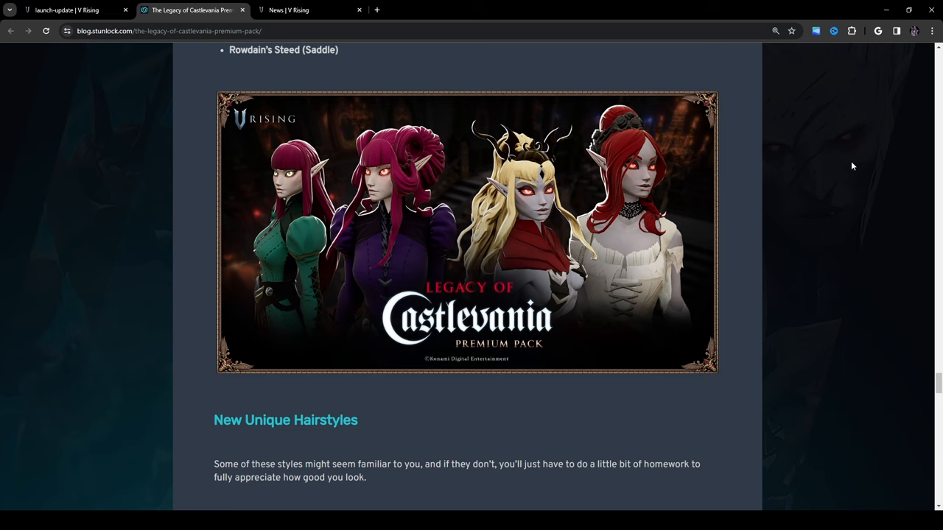
mouse_move(419, 233)
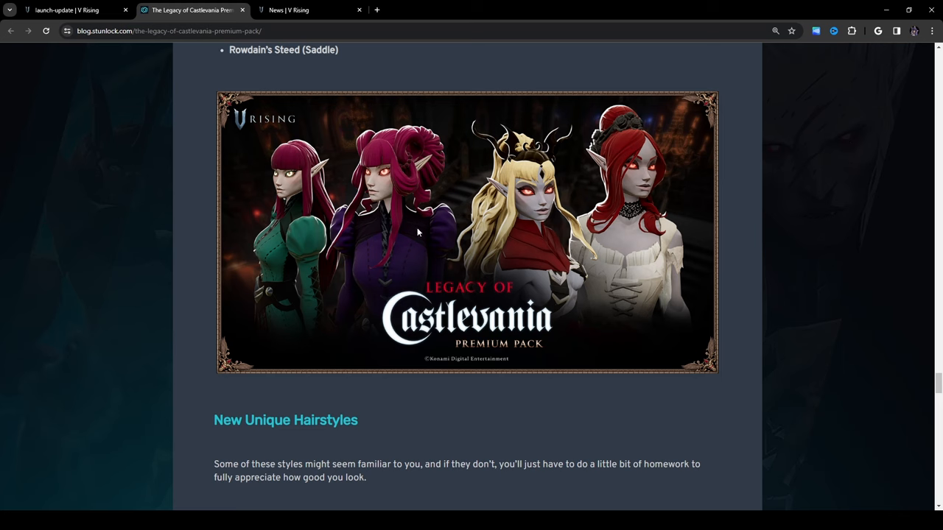
scroll("down", 3)
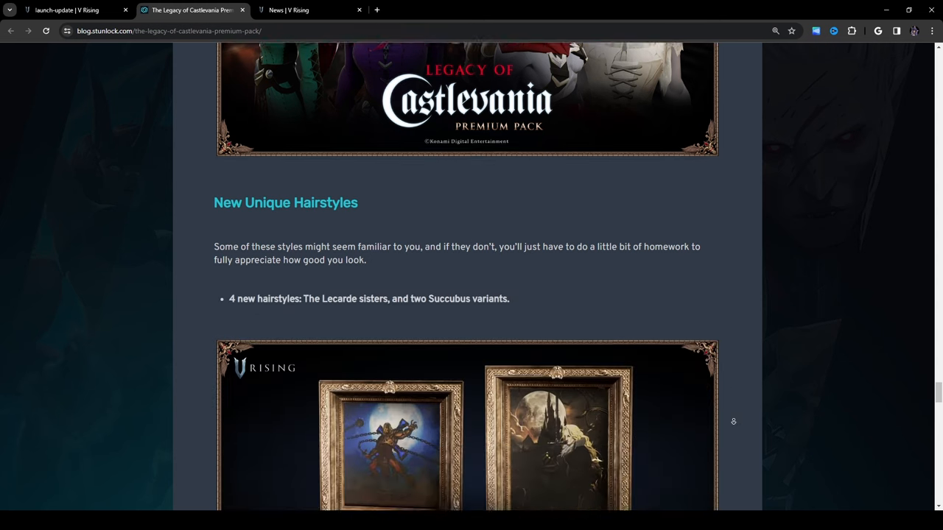
scroll("down", 3)
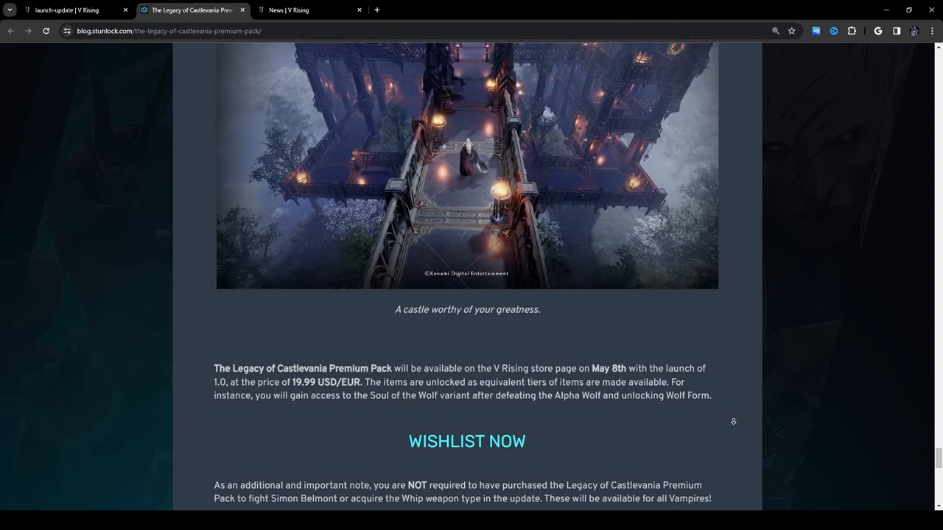
scroll("down", 3)
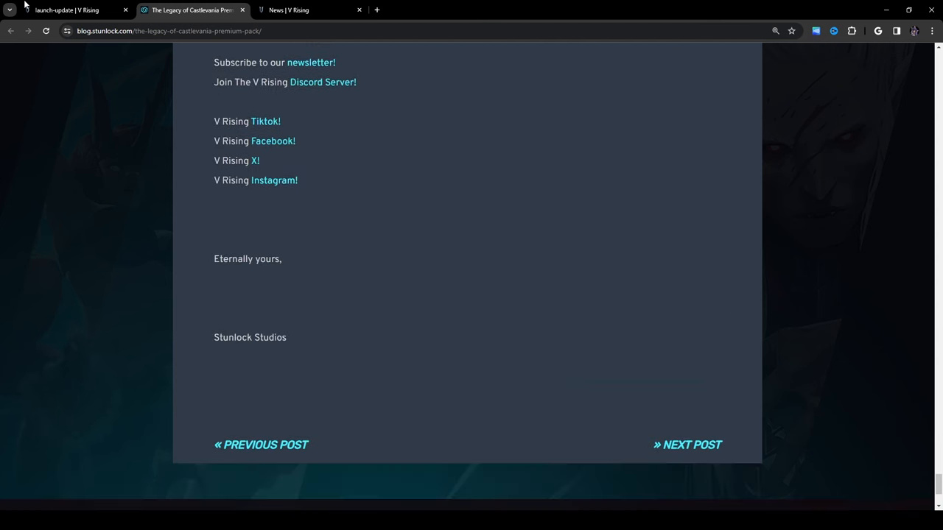
scroll("up", 3)
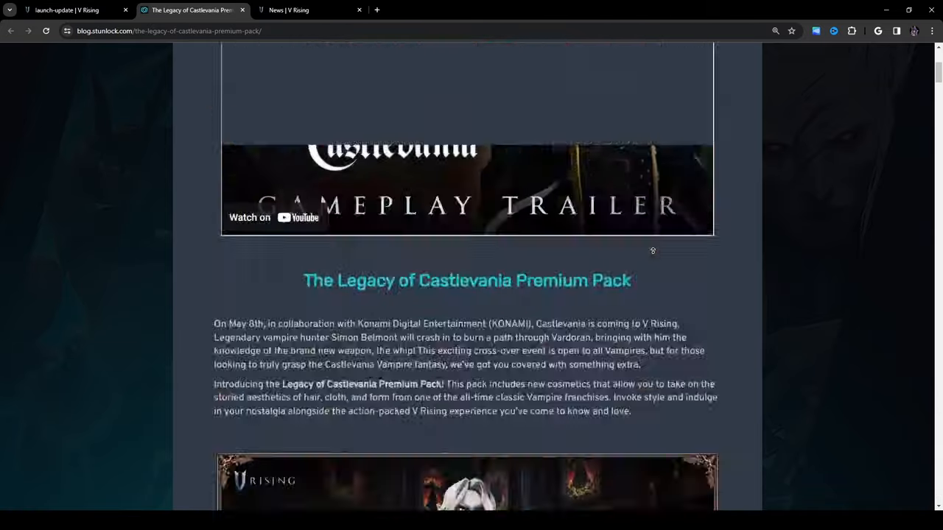
- Switch to the V Rising launch update tab and scroll through the feature cards to Timeless Majesty and Shape Shifting
left_click(71, 10)
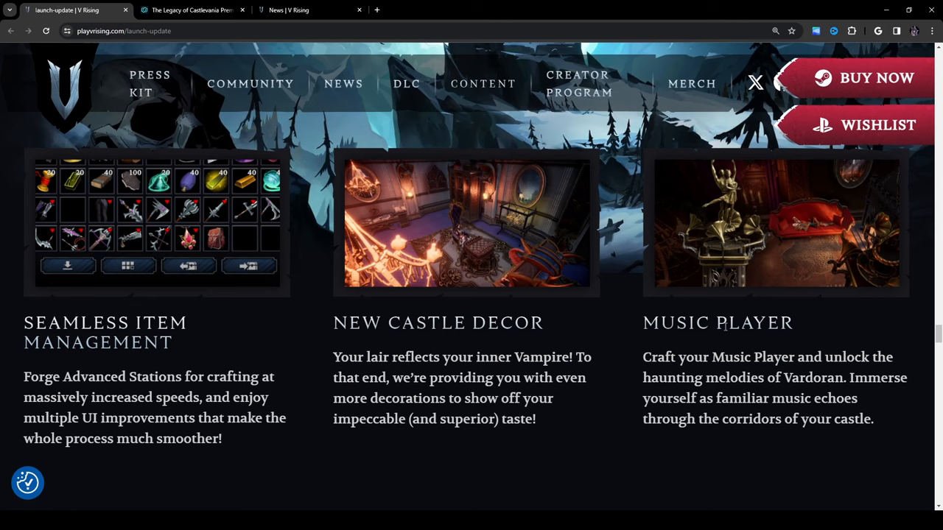
mouse_move(684, 395)
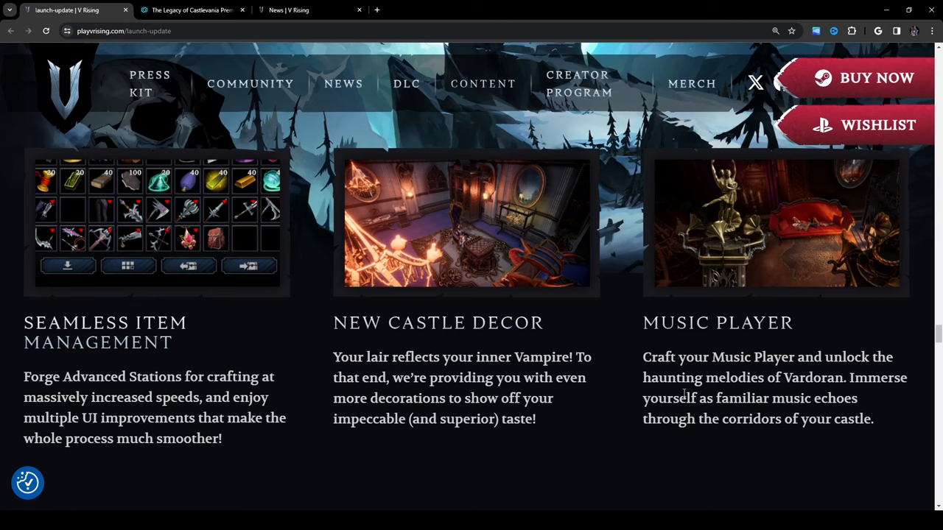
scroll("down", 3)
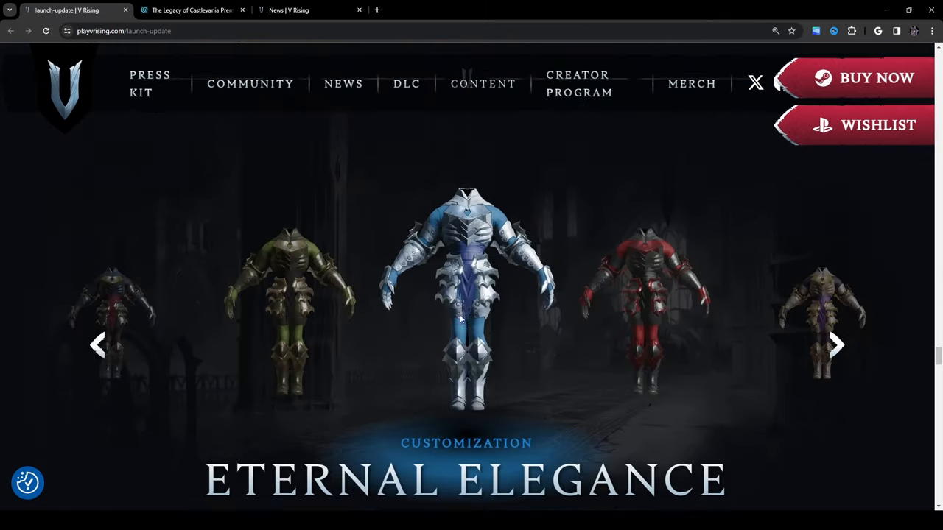
scroll("down", 3)
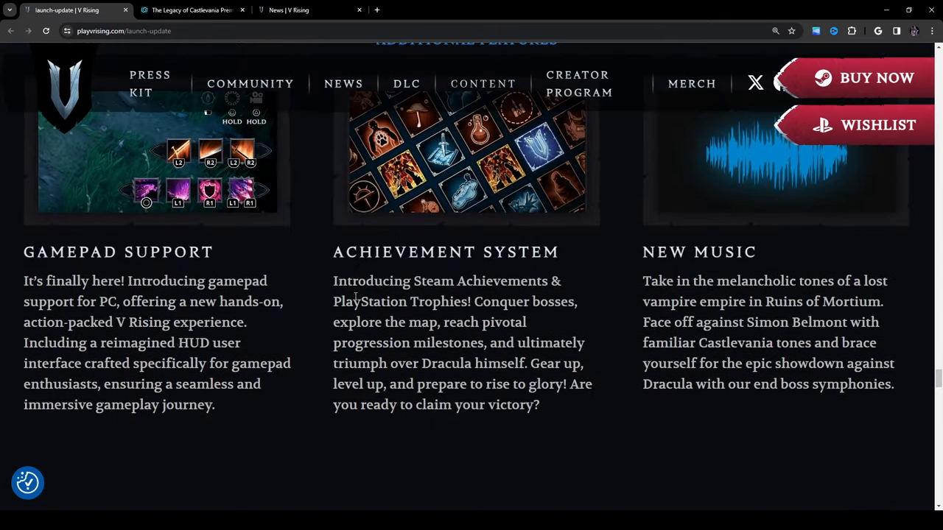
scroll("down", 3)
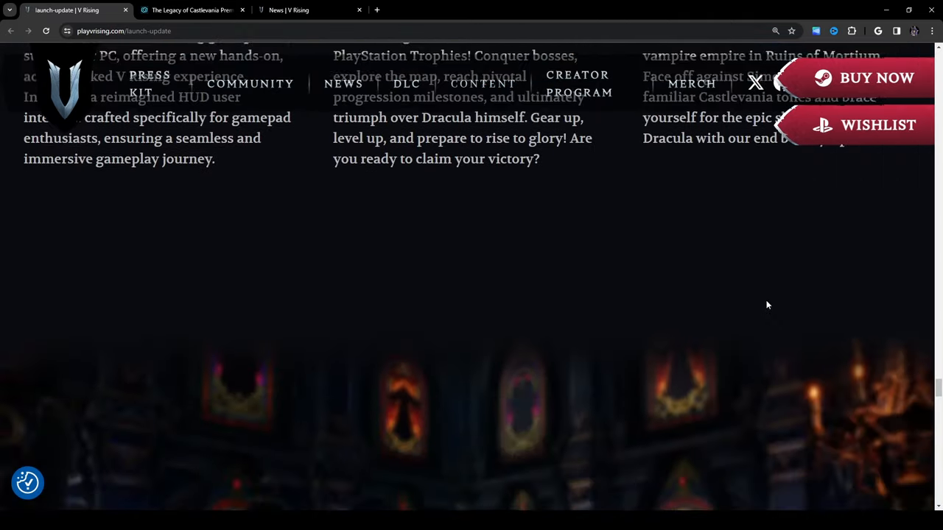
scroll("down", 3)
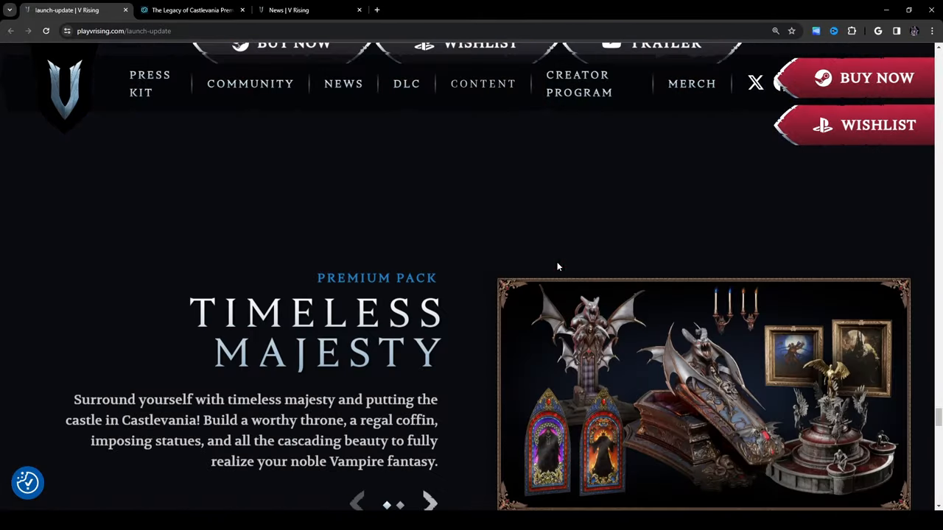
scroll("down", 3)
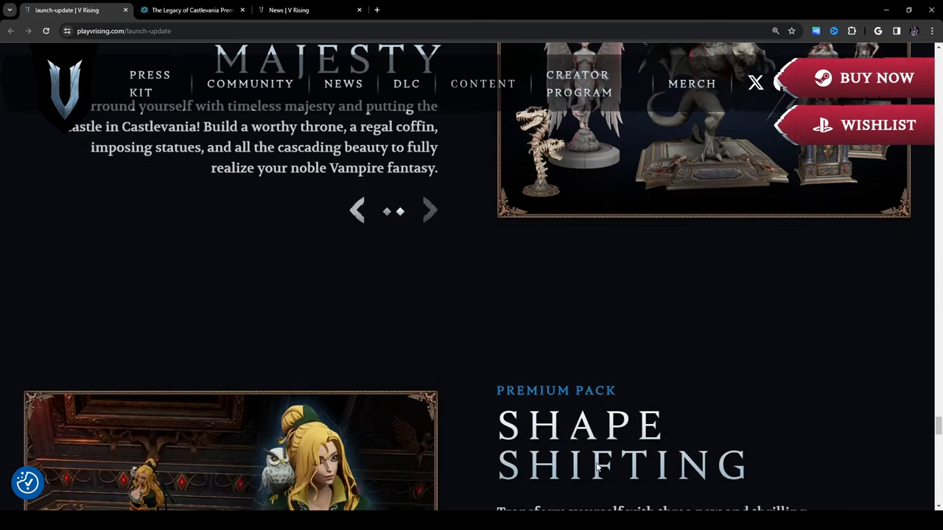
- Advance the Shape Shifting carousel to the Flea Man image and scroll to the Cosmetics section's hairstyle portraits
scroll("down", 3)
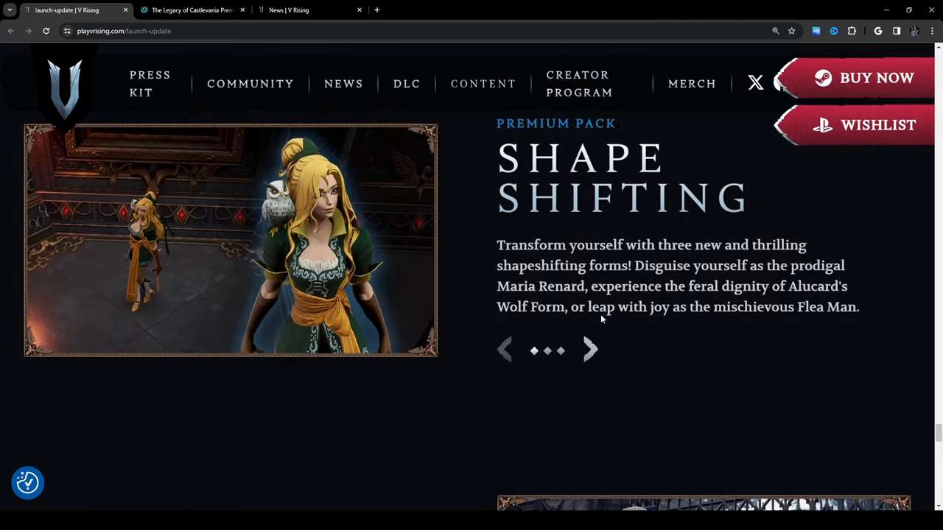
left_click(590, 366)
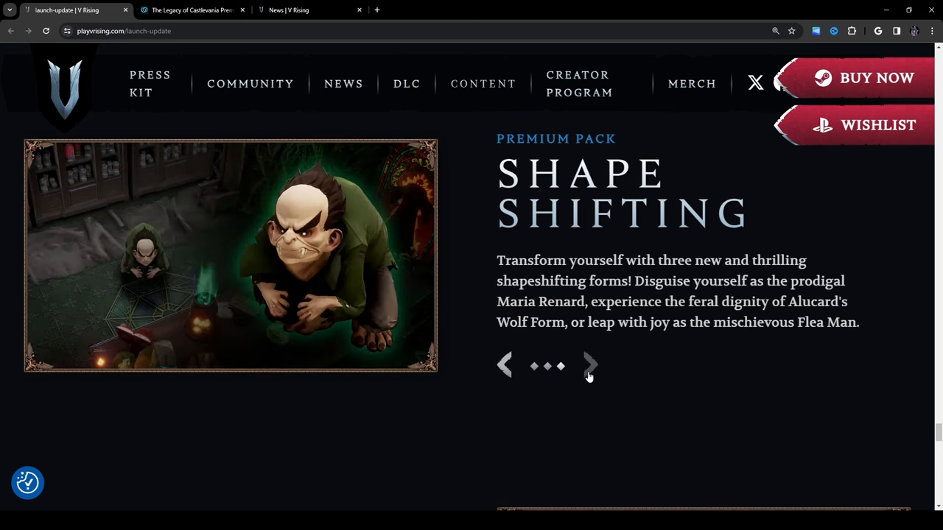
scroll("down", 3)
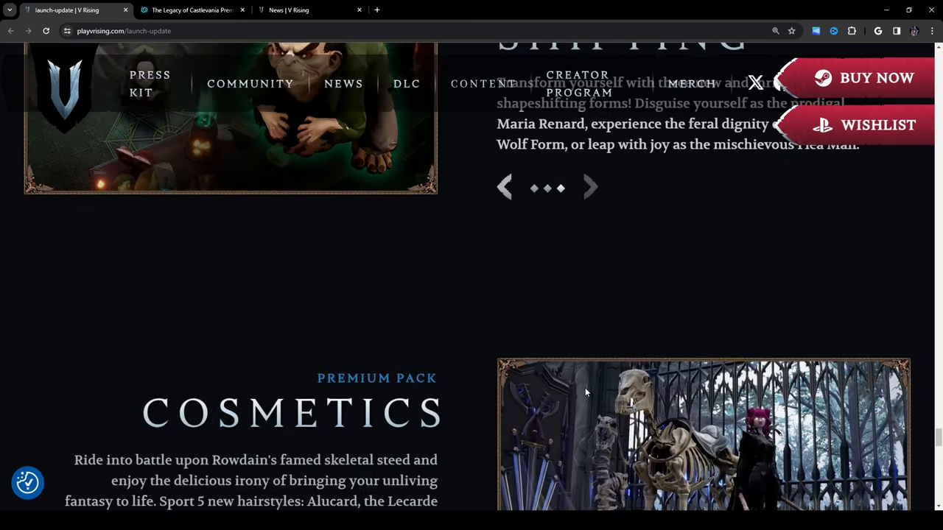
scroll("down", 3)
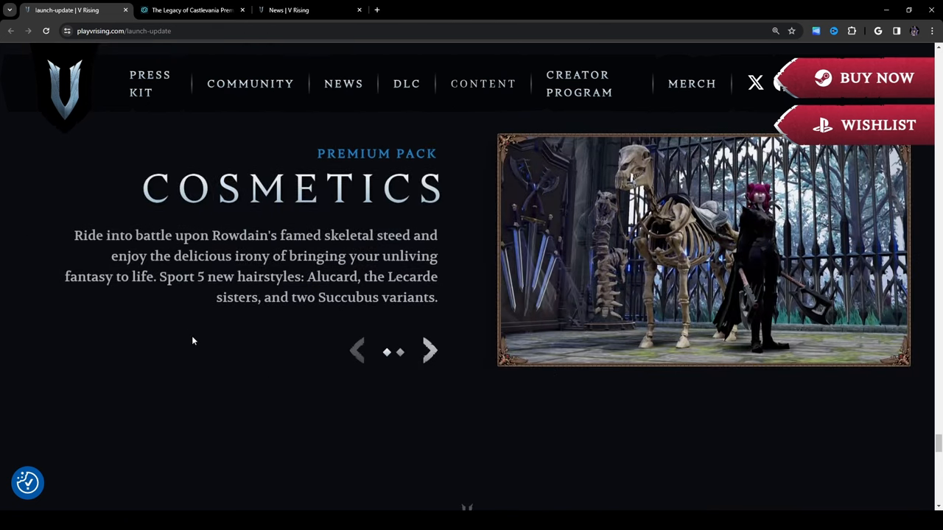
mouse_move(793, 228)
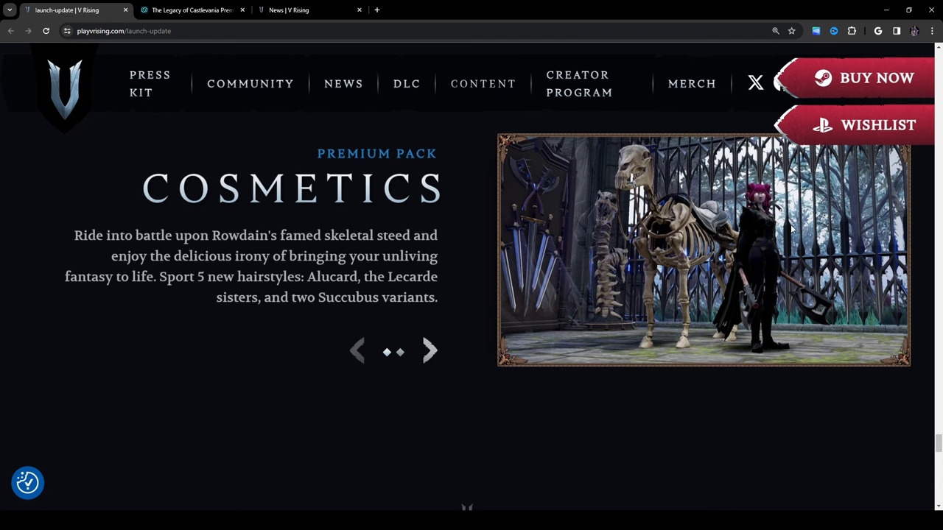
mouse_move(549, 282)
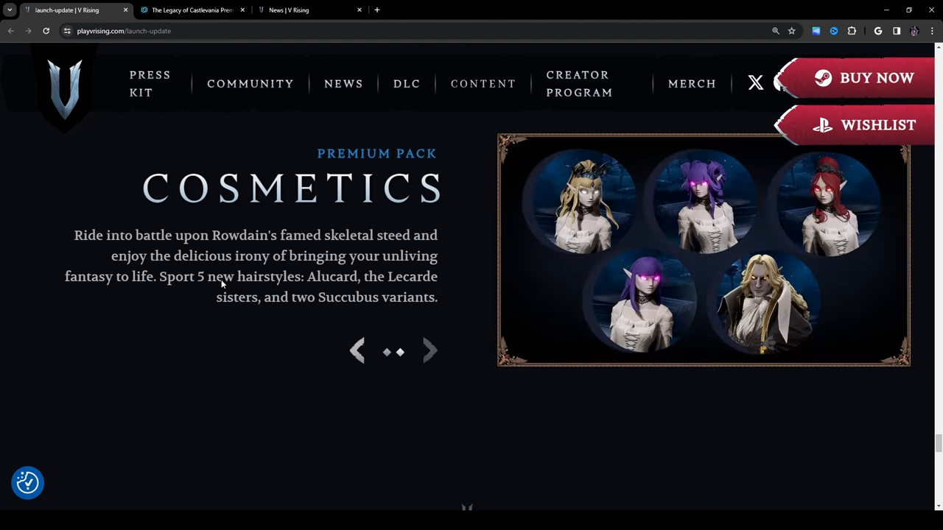
mouse_move(287, 199)
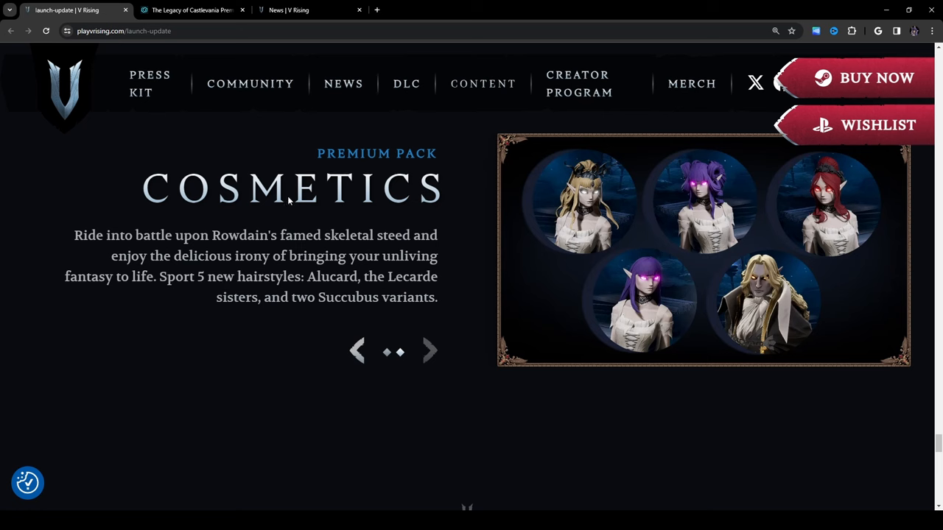
mouse_move(465, 256)
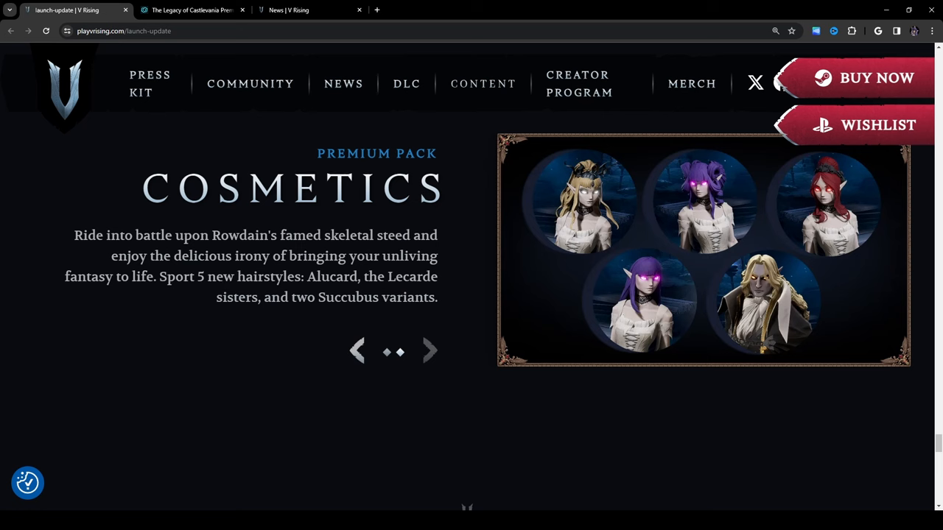
mouse_move(430, 359)
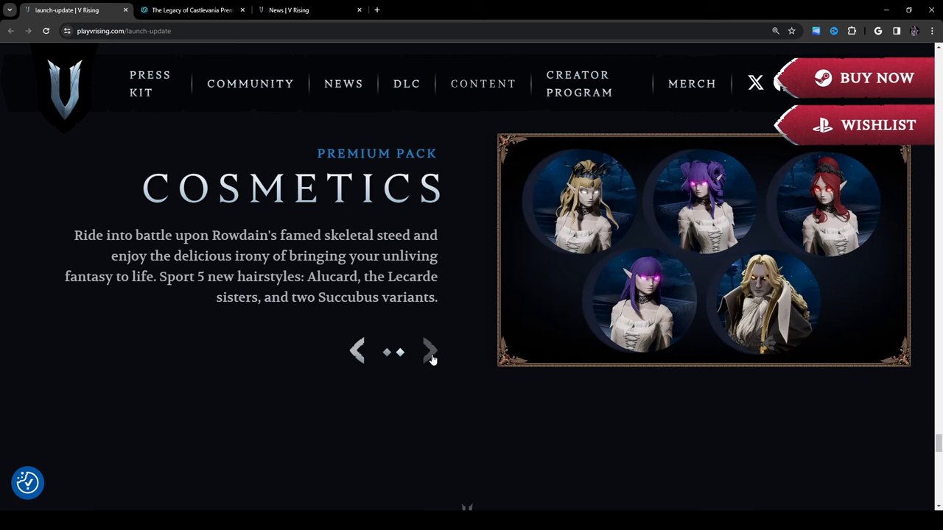
- Scroll past Secrets of Gloomrot and The Hunt Begins to the footer, then back up to the Spider Form section
scroll("down", 3)
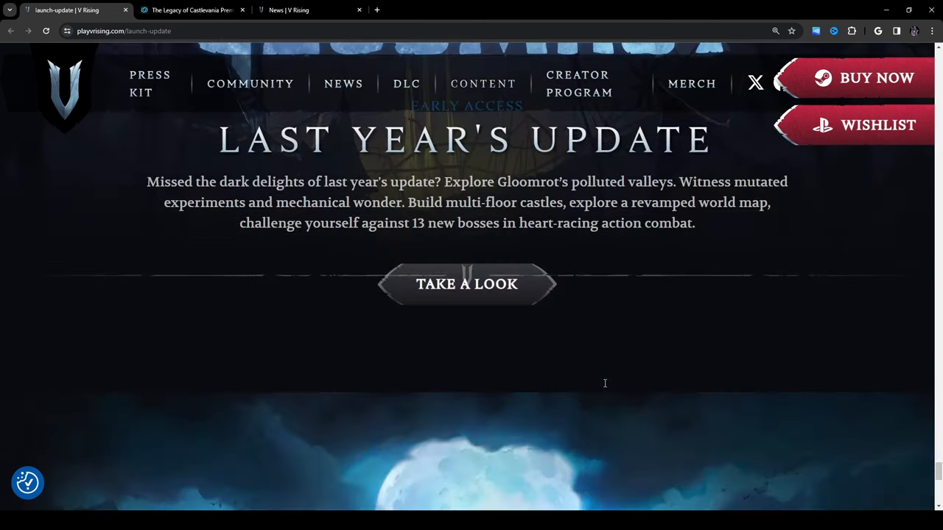
scroll("down", 3)
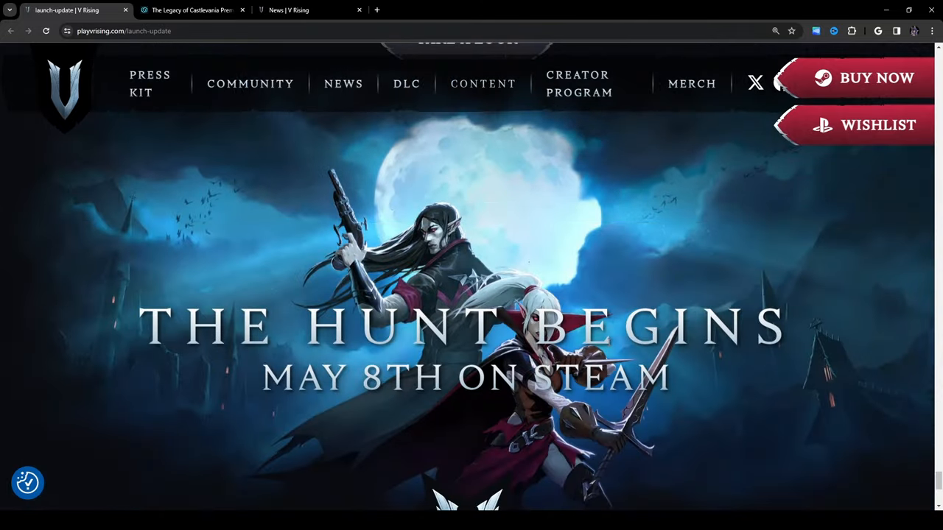
scroll("down", 3)
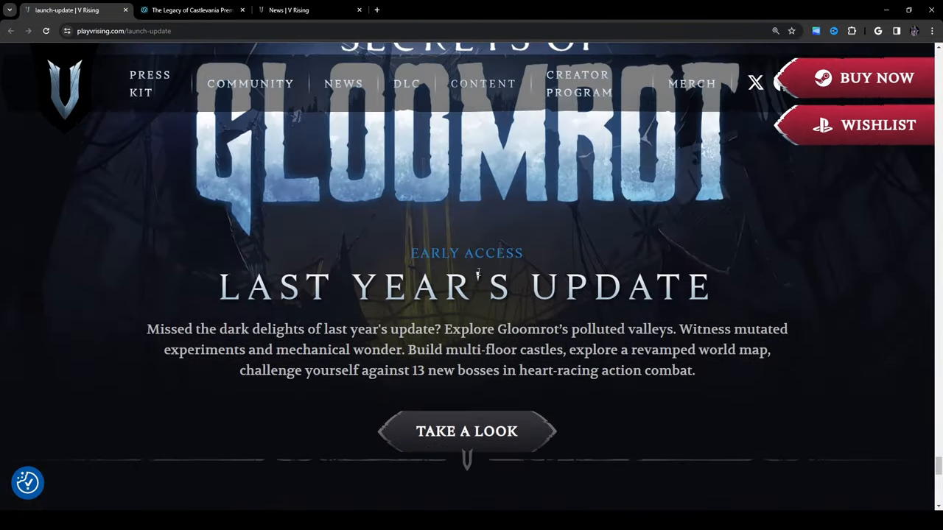
mouse_move(562, 411)
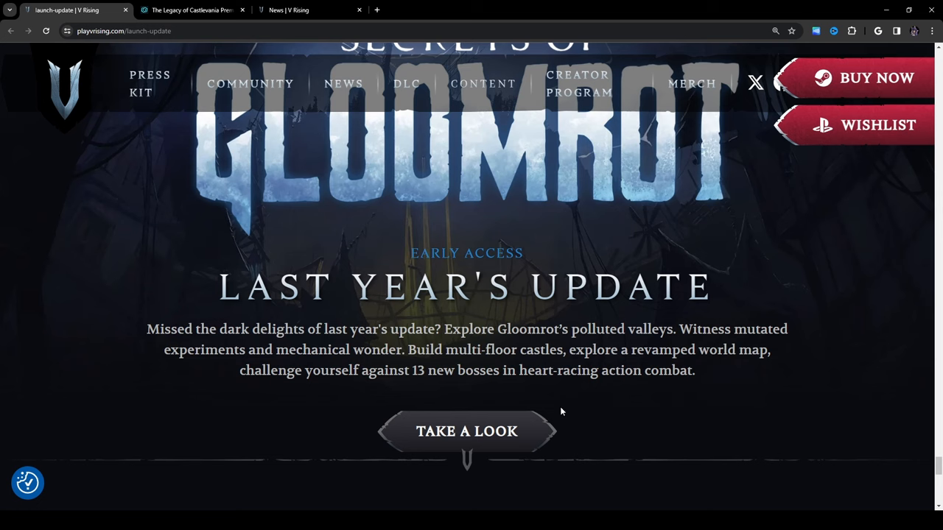
mouse_move(740, 369)
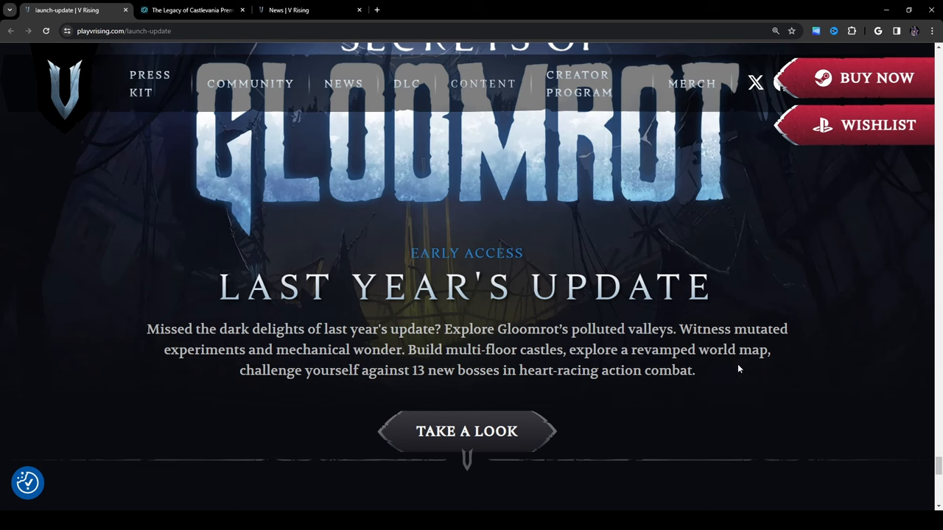
mouse_move(722, 372)
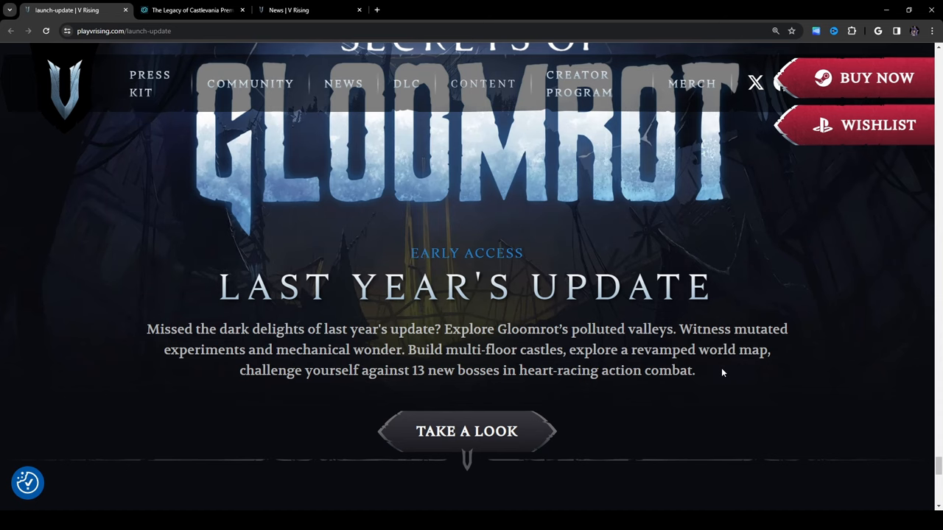
scroll("down", 3)
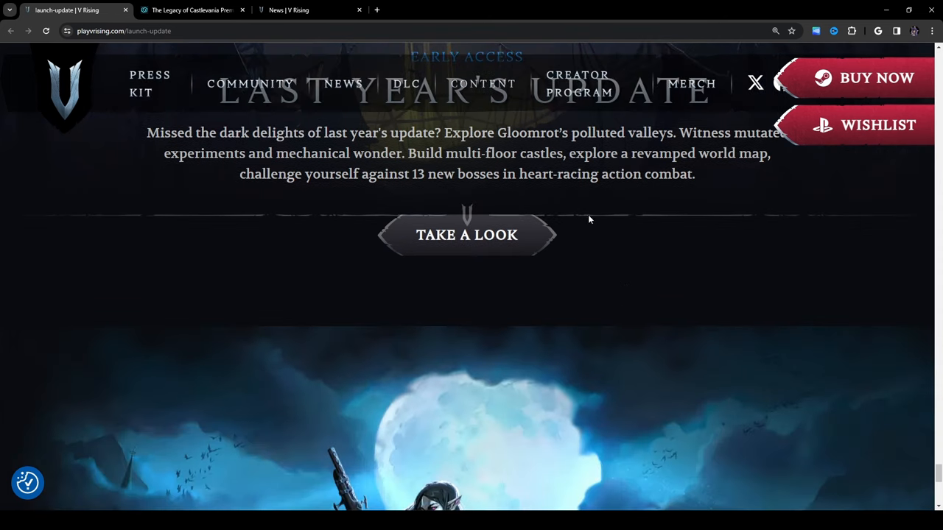
mouse_move(169, 395)
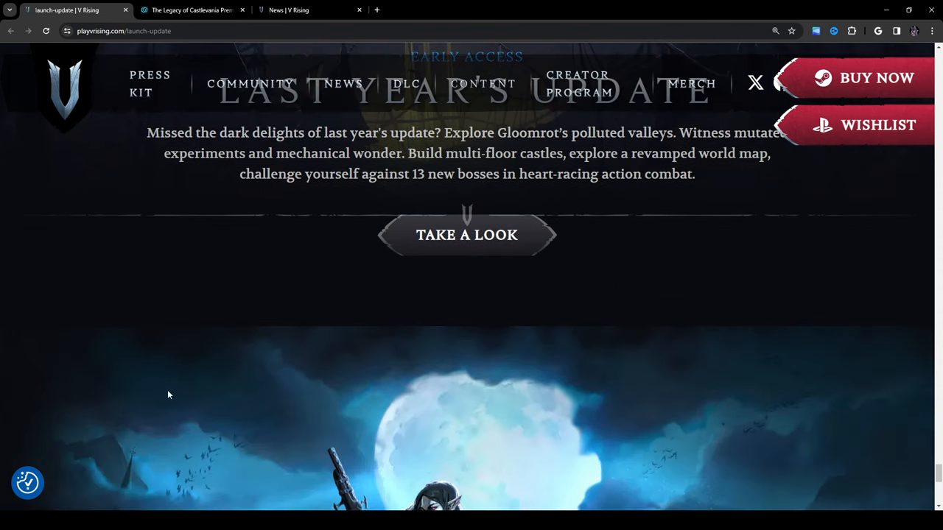
mouse_move(854, 318)
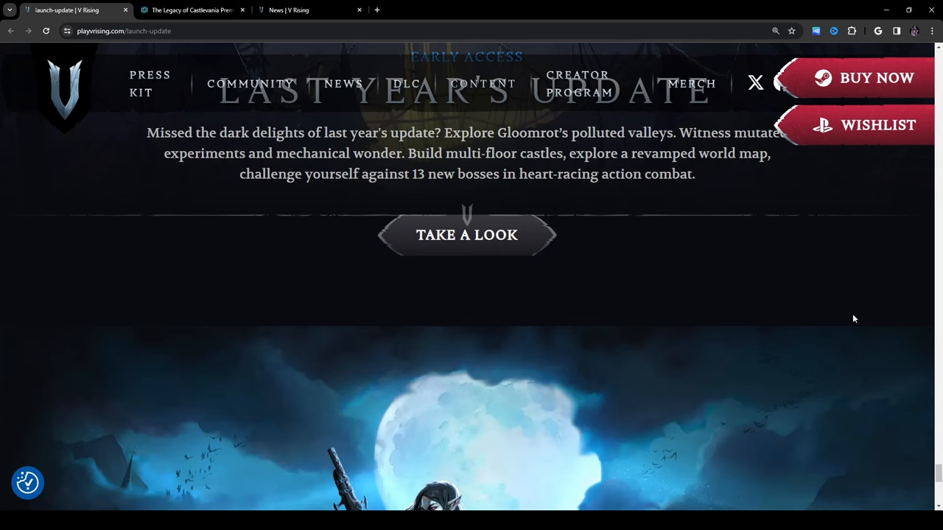
scroll("down", 3)
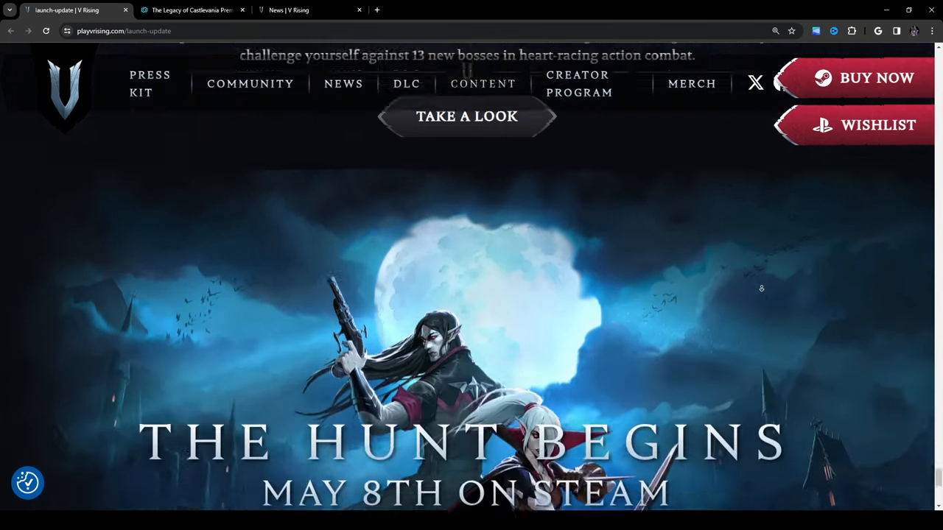
scroll("down", 3)
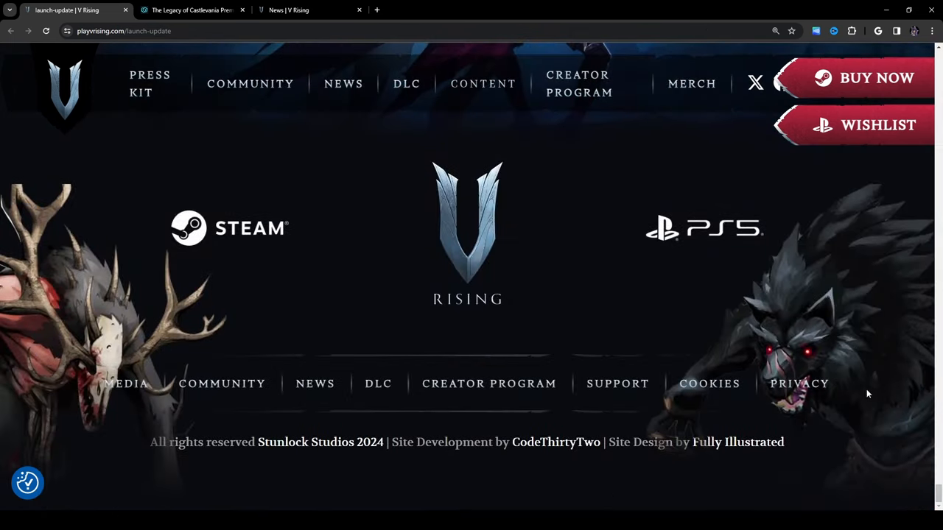
mouse_move(873, 439)
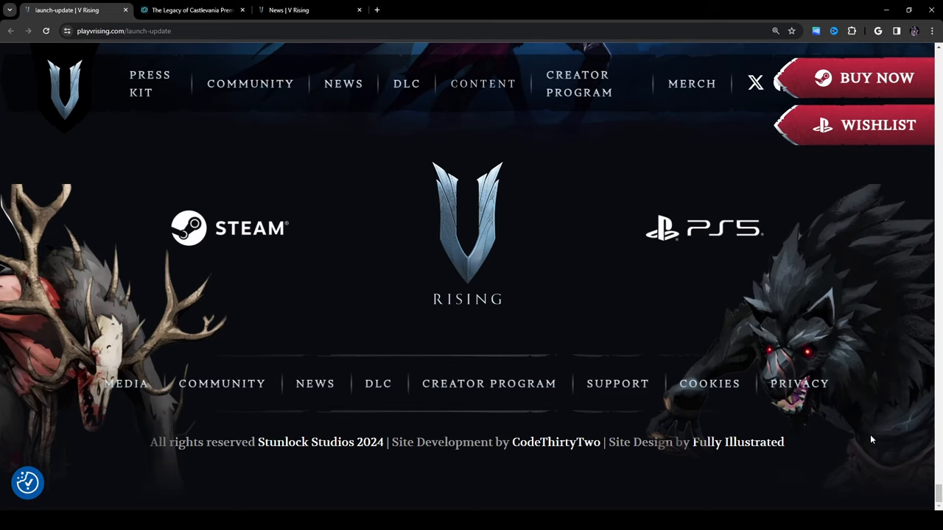
mouse_move(844, 345)
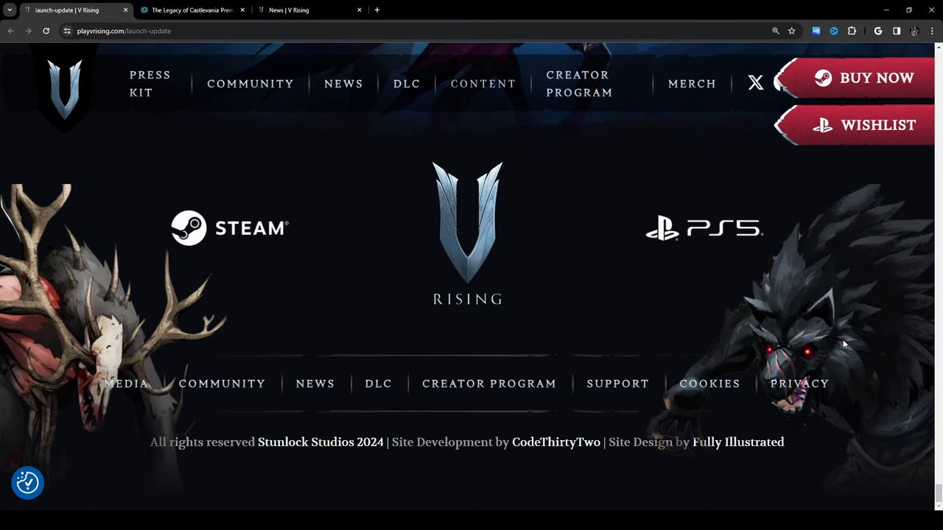
scroll("up", 3)
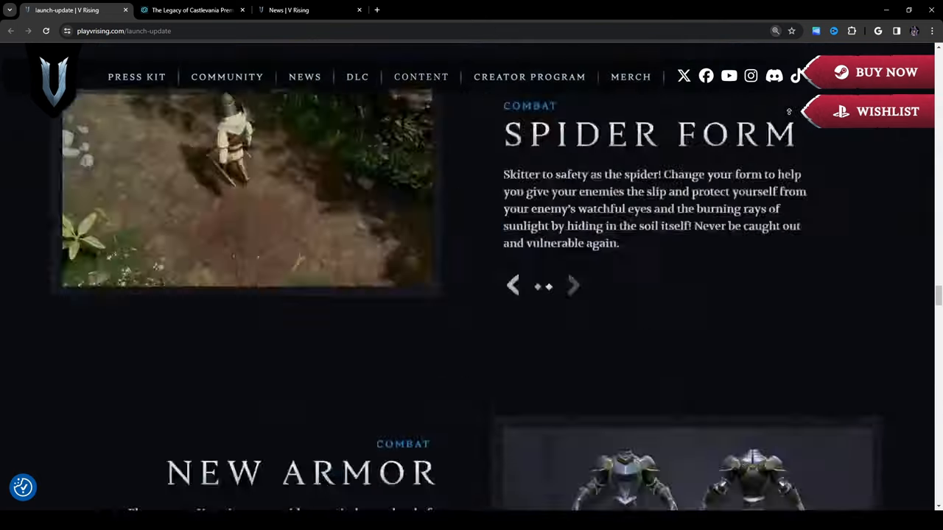